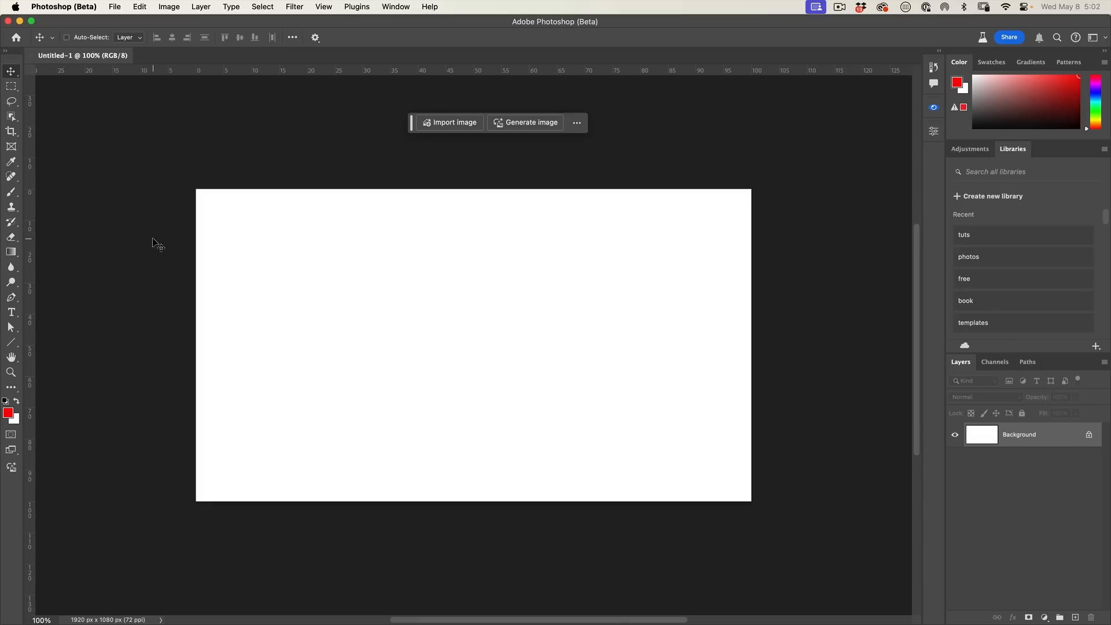
Enter the bewildered happy cat tangled-in-wires prompt in Generate Image with Photo content type.
left_click(64, 7)
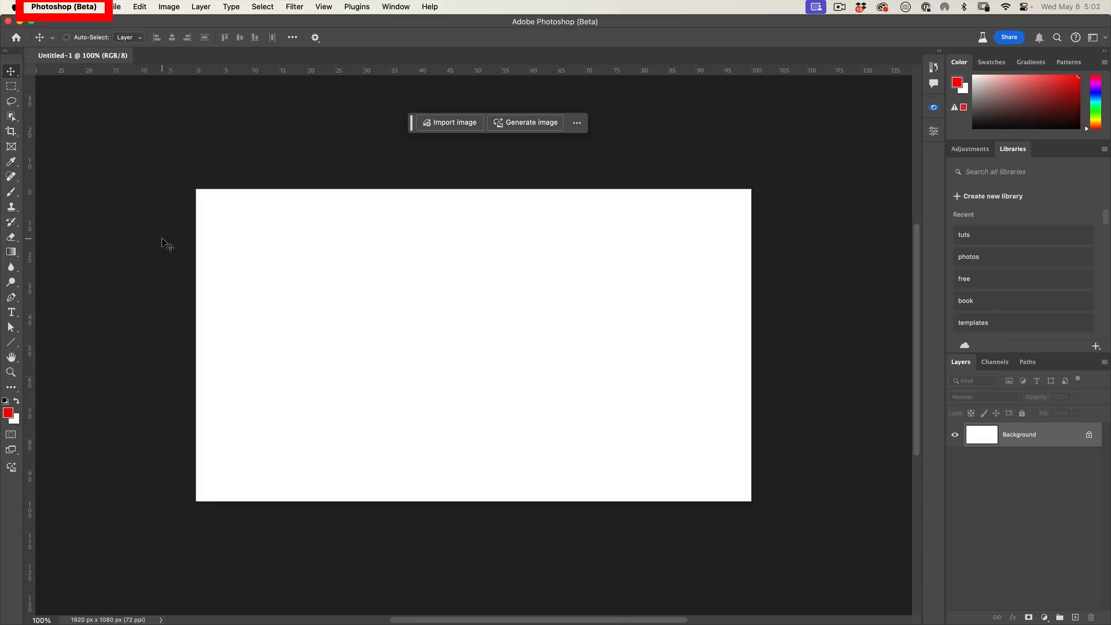
mouse_move(186, 120)
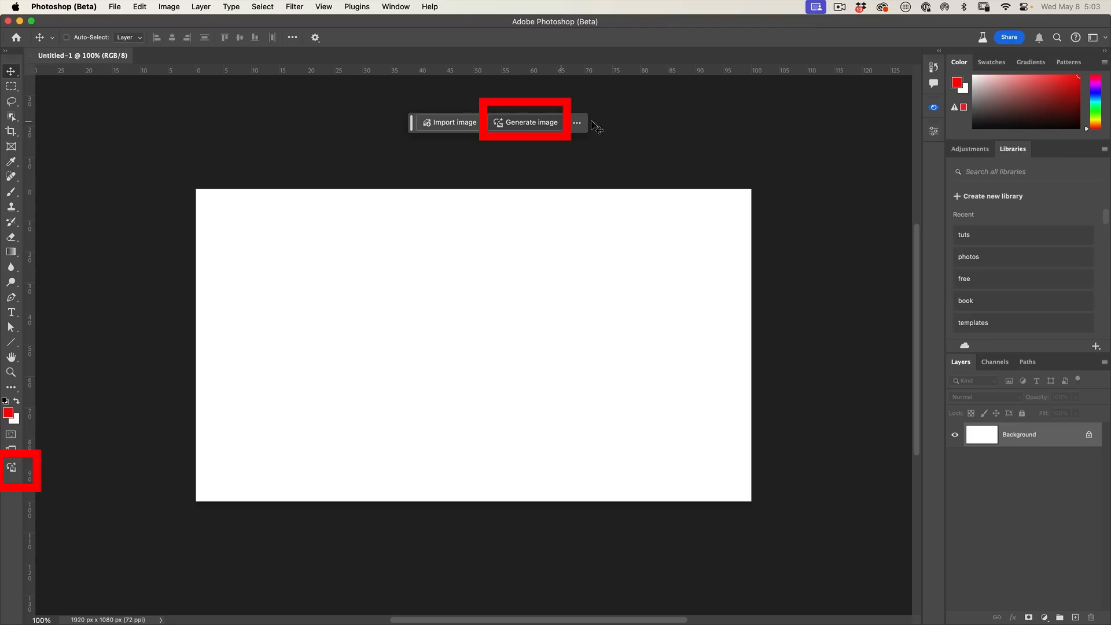
mouse_move(11, 469)
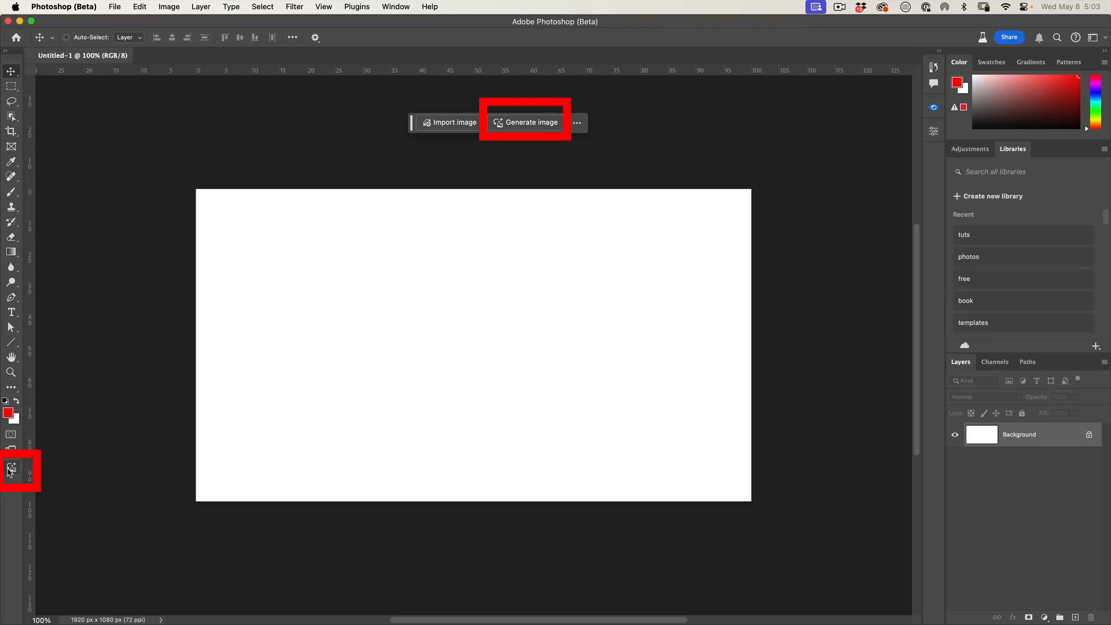
left_click(524, 122)
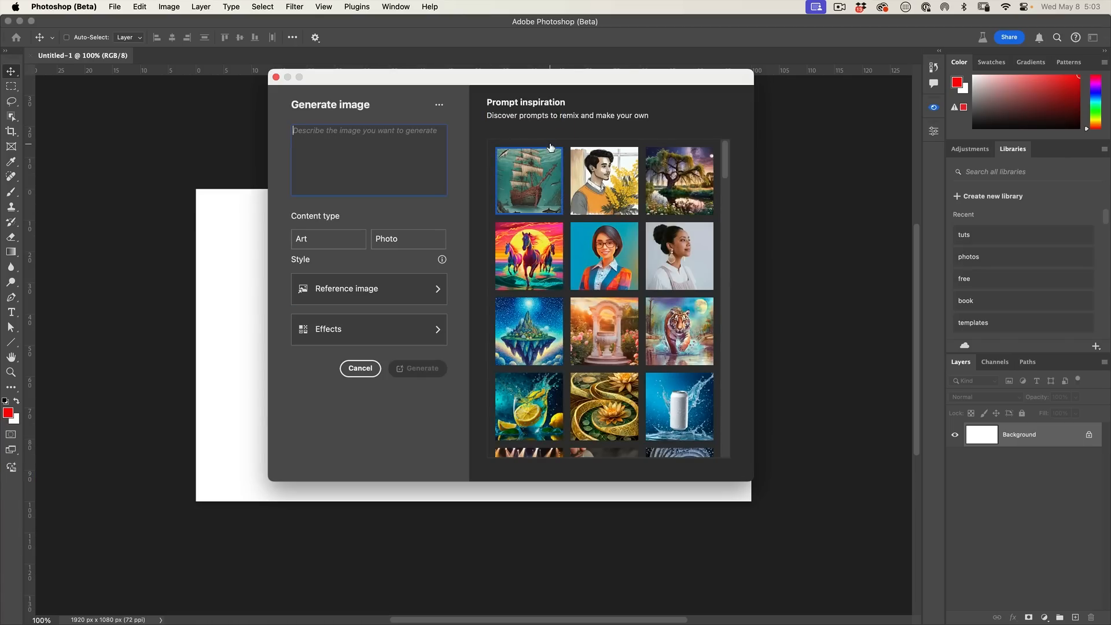
type("bewildered happy cat curled up on wooden desk, playing with wires, tangled in wires in front of lots of vintage electronic dials and switches and gizmos, screens and meters")
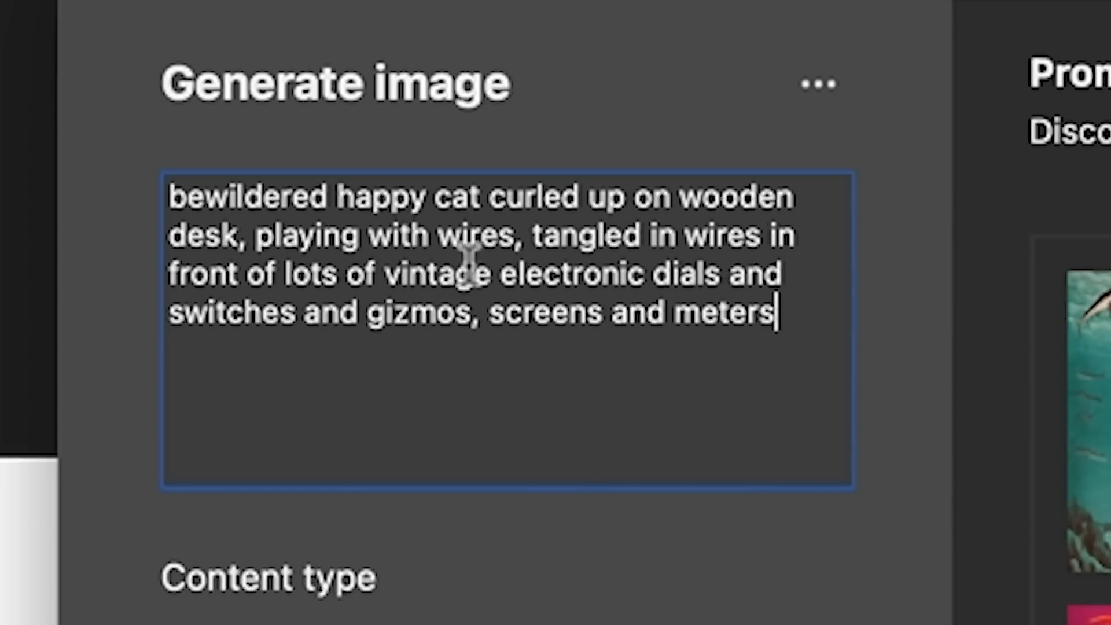
mouse_move(358, 315)
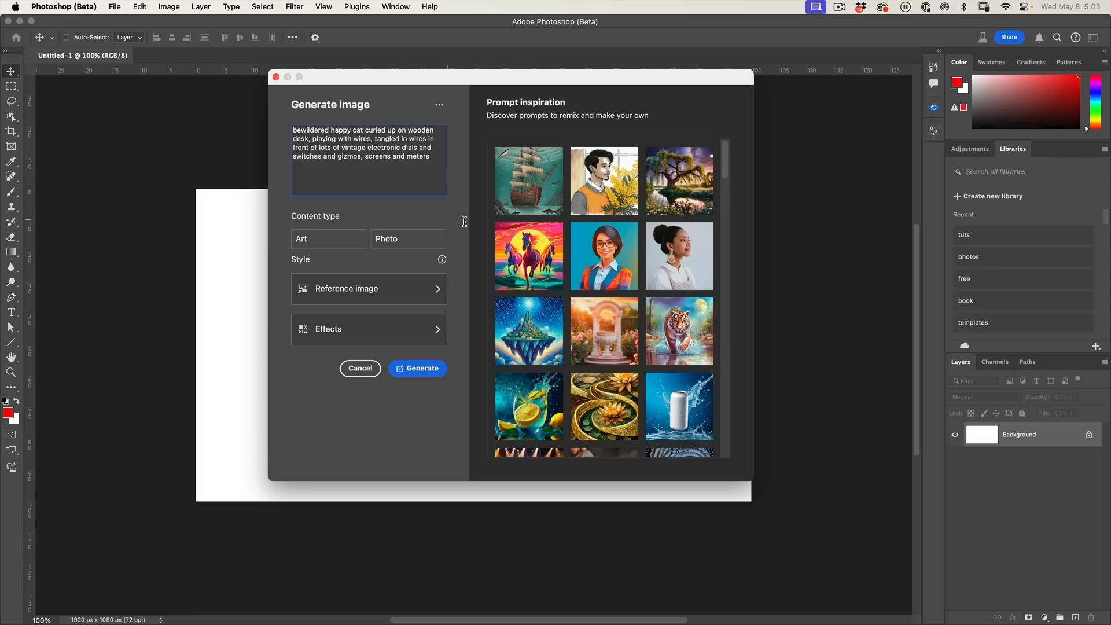
left_click(408, 239)
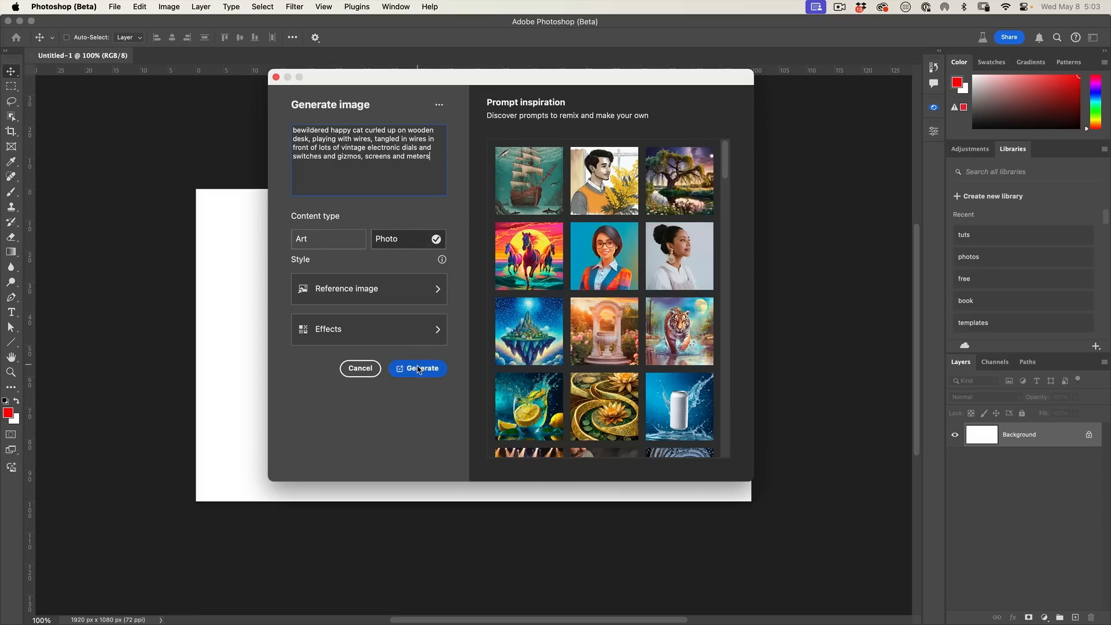
Generate three photo variations of the wire-tangled cat and step through to variation 3/3.
left_click(417, 368)
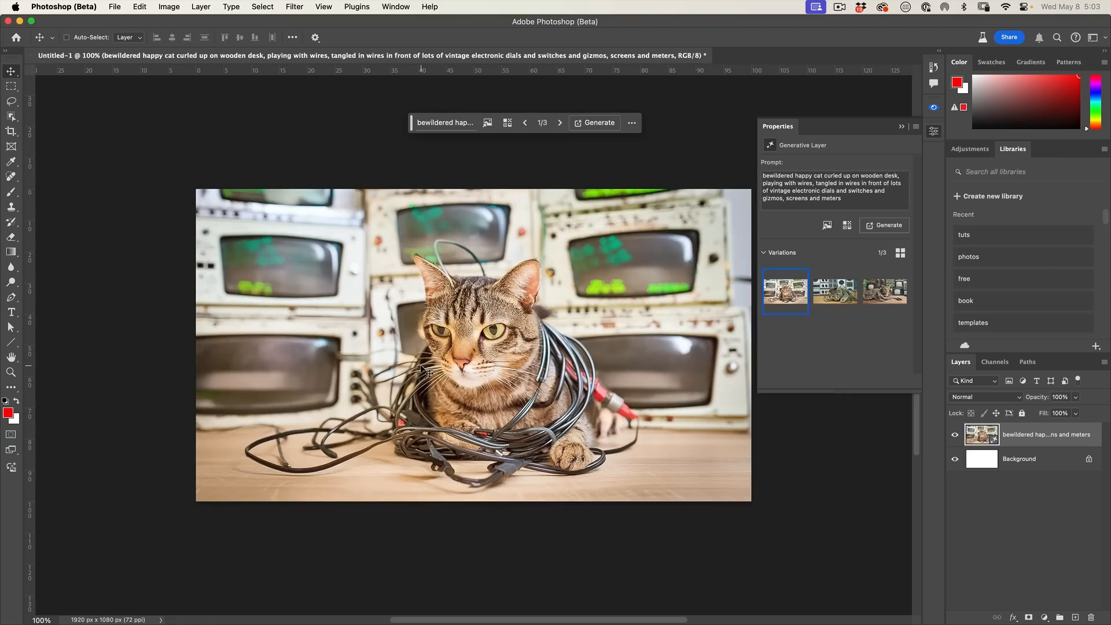
left_click(560, 122)
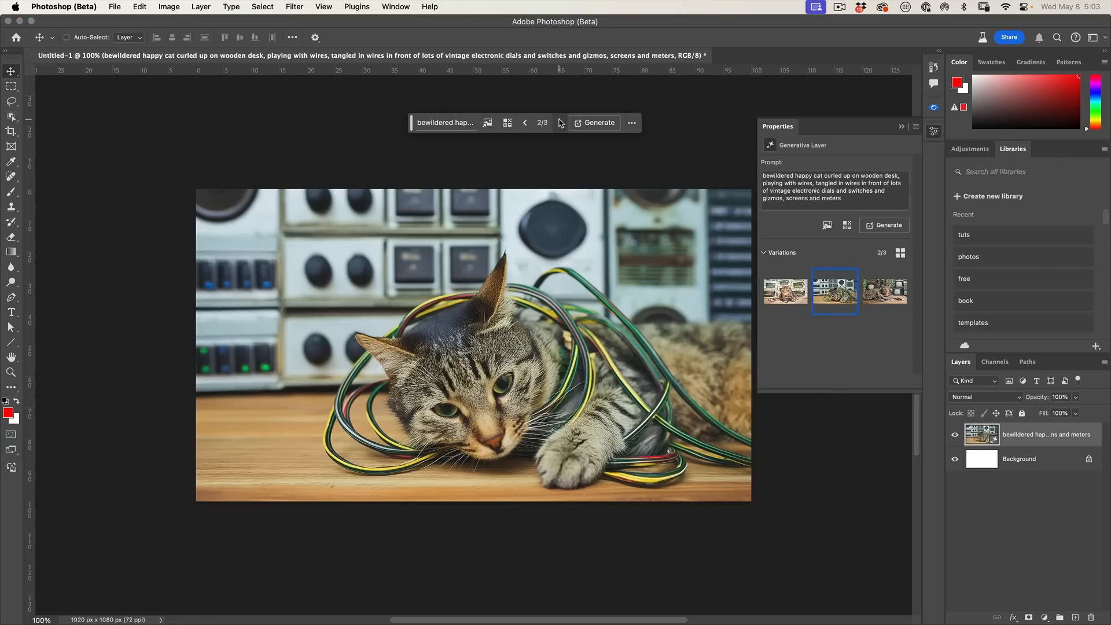
left_click(560, 123)
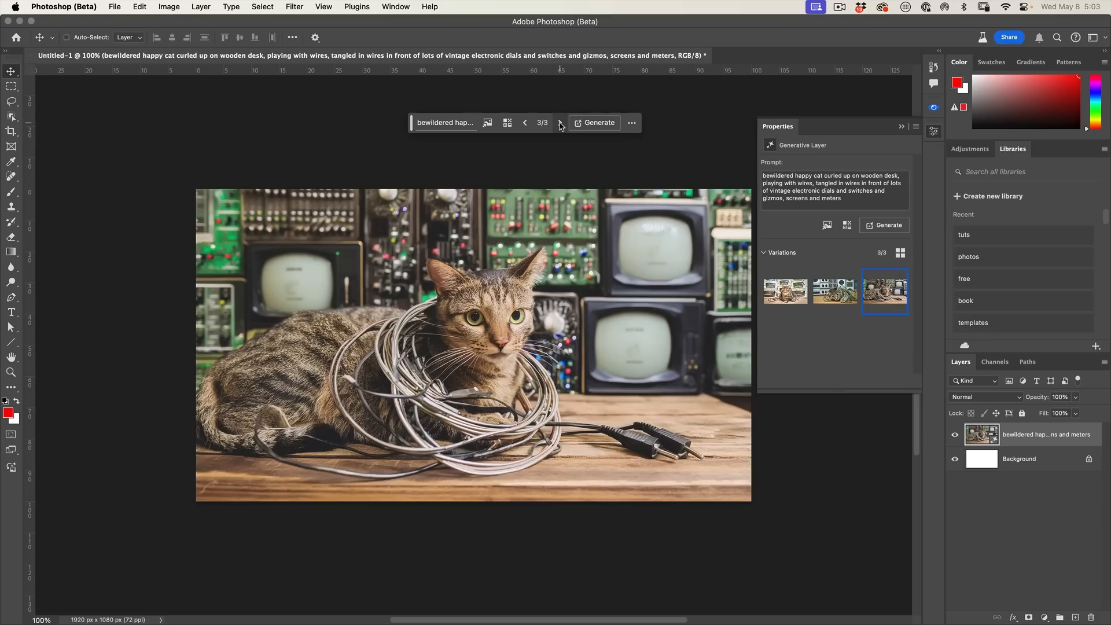
mouse_move(542, 277)
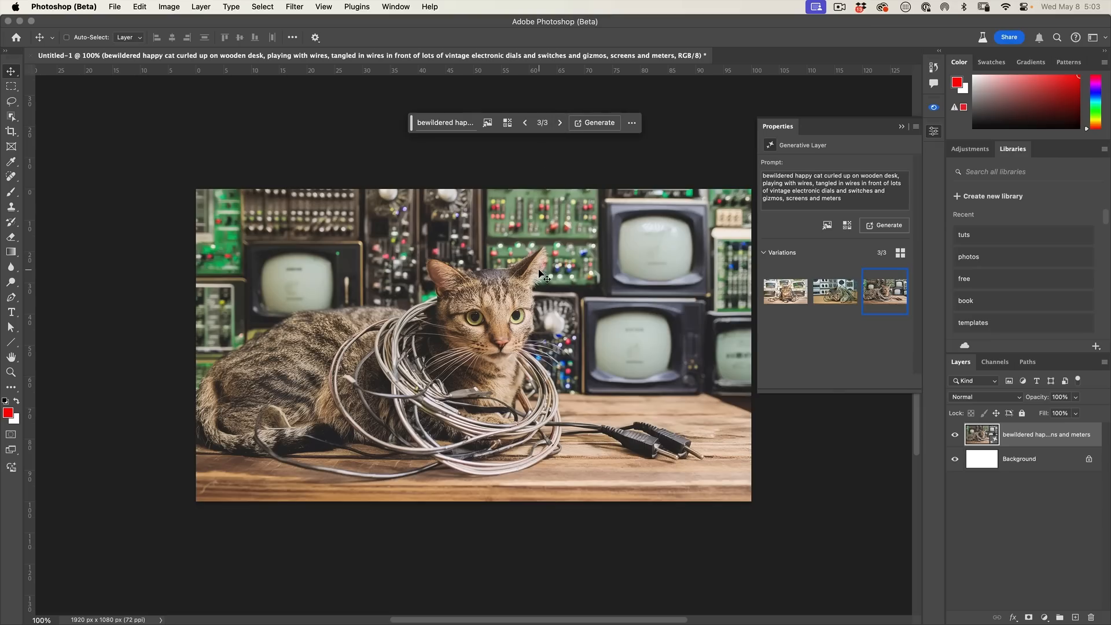
mouse_move(59, 102)
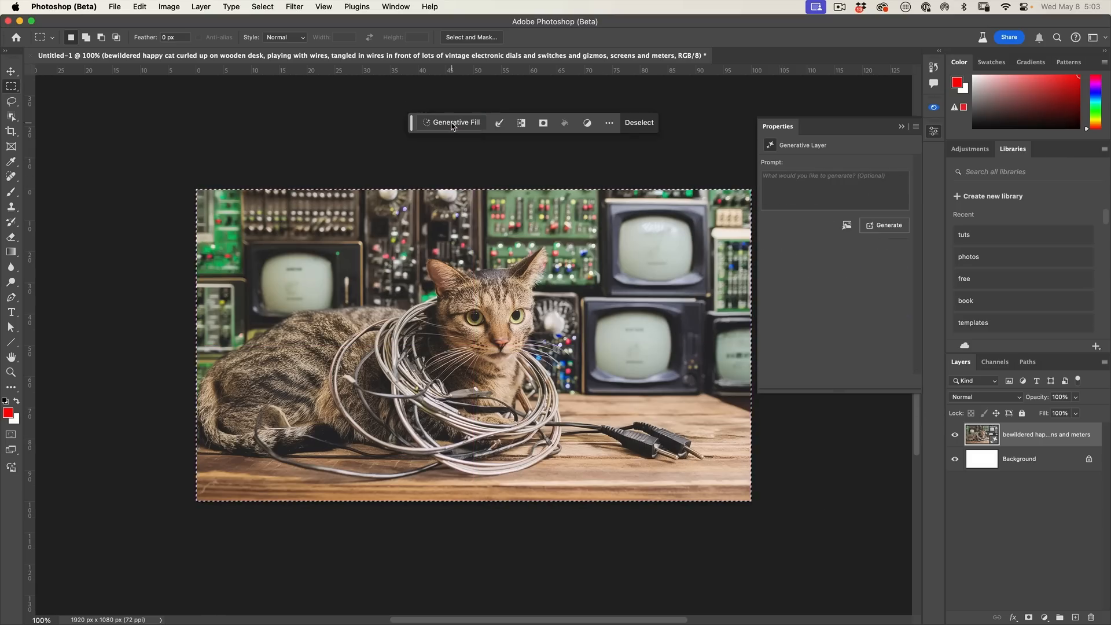
Generative Fill a new layer with switches, gizmos, screens and meters, browse it, then hide it.
left_click(455, 122)
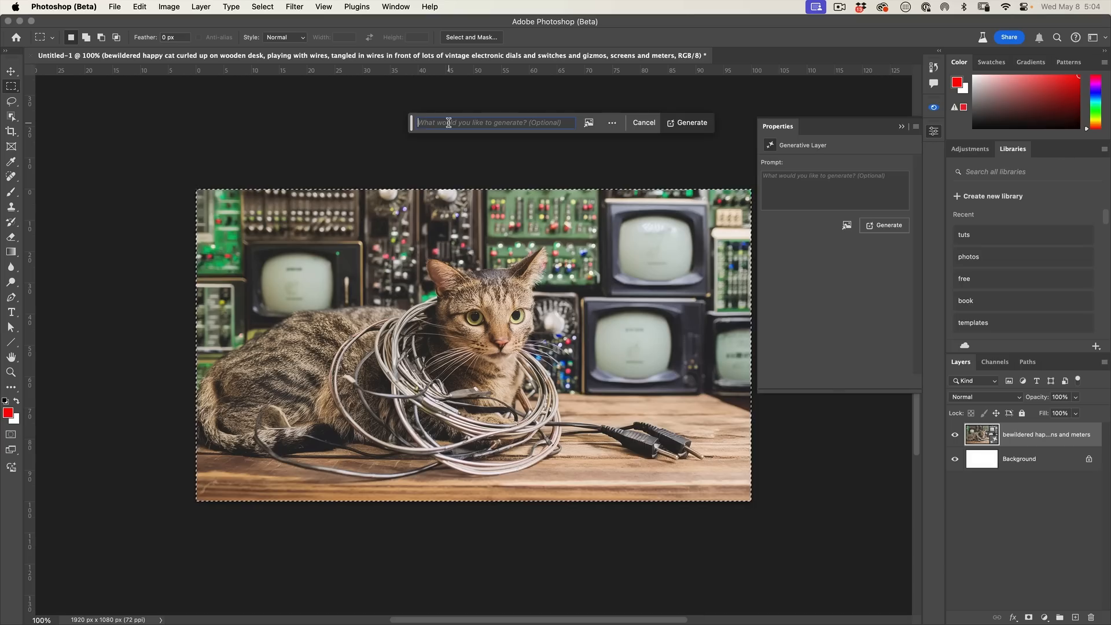
type("s and switches and gizmos, screens and meters")
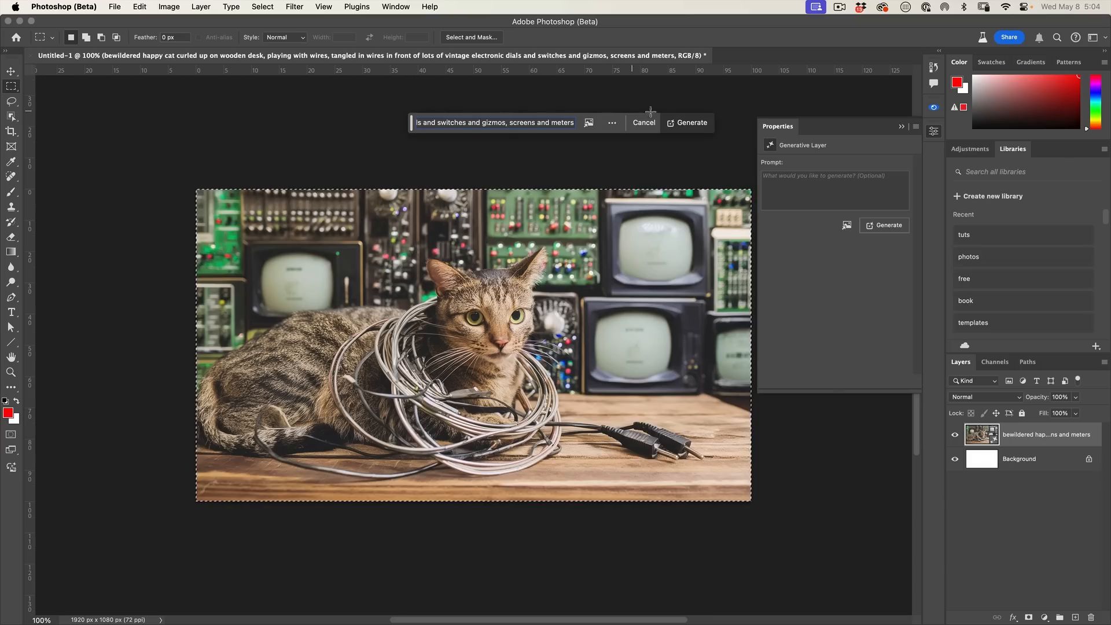
left_click(690, 123)
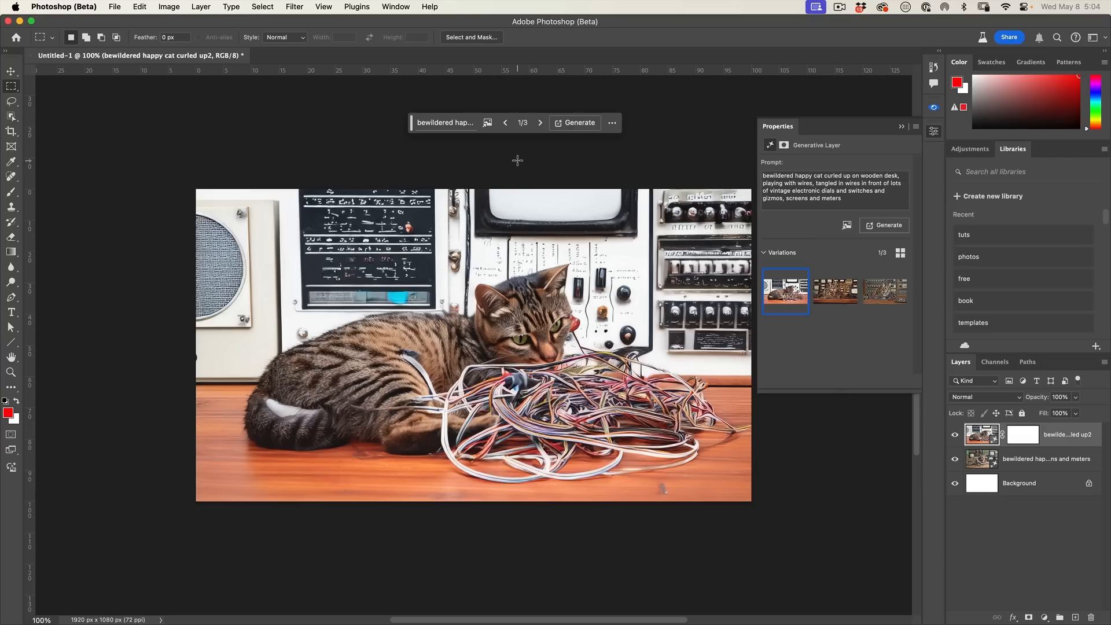
left_click(540, 122)
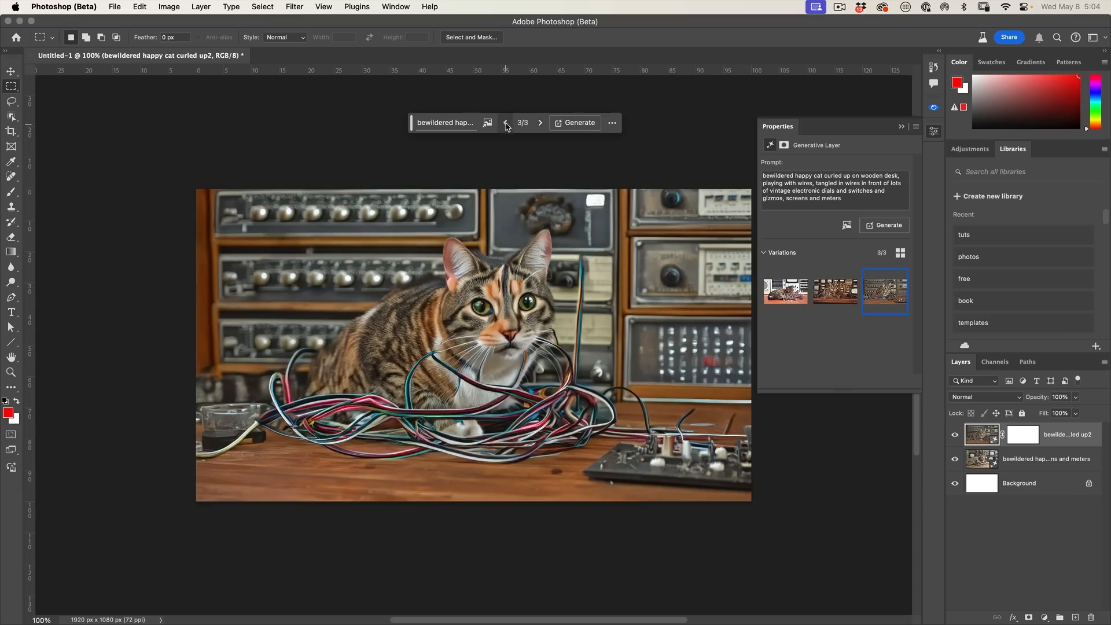
left_click(505, 122)
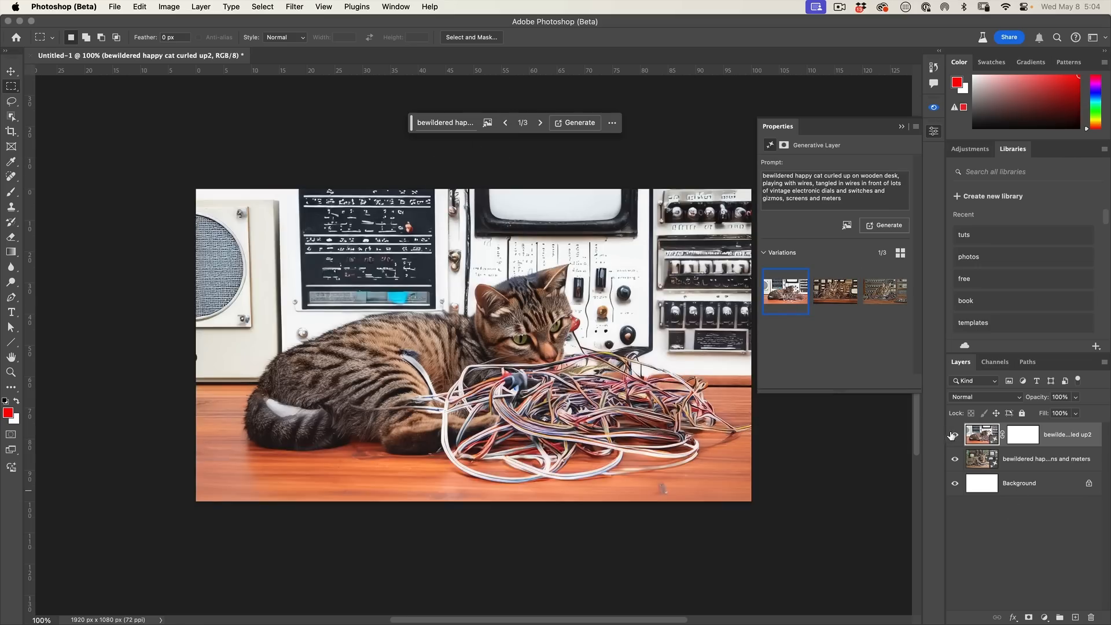
left_click(884, 291)
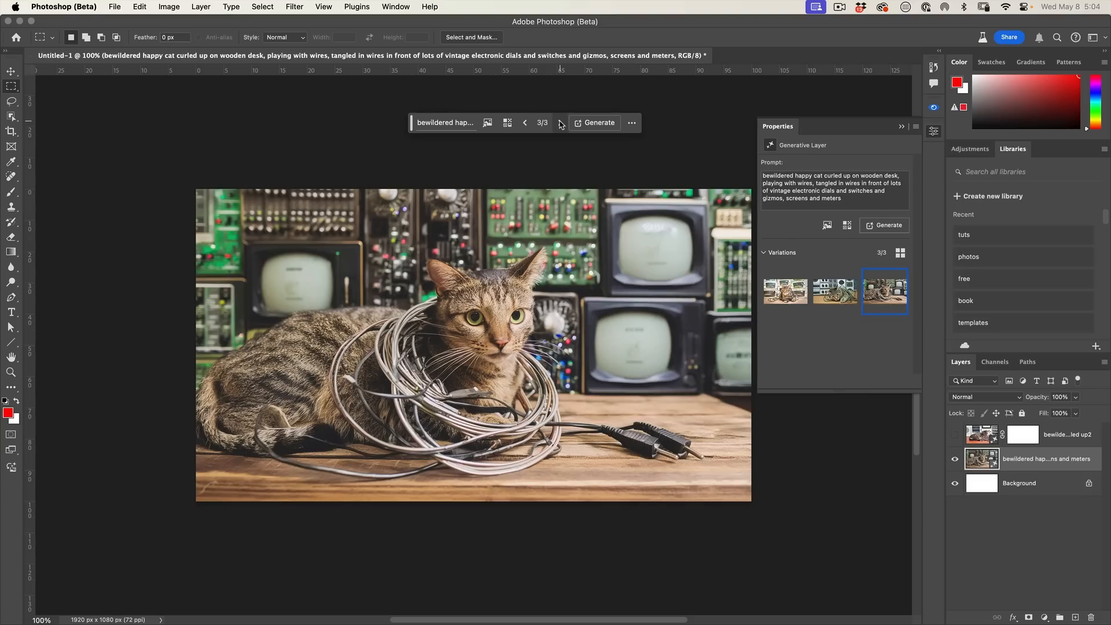
left_click(525, 122)
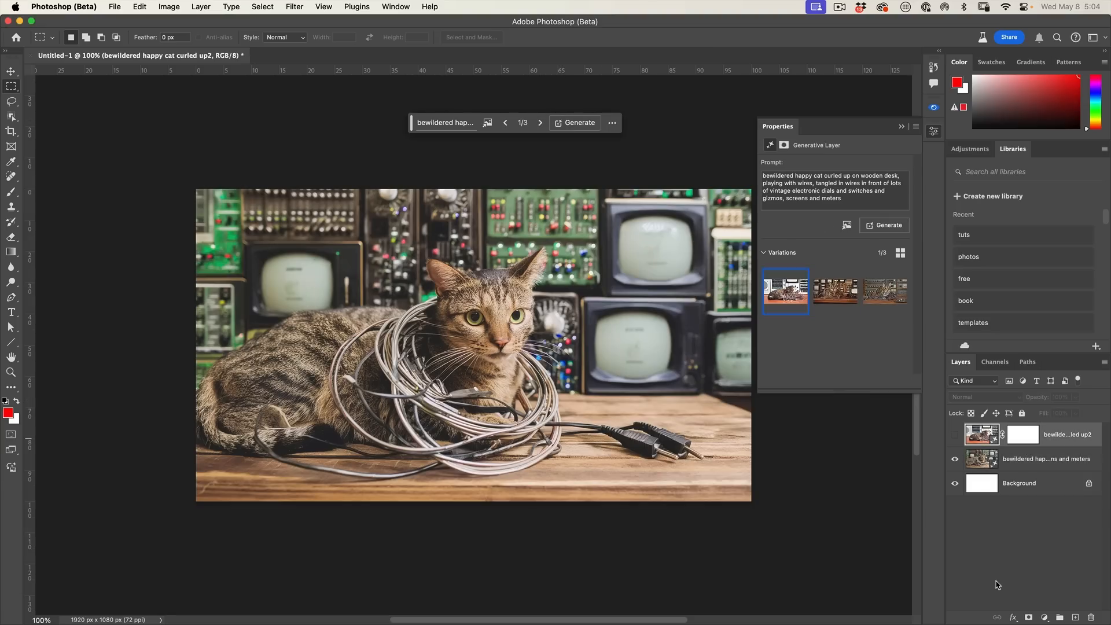
mouse_move(1004, 576)
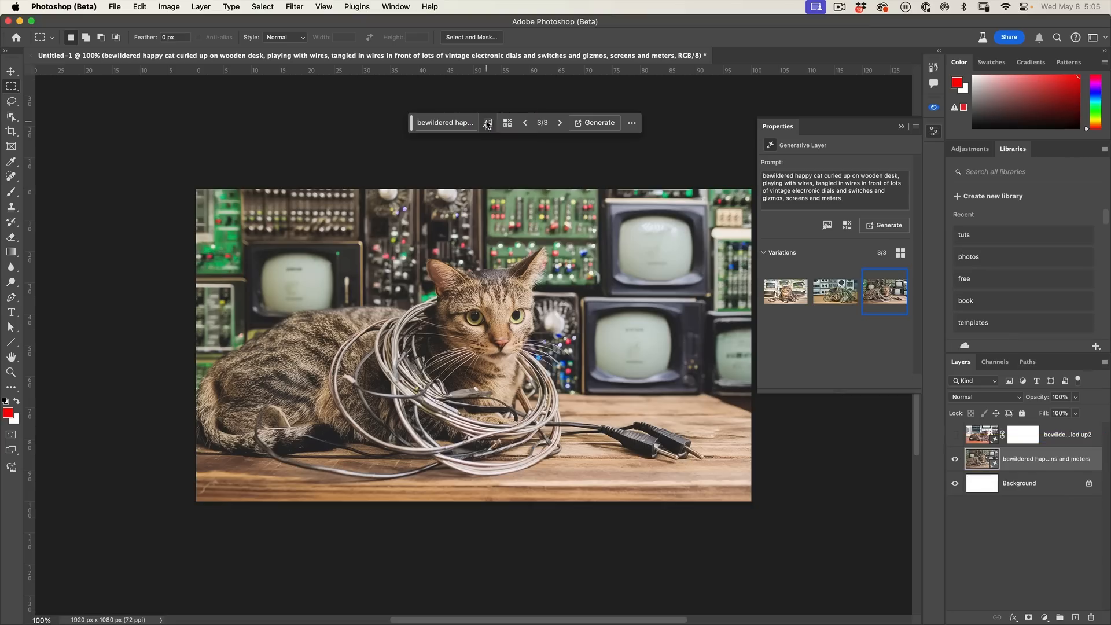
Regenerate the cat layer with Art content type and view art variations 2/6 and 3/6.
left_click(487, 122)
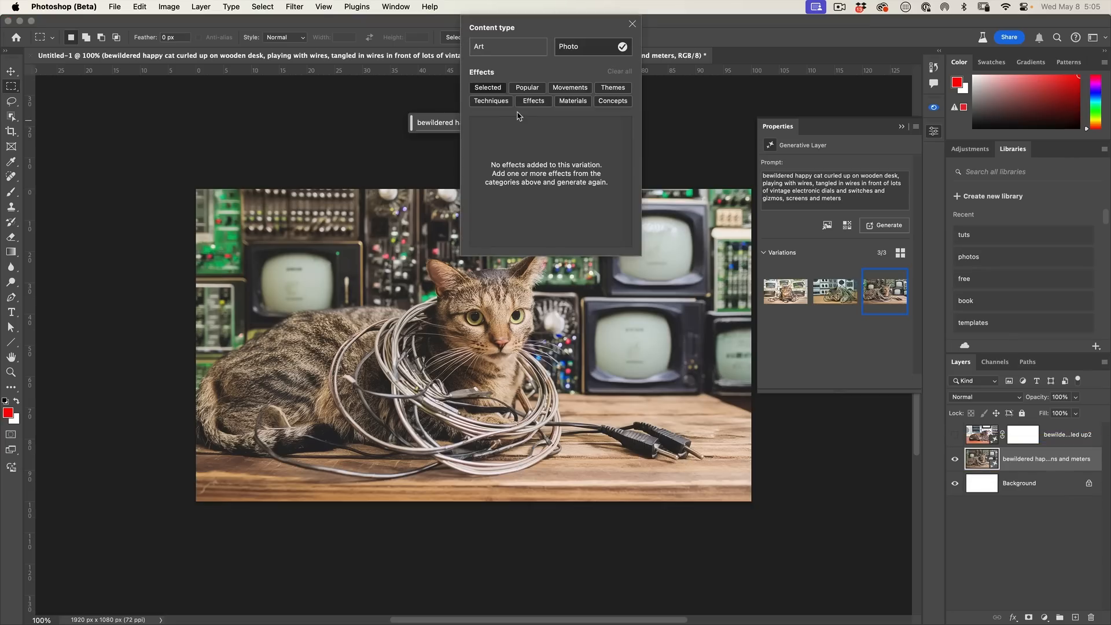
left_click(507, 46)
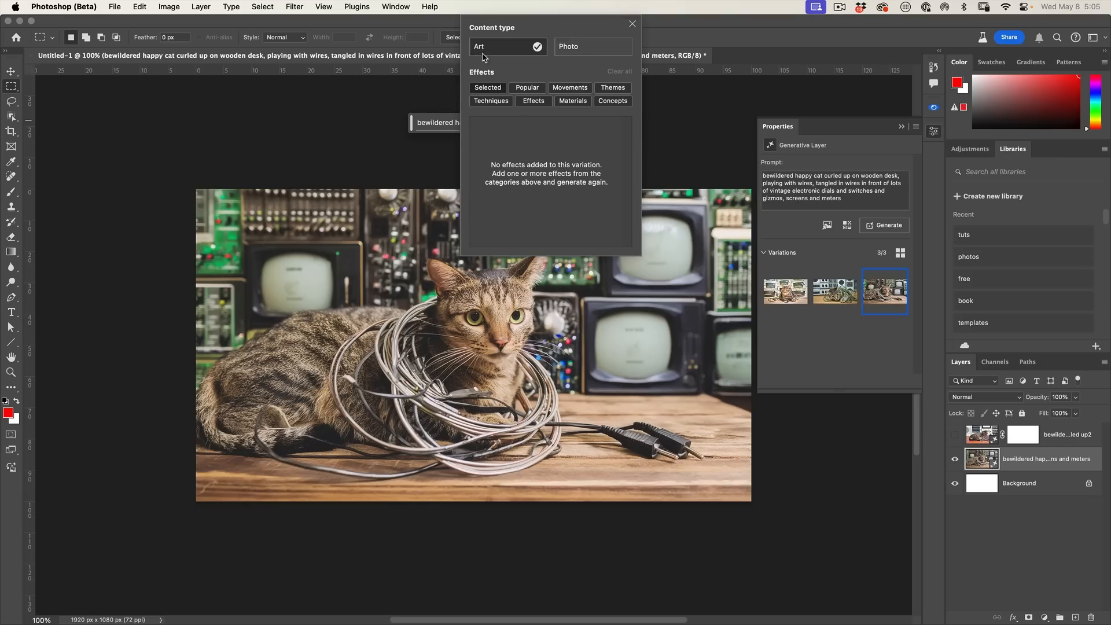
left_click(630, 23)
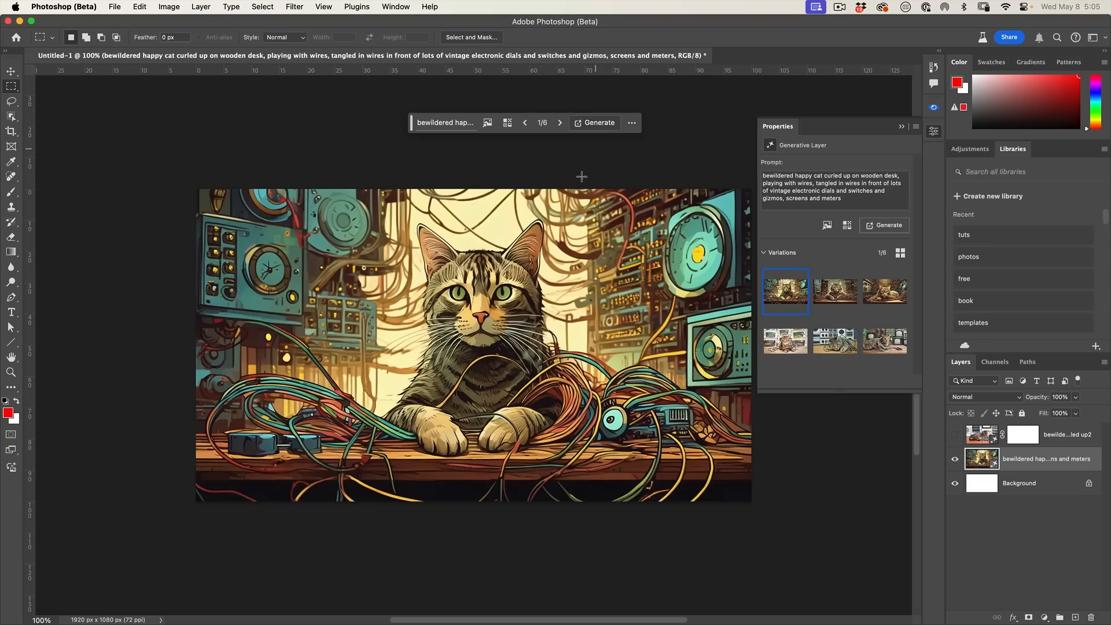
left_click(834, 291)
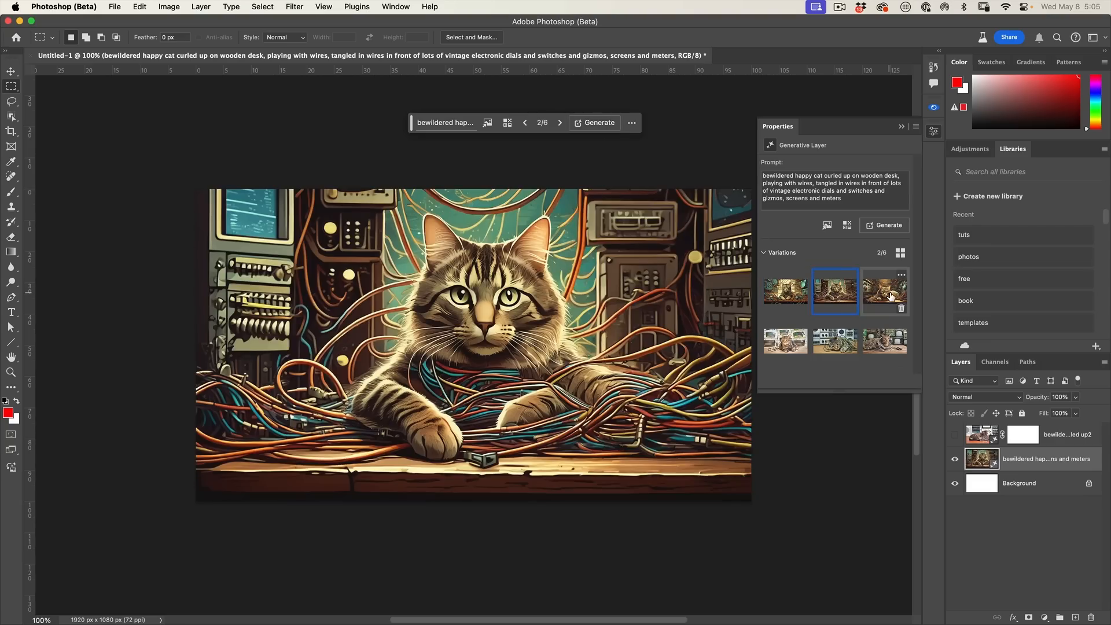
left_click(884, 291)
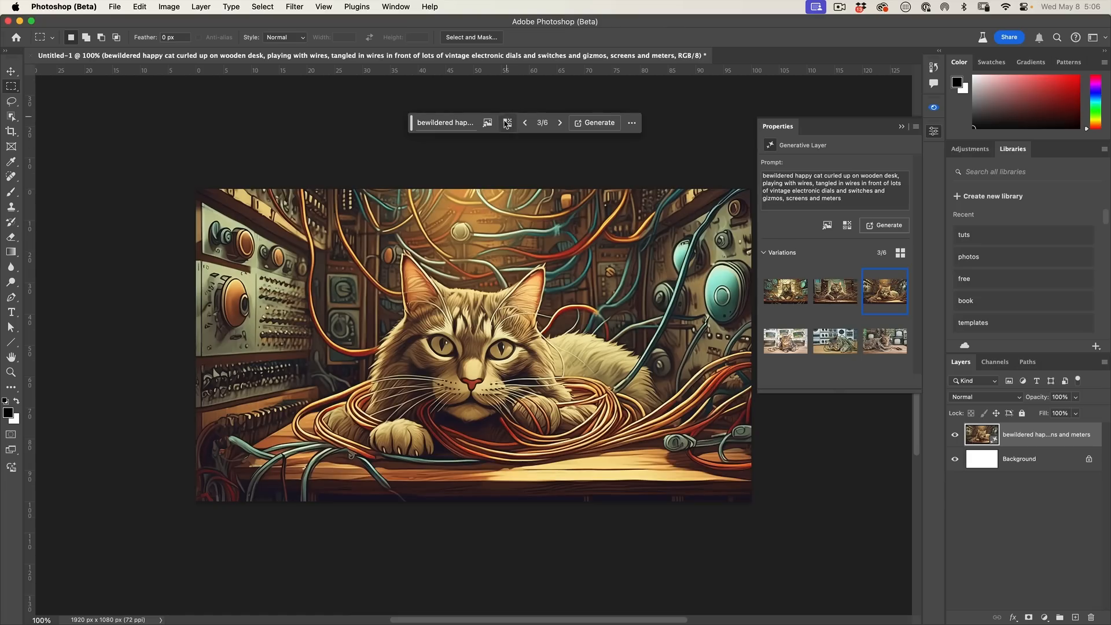
left_click(507, 122)
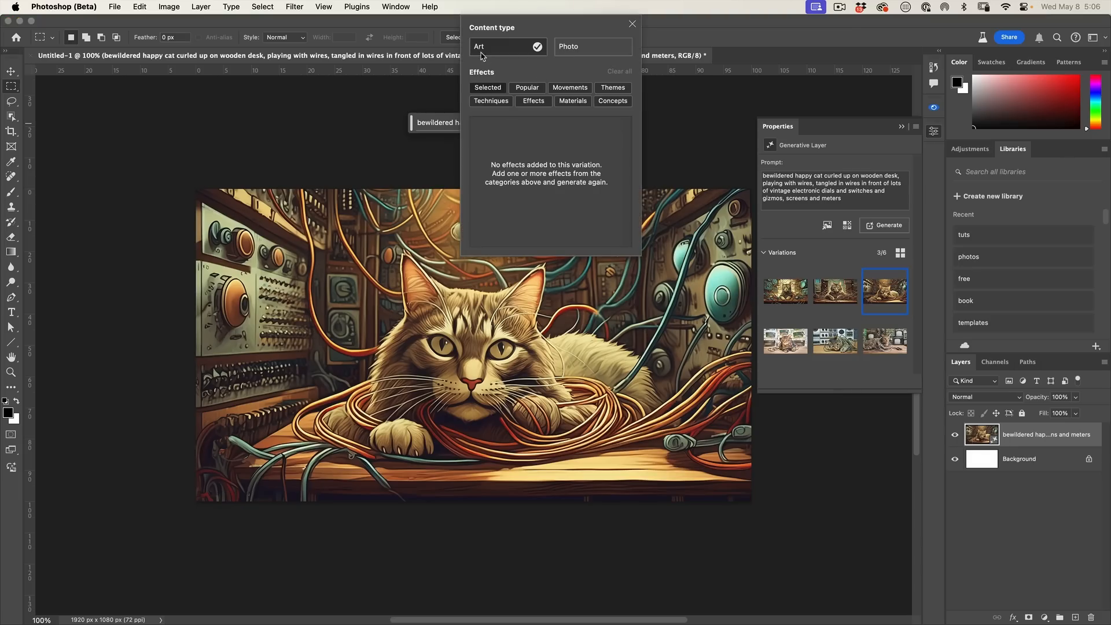
mouse_move(507, 91)
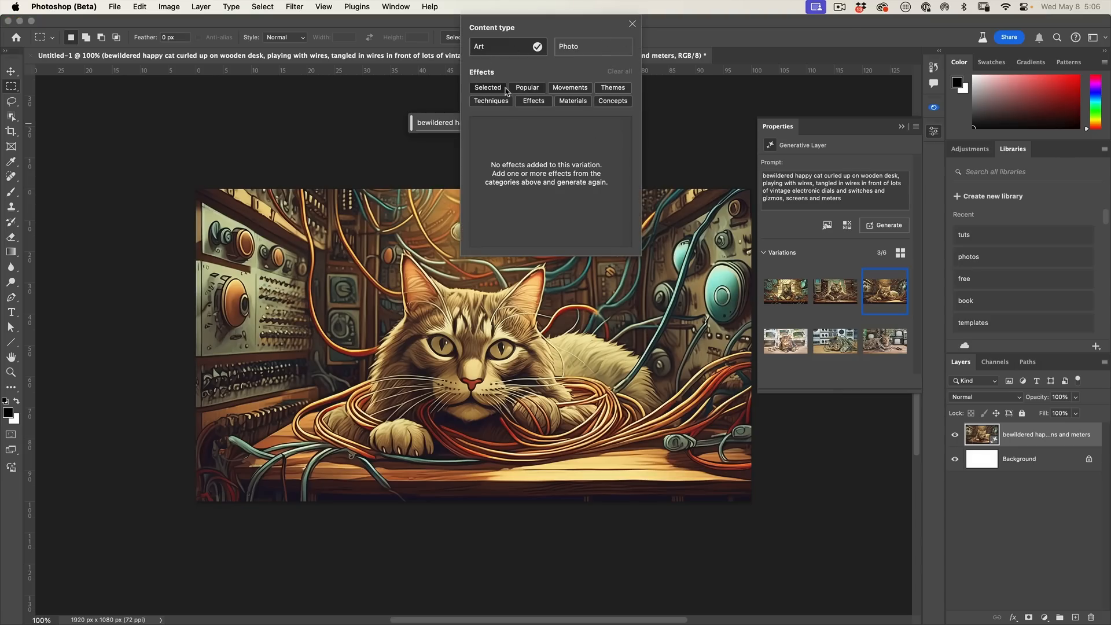
left_click(527, 87)
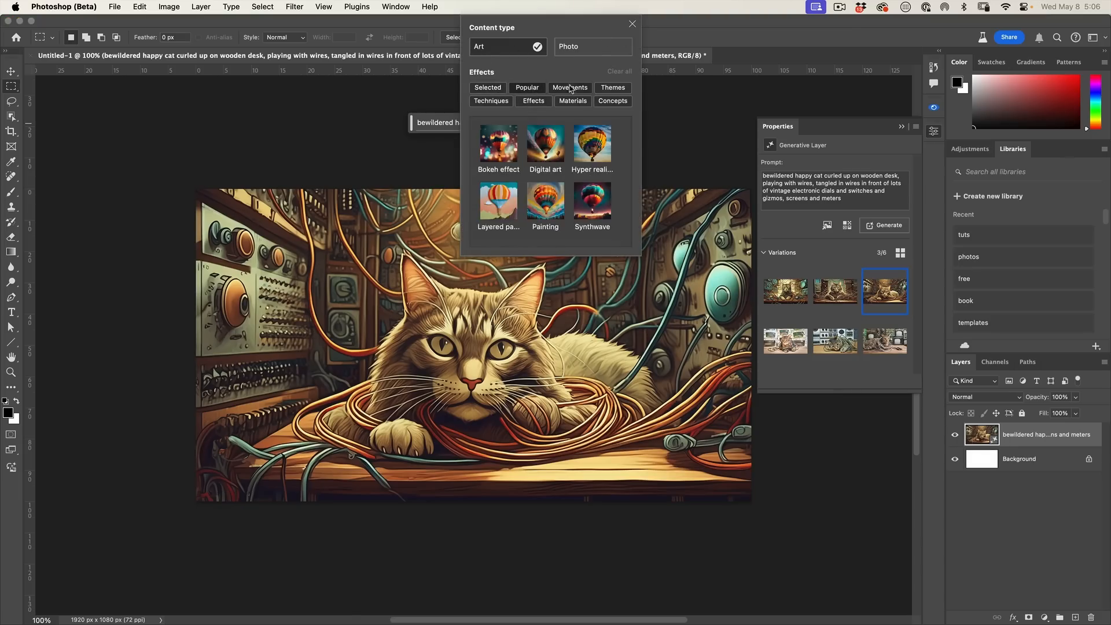
left_click(612, 101)
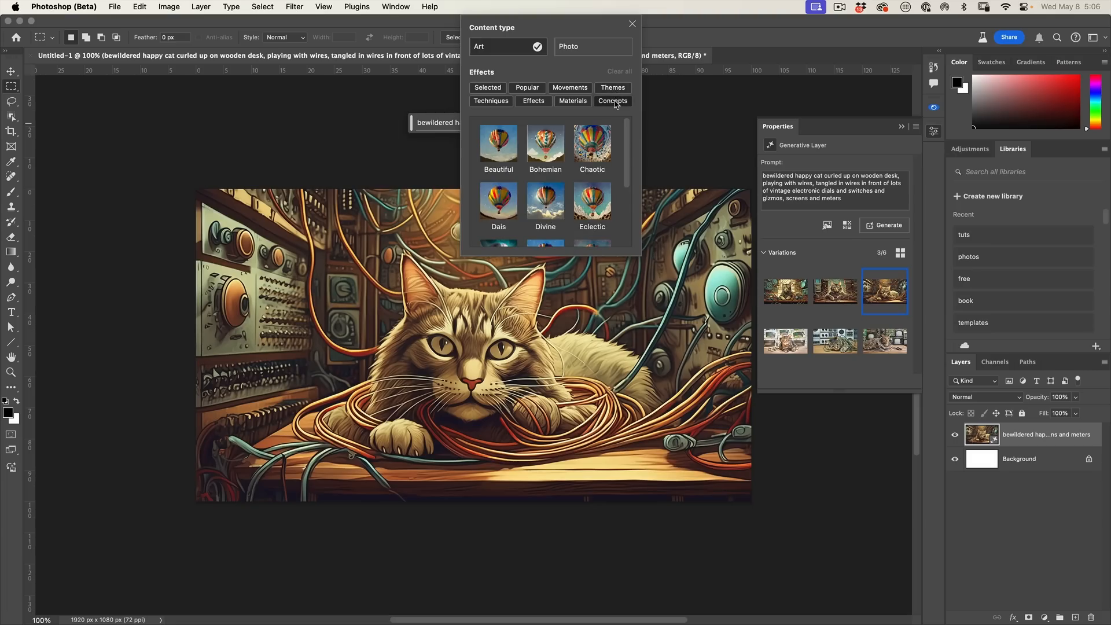
left_click(631, 23)
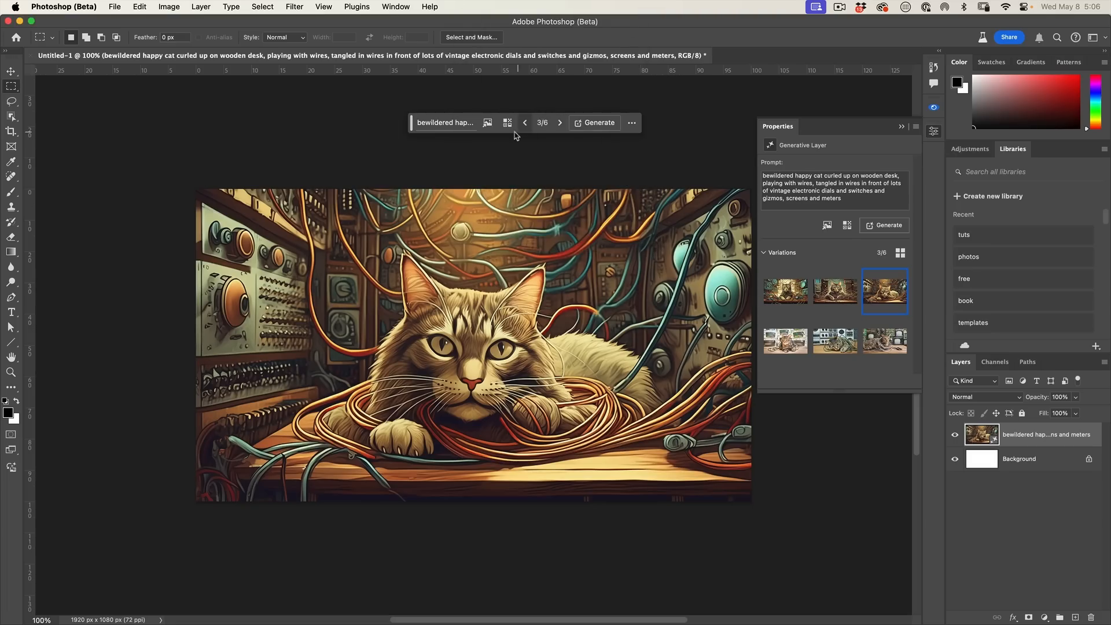
left_click(486, 123)
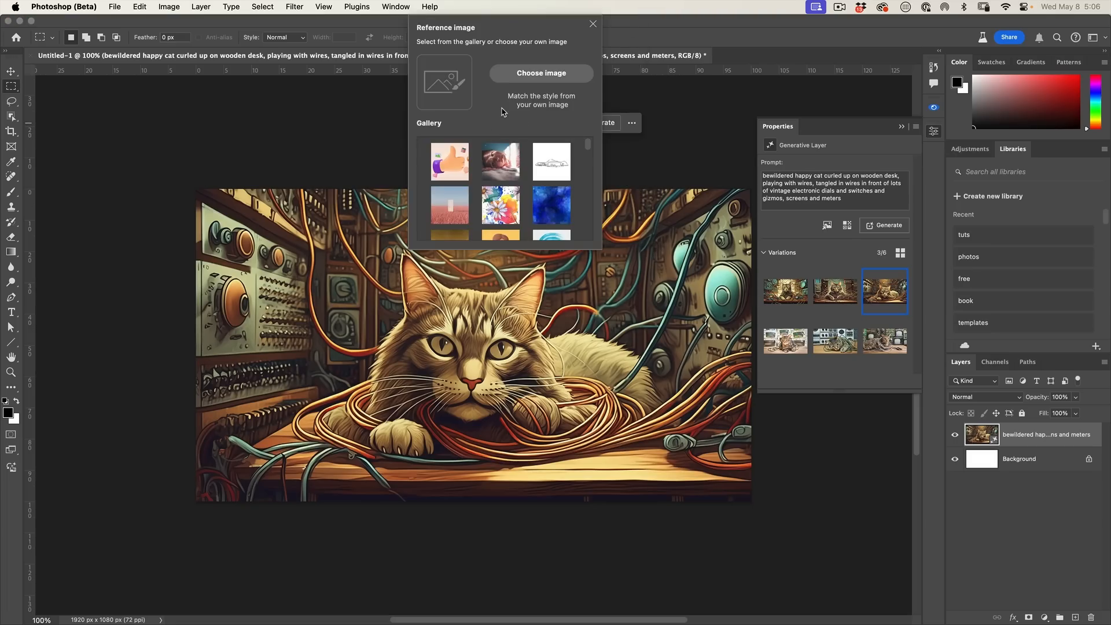
scroll("down", 3)
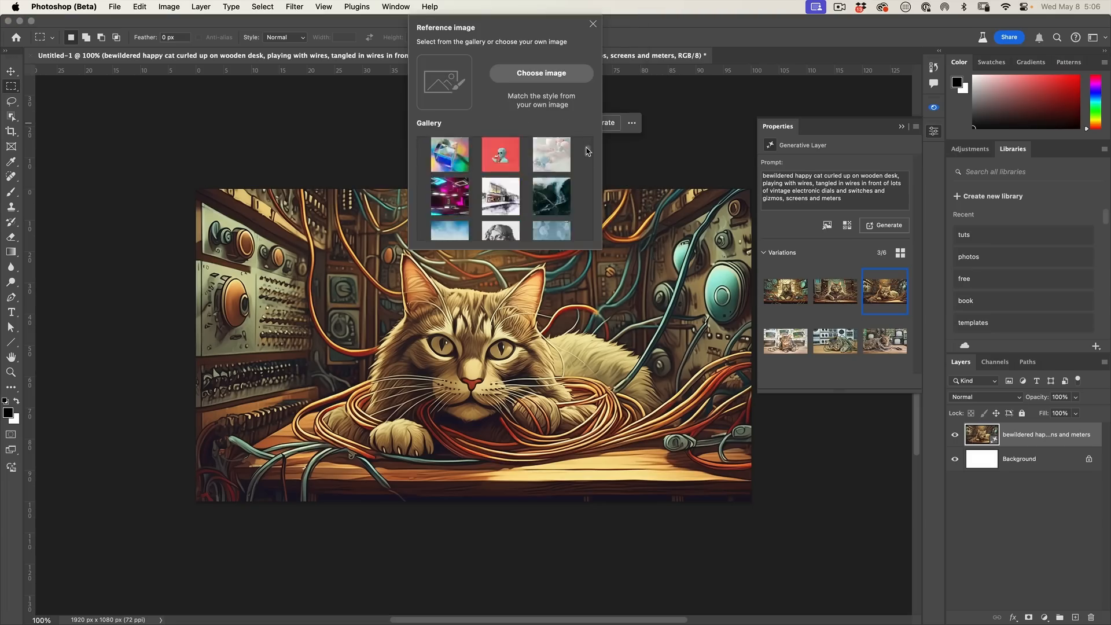
scroll("down", 3)
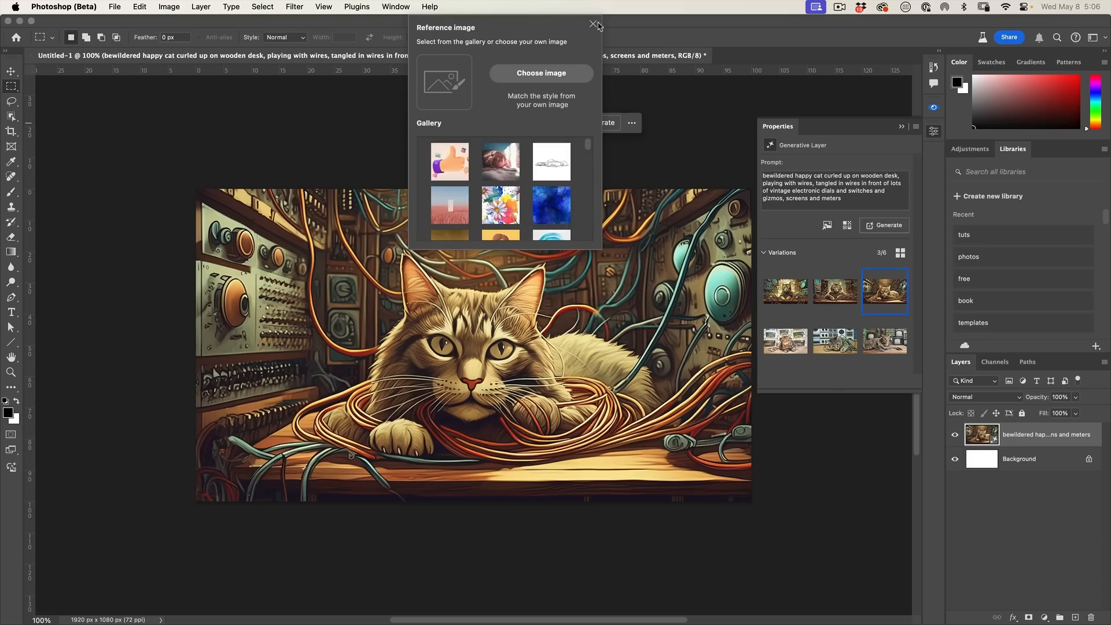
left_click(593, 23)
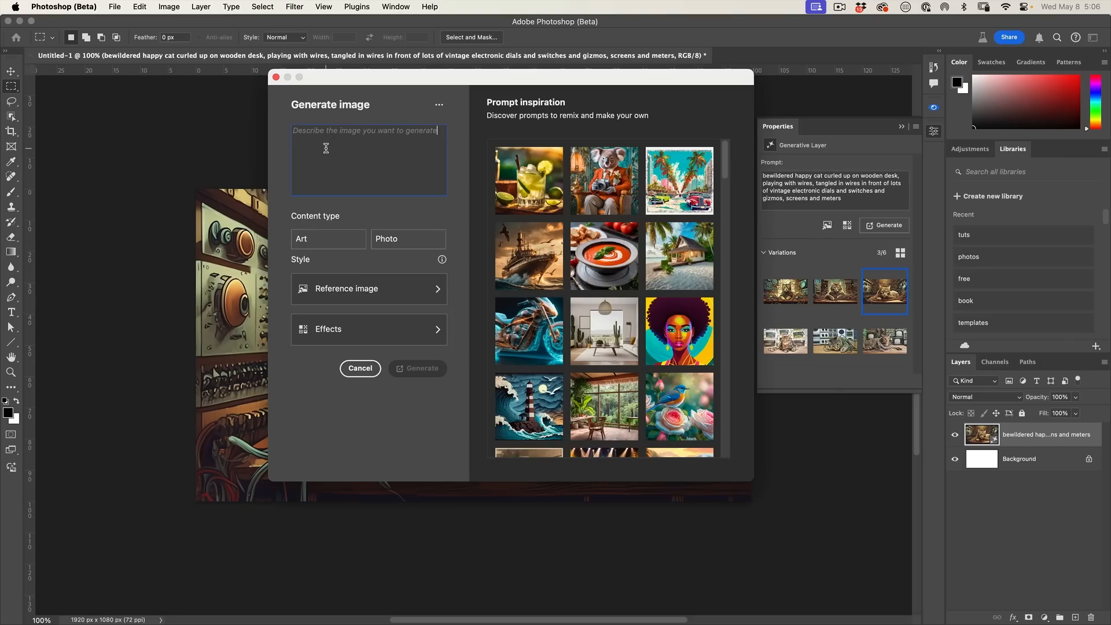
Generate a Photo-type cat-in-wires image using the neon figure gallery image as style reference.
type("bewildered happy cat curled up on wooden desk, playing with wires, tangled in wires in front of lots of vintage electronic dials and switches and gizmos, screens and meters")
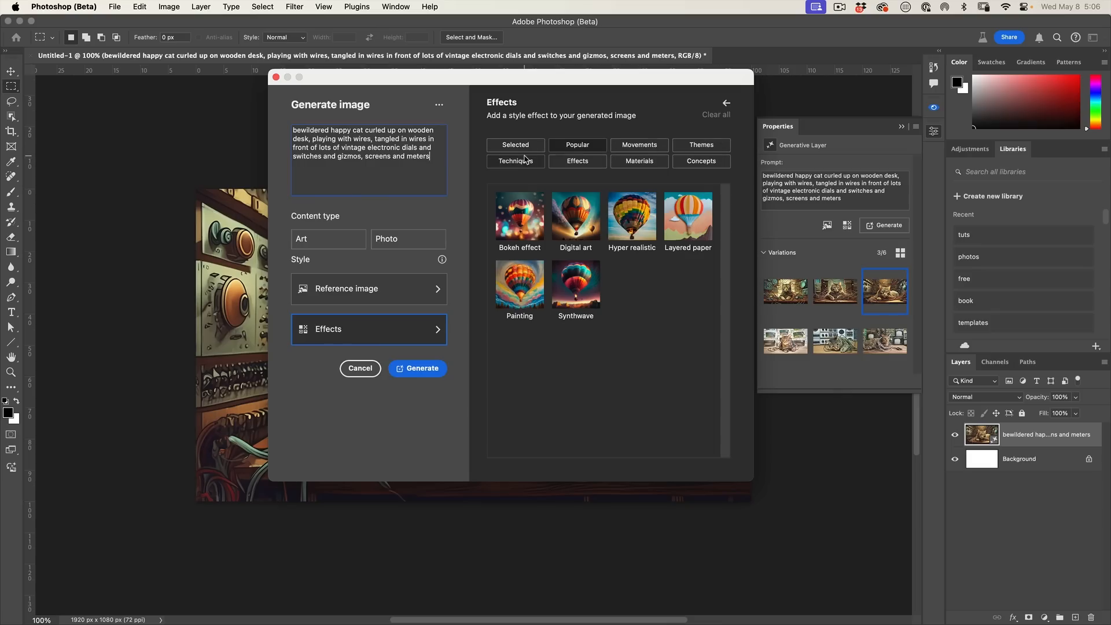
left_click(347, 288)
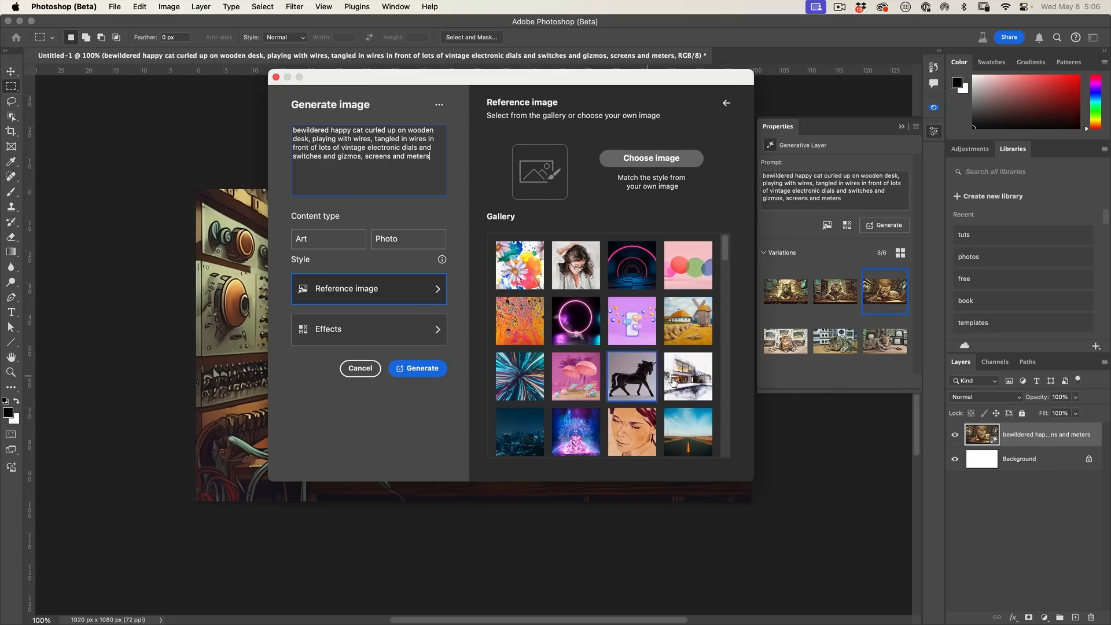
left_click(575, 325)
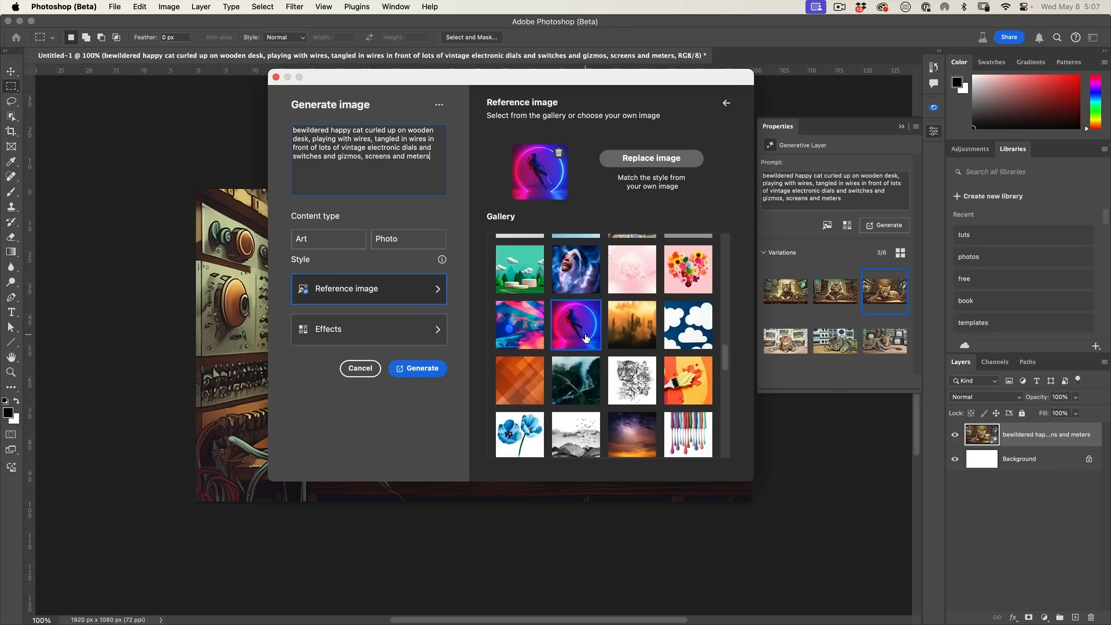
left_click(407, 239)
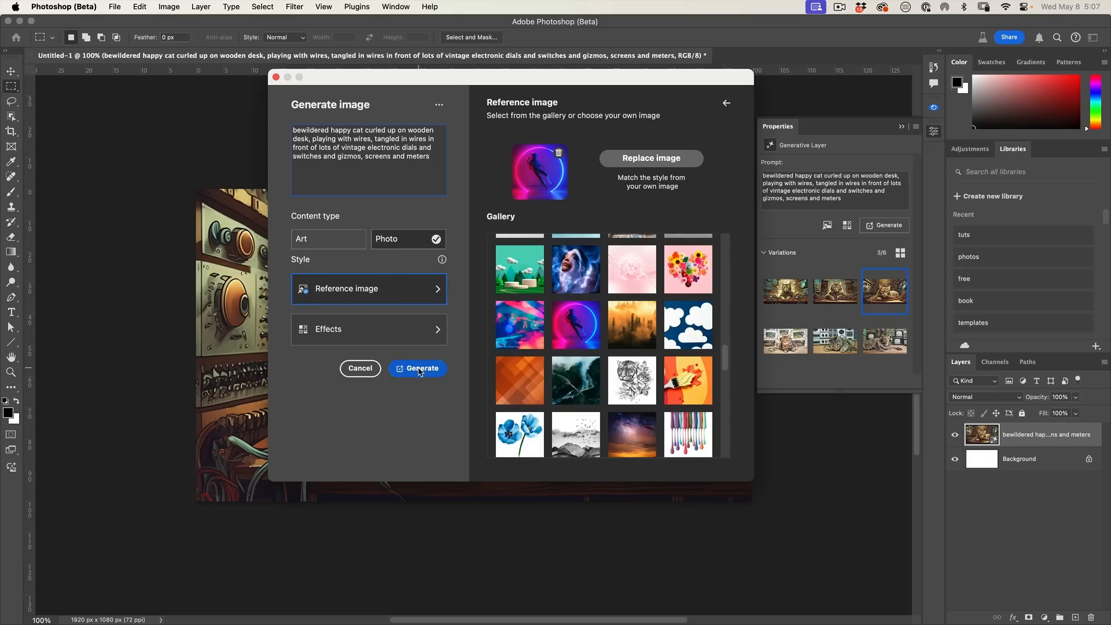
left_click(417, 368)
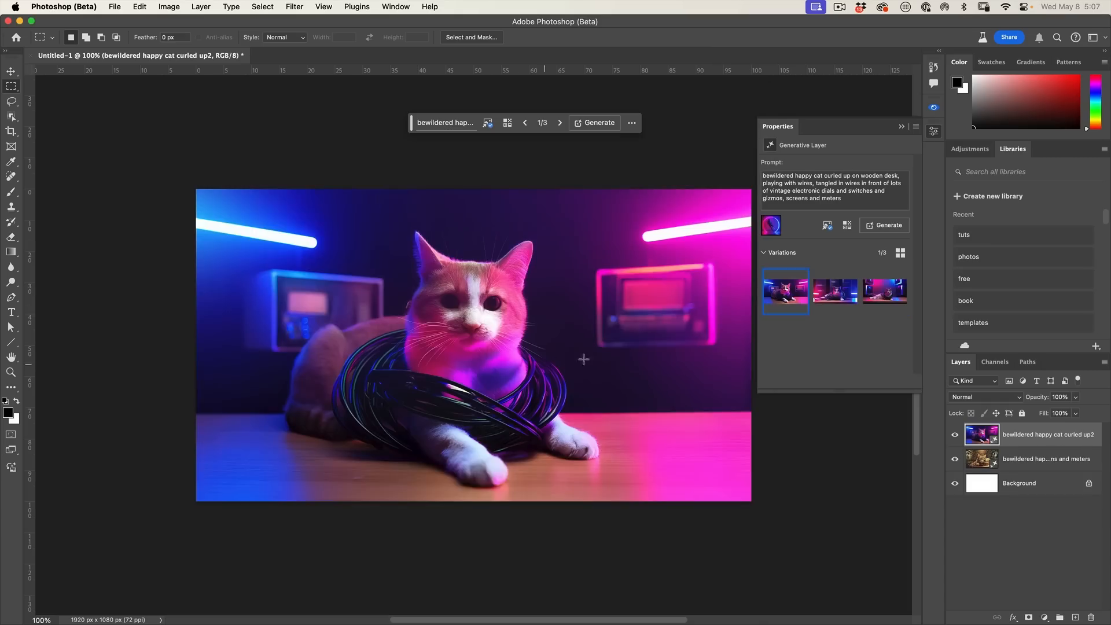
Preview neon variations 2 and 3, landing on the grey-and-white cat between glowing screens.
left_click(834, 291)
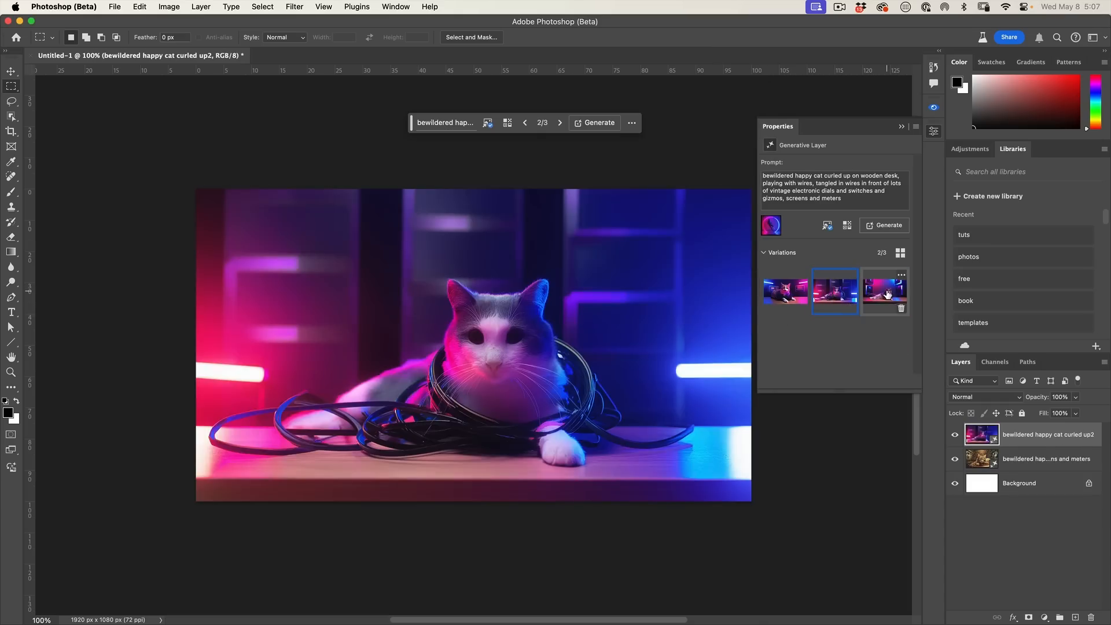
left_click(884, 290)
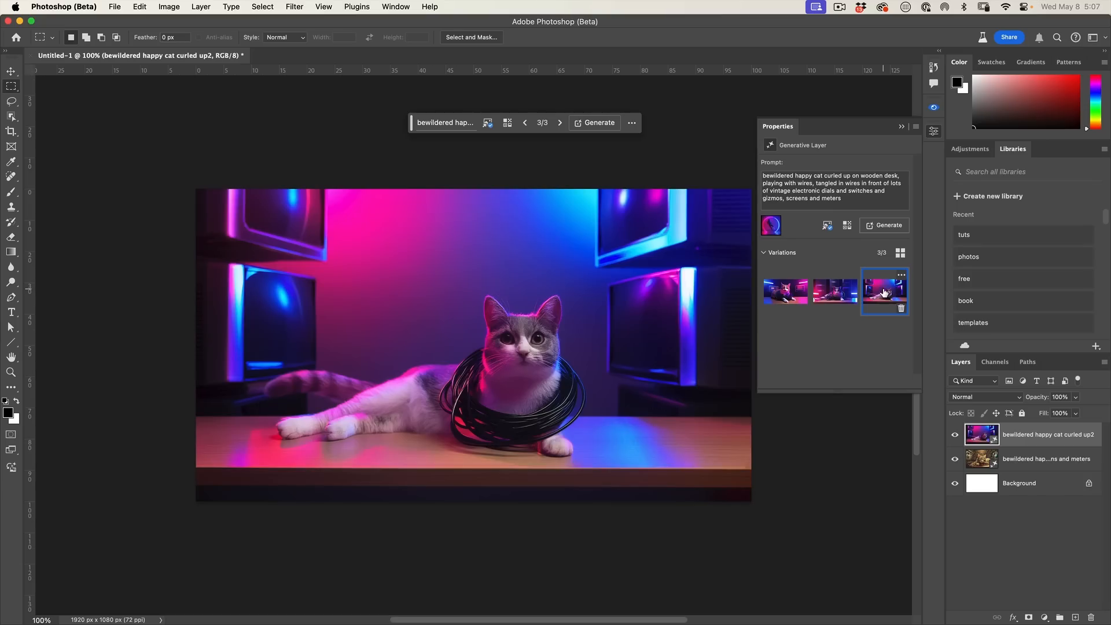
left_click(846, 225)
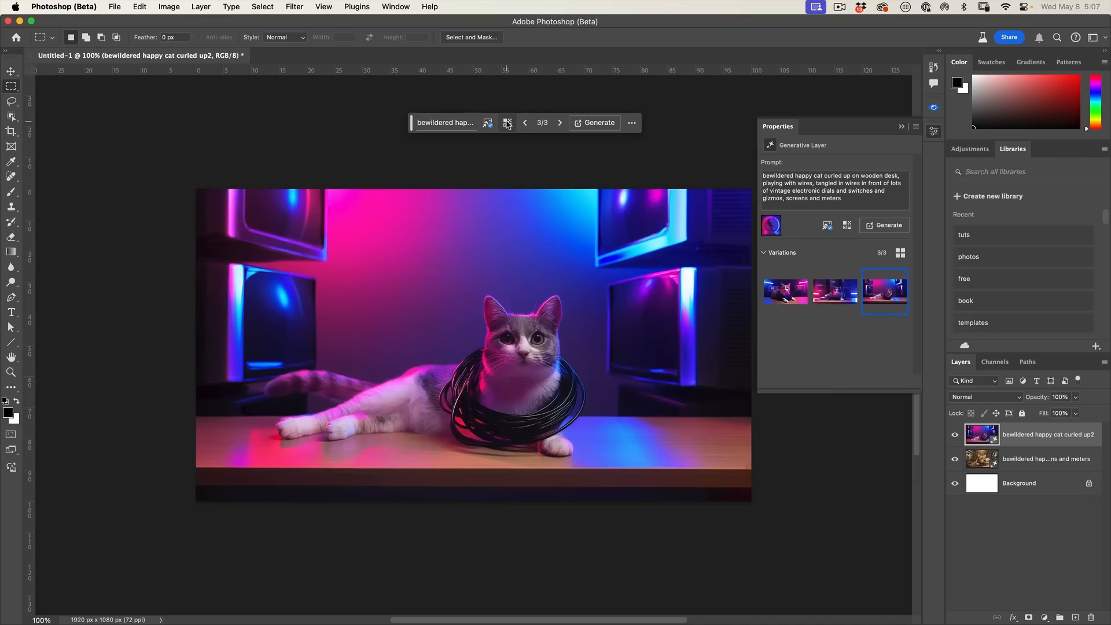
Dismiss the Effects popup and choose Replace image in the style reference settings.
left_click(508, 123)
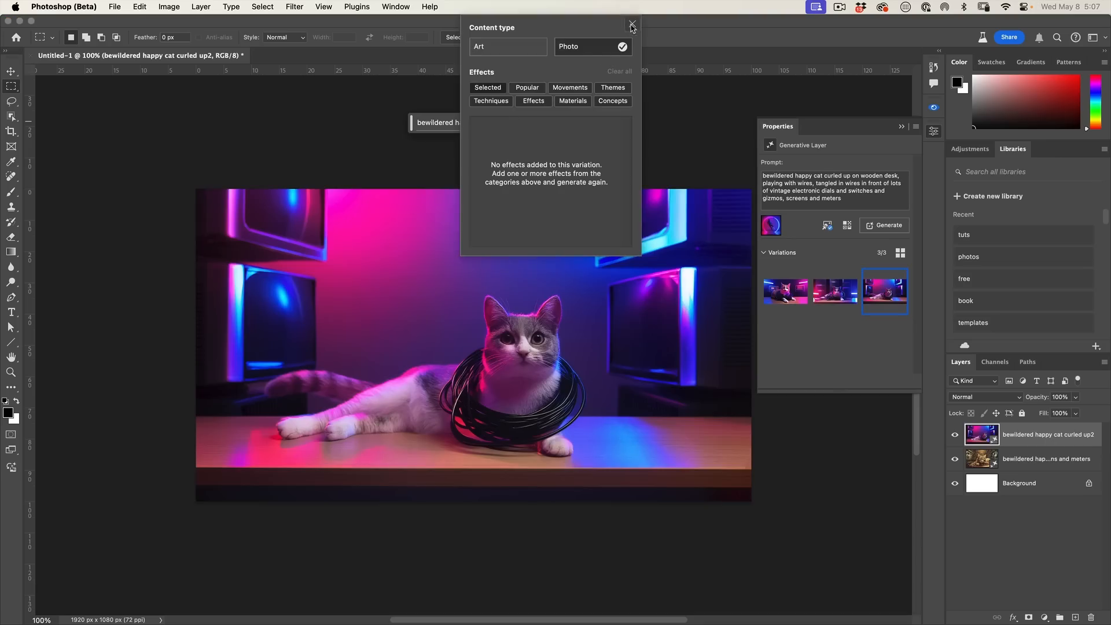
left_click(631, 25)
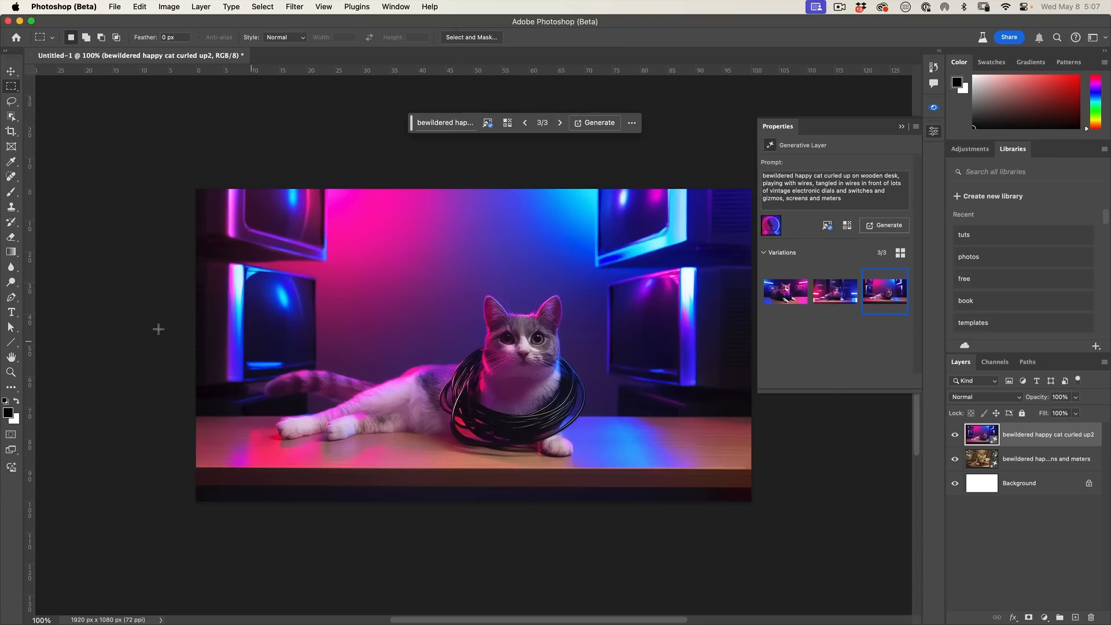
mouse_move(23, 465)
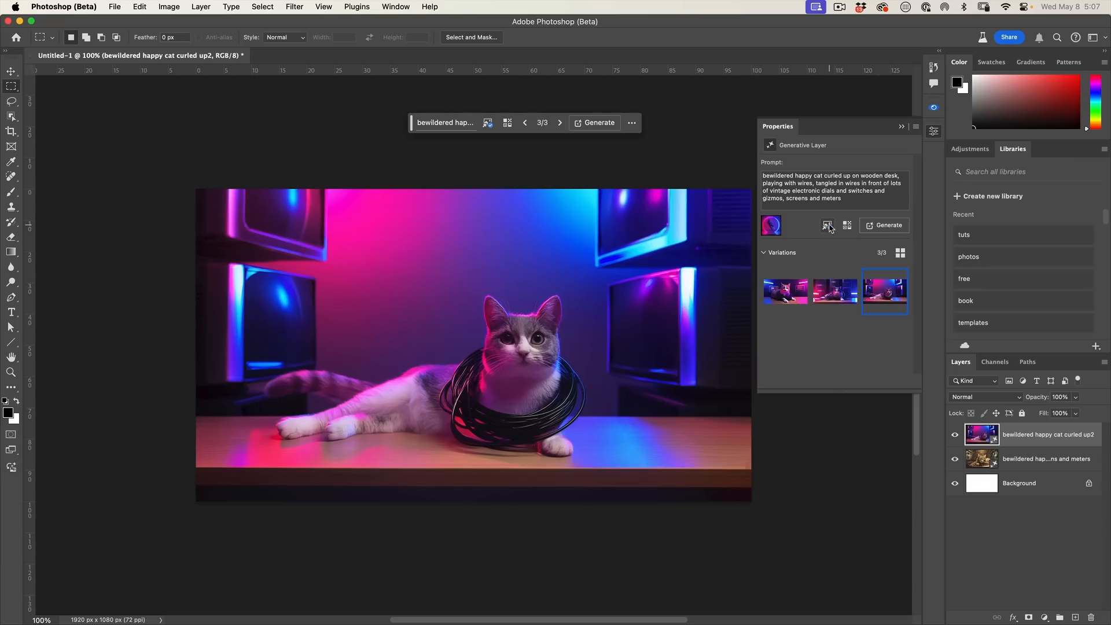
left_click(827, 225)
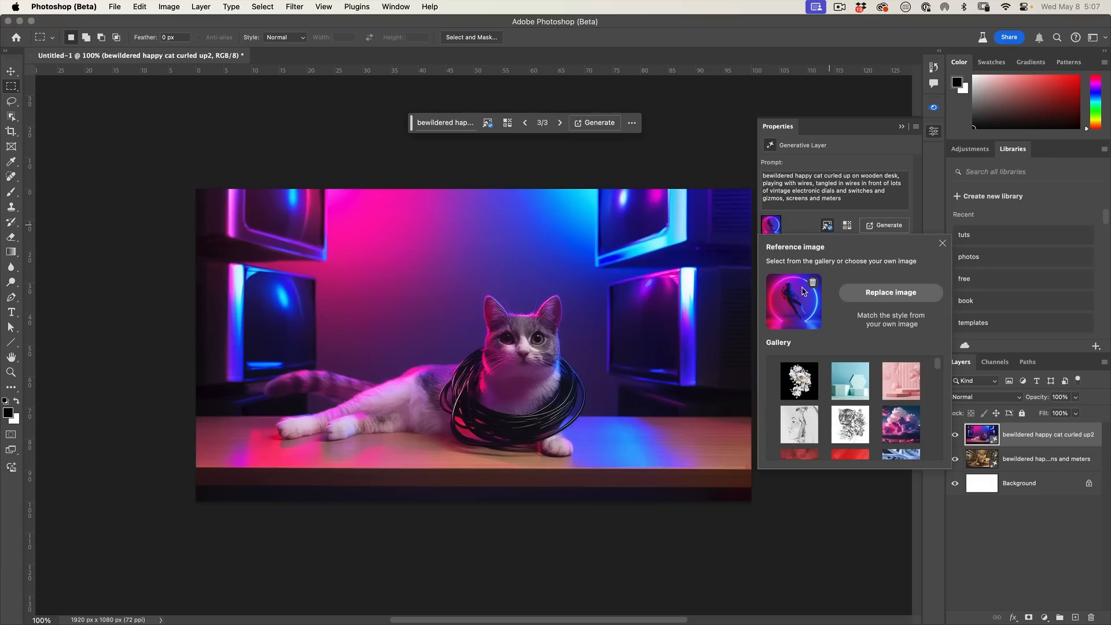
mouse_move(946, 367)
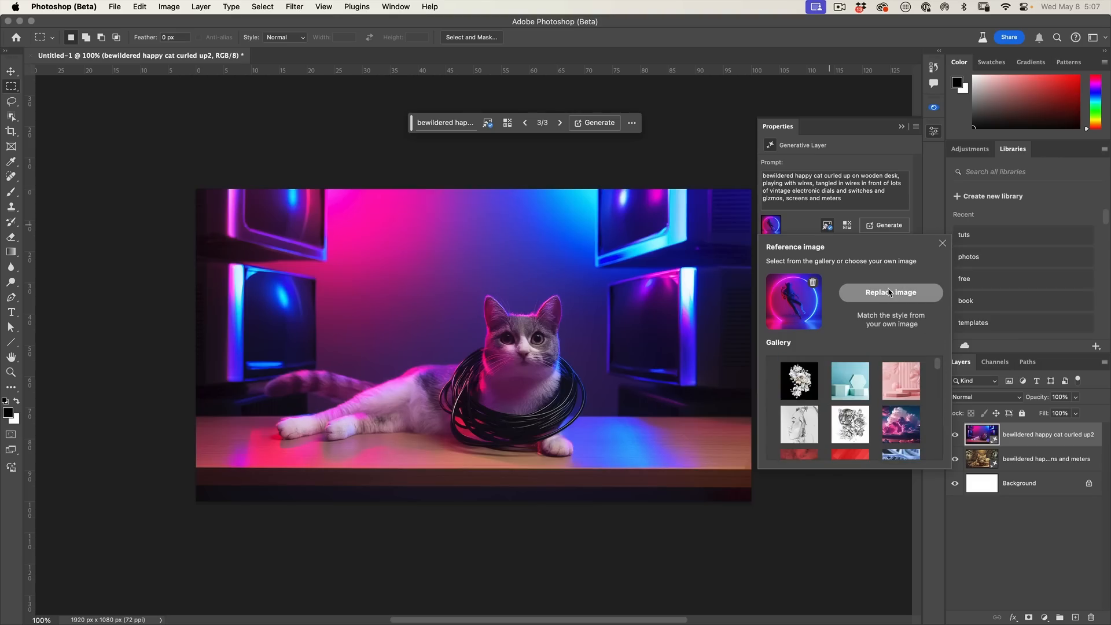
left_click(890, 291)
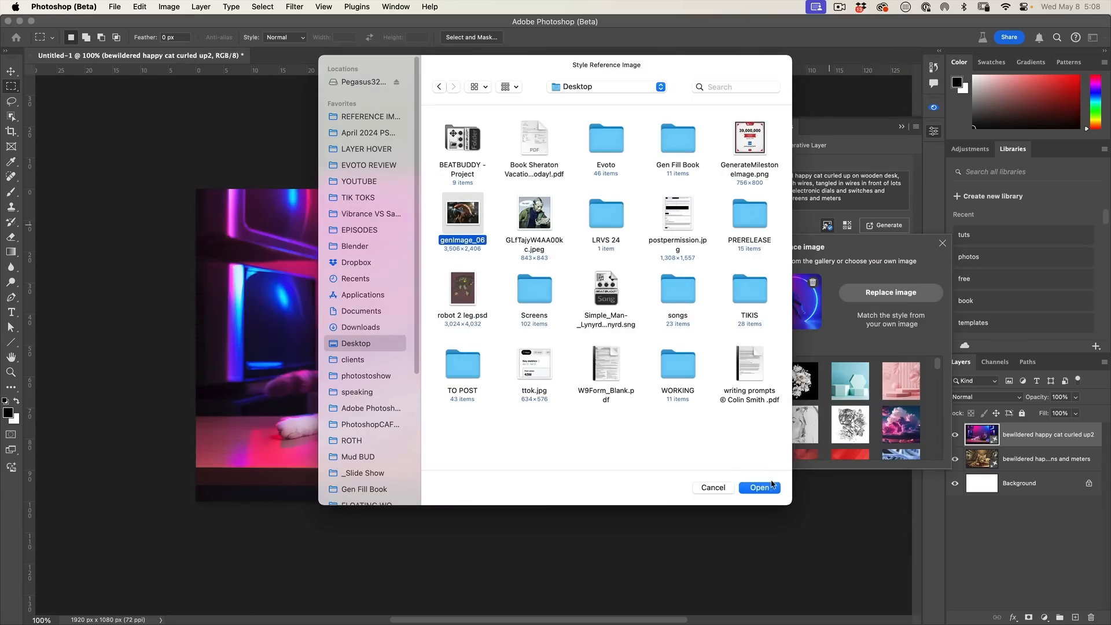
Use genImage_06 as the new style reference and show the third of six variations.
left_click(760, 486)
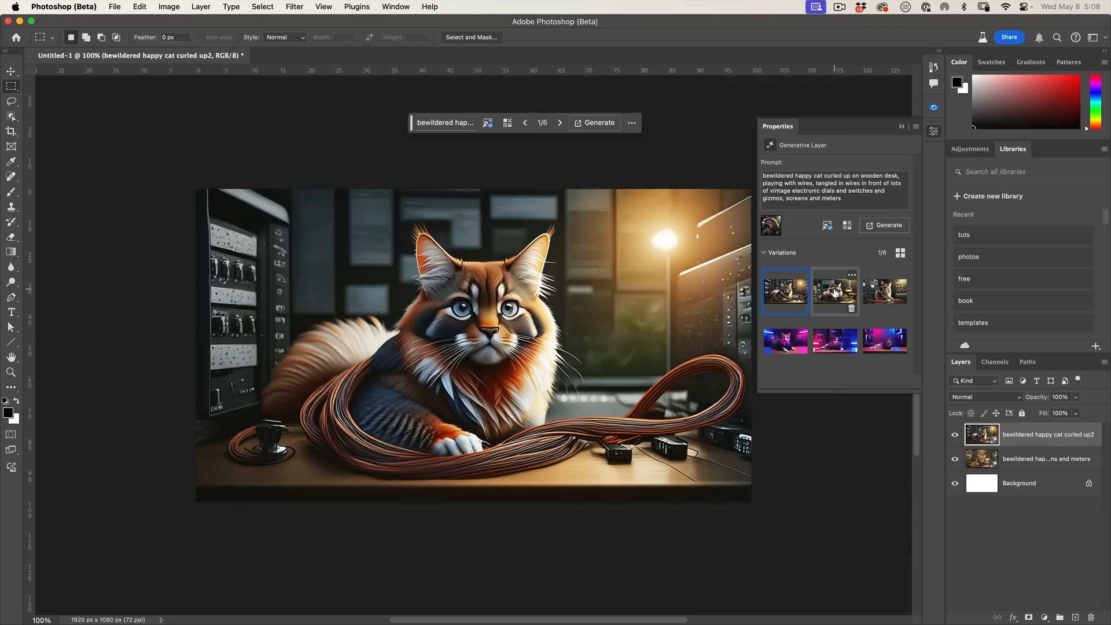
left_click(884, 291)
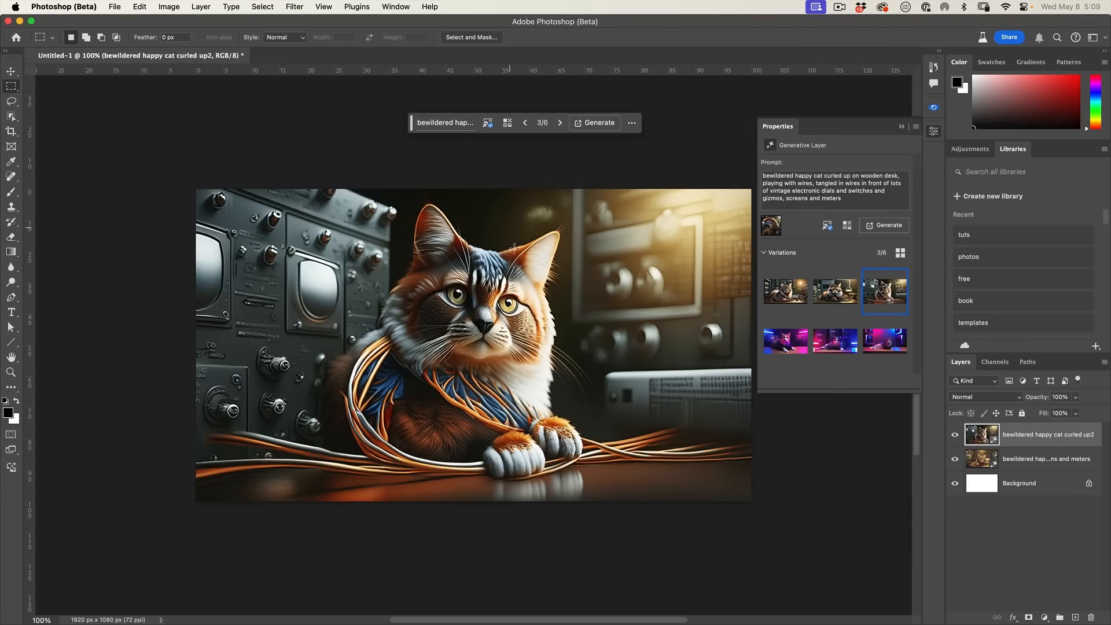
mouse_move(547, 362)
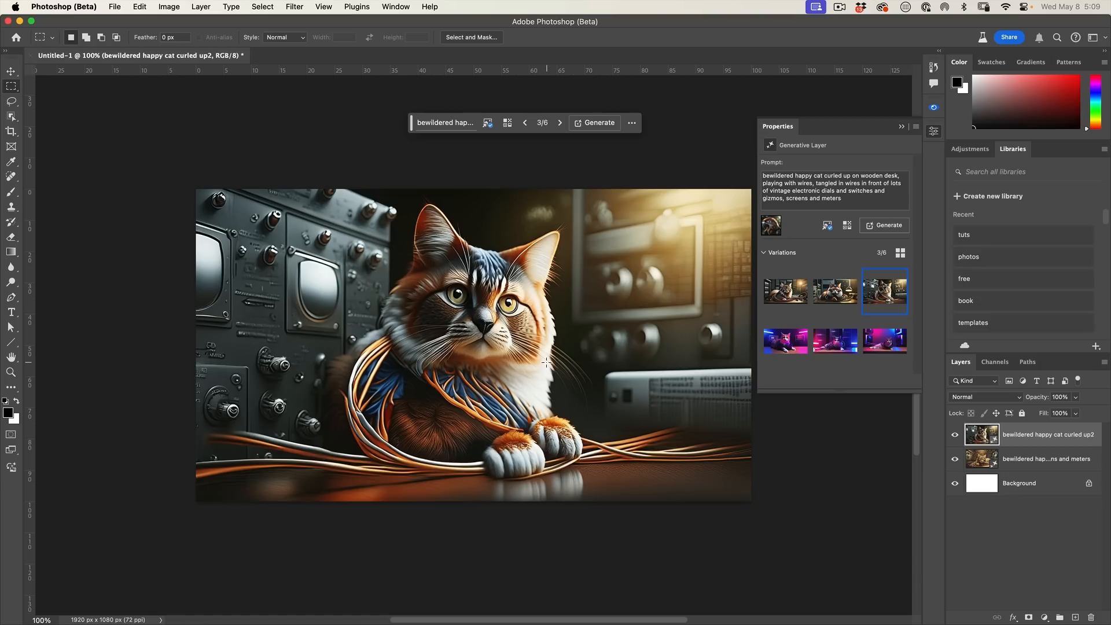
mouse_move(509, 247)
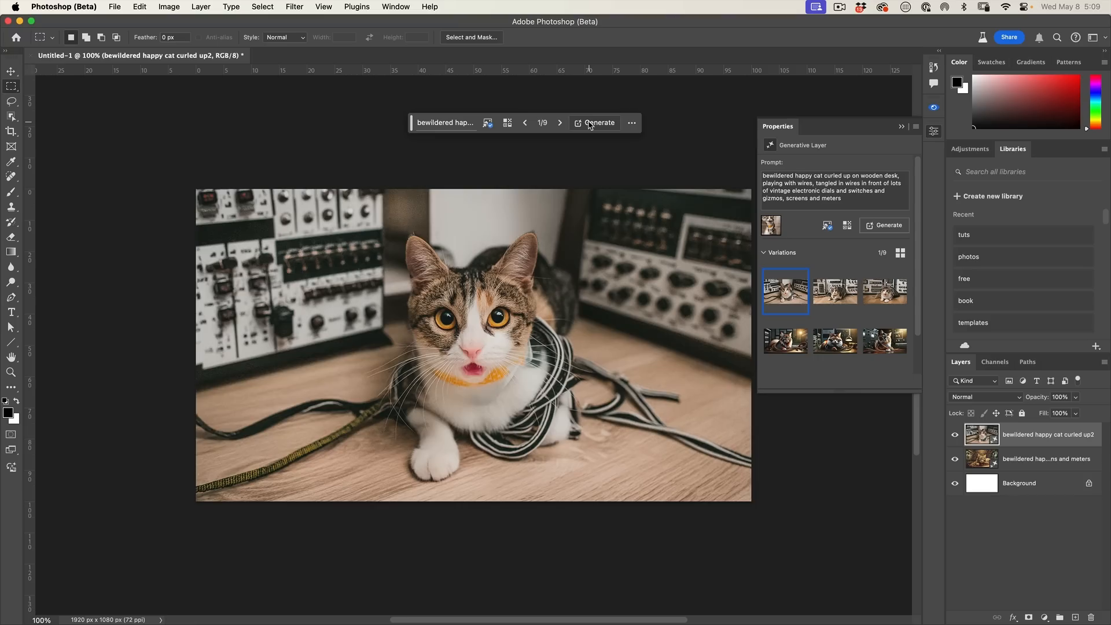
Preview the white-wires variation, then return to the first calico cat variation.
left_click(834, 291)
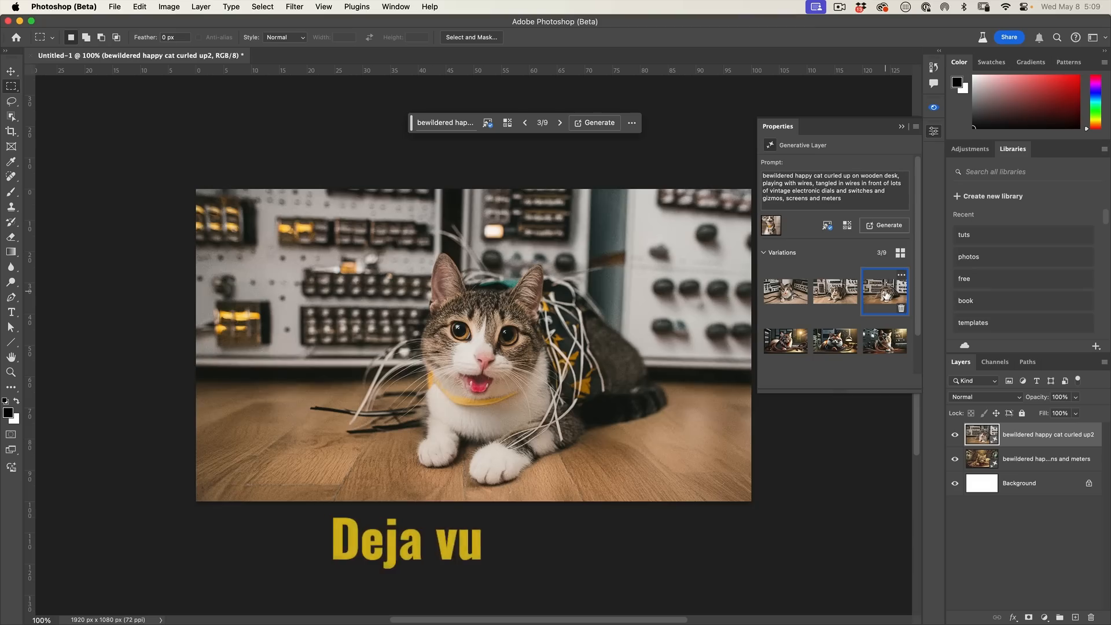
left_click(784, 290)
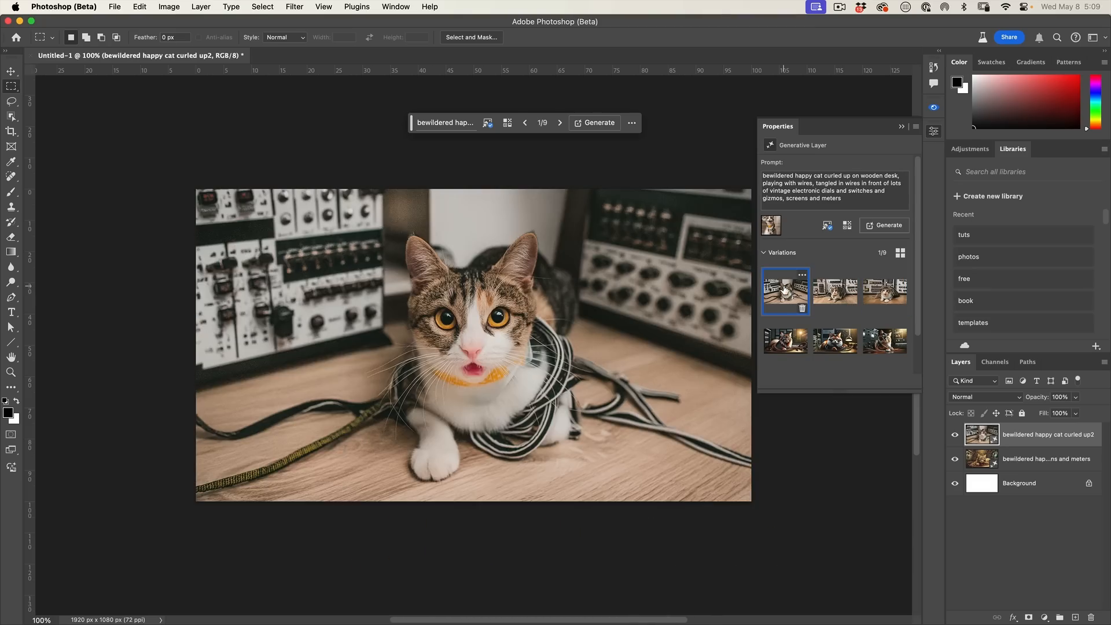
mouse_move(808, 291)
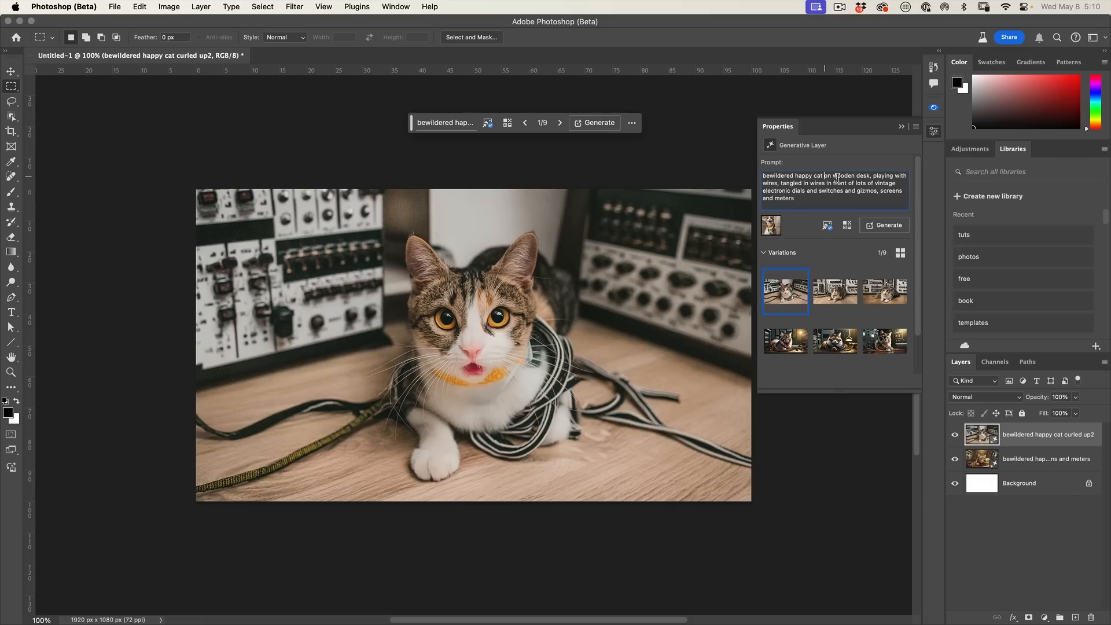
mouse_move(887, 225)
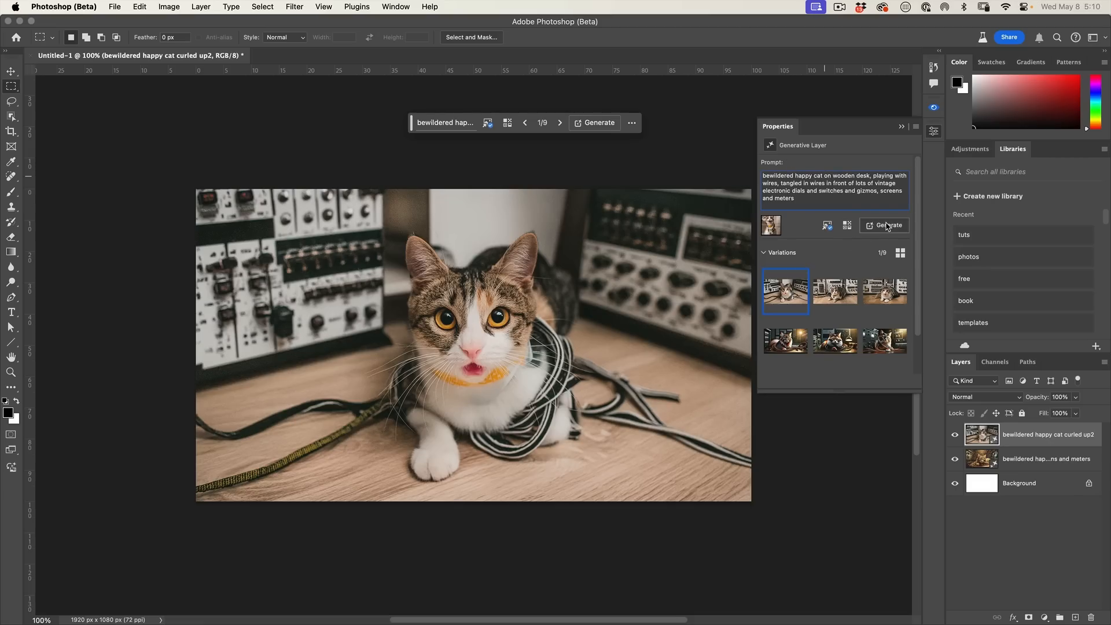
Generate again, remove 'bewildered happy' from the prompt, and generate up to fifteen variations.
left_click(889, 224)
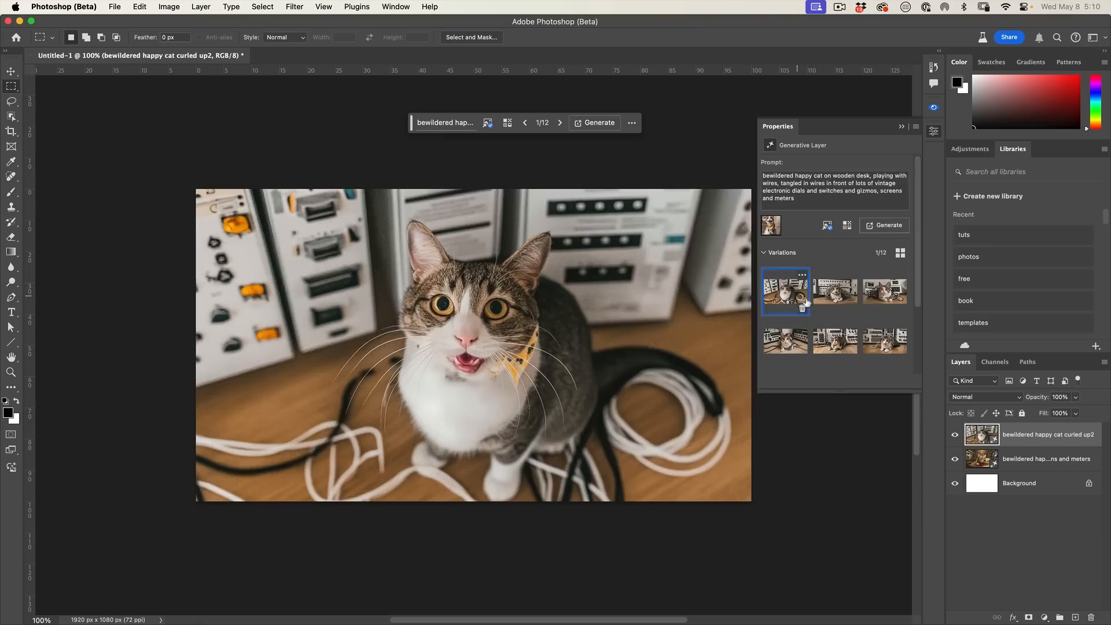
mouse_move(670, 343)
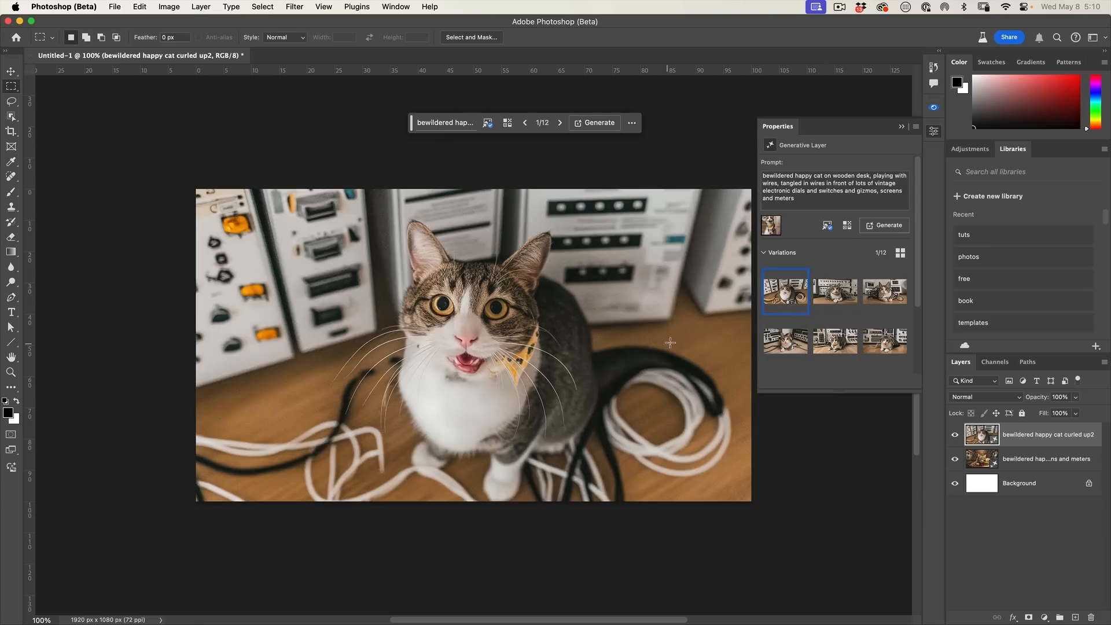
mouse_move(620, 323)
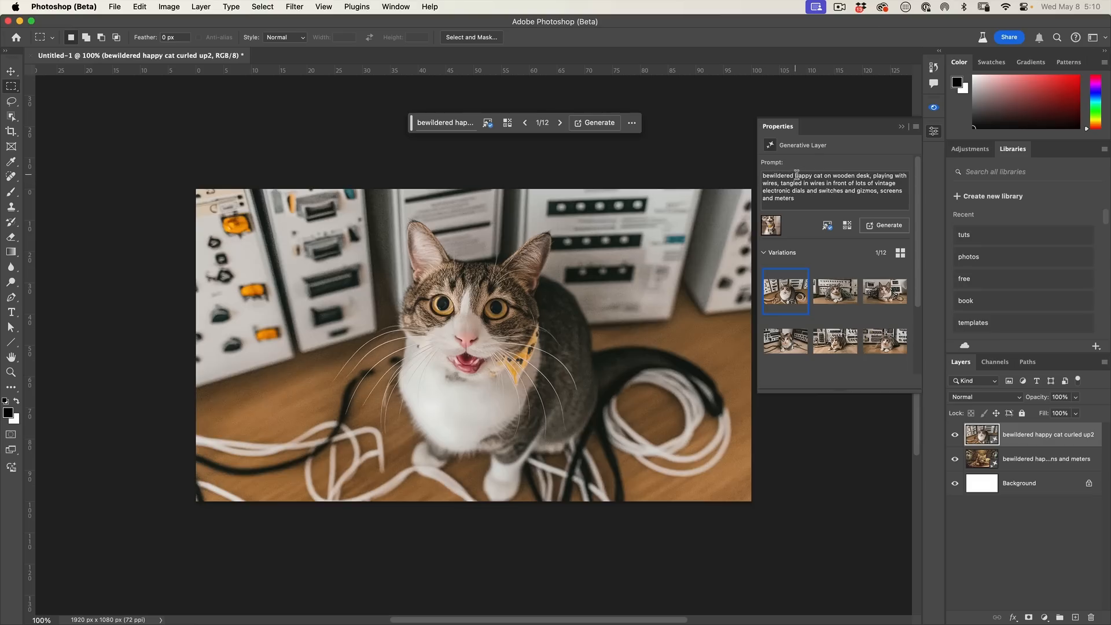
double_click(776, 175)
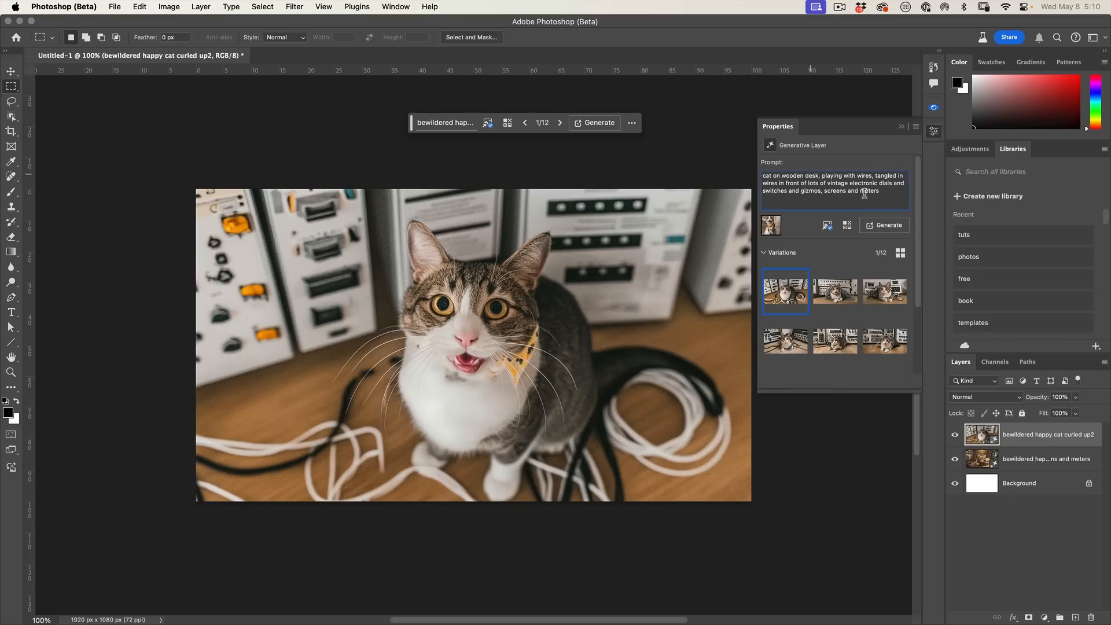
left_click(887, 225)
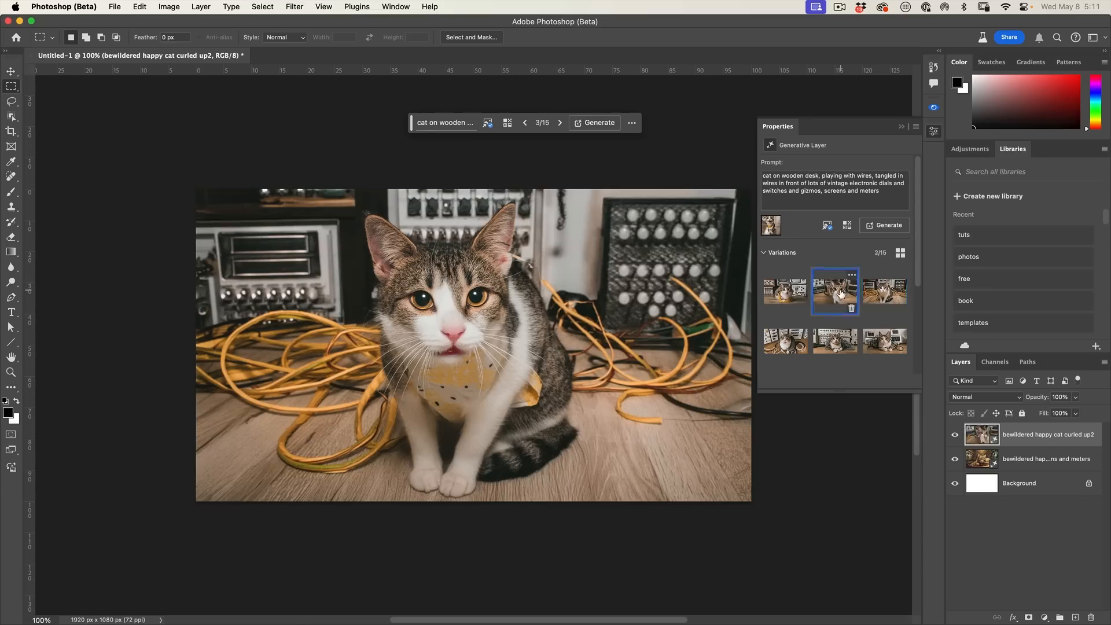
Show variation 2, the wide-eyed tabby close-up in front of vintage radios.
left_click(834, 291)
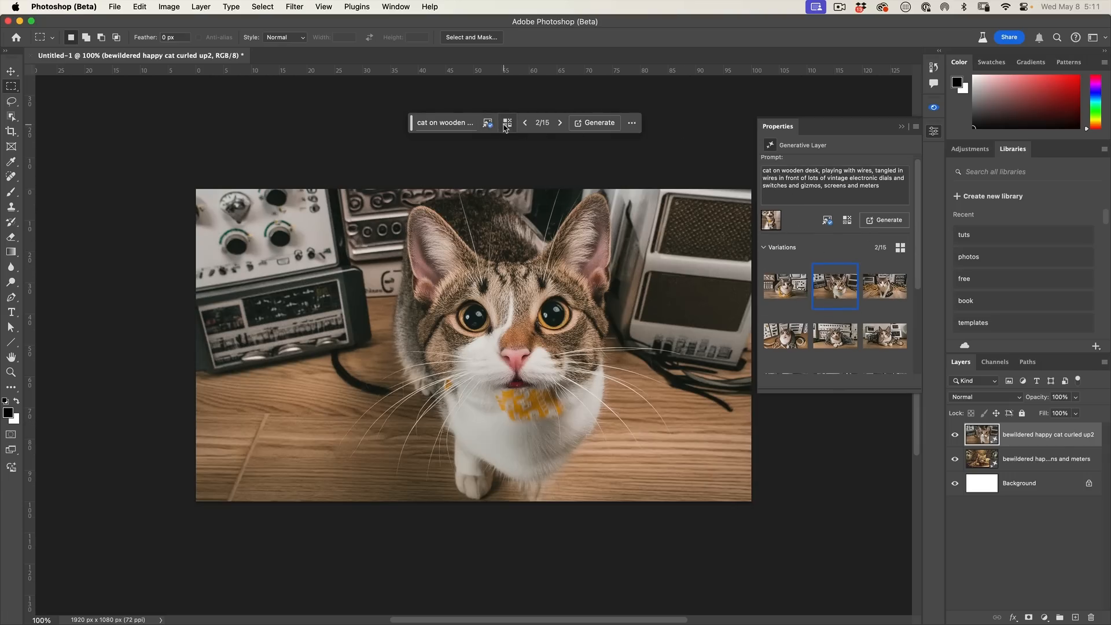
Set the content type to Art and add the Acrylic paint effect.
left_click(508, 123)
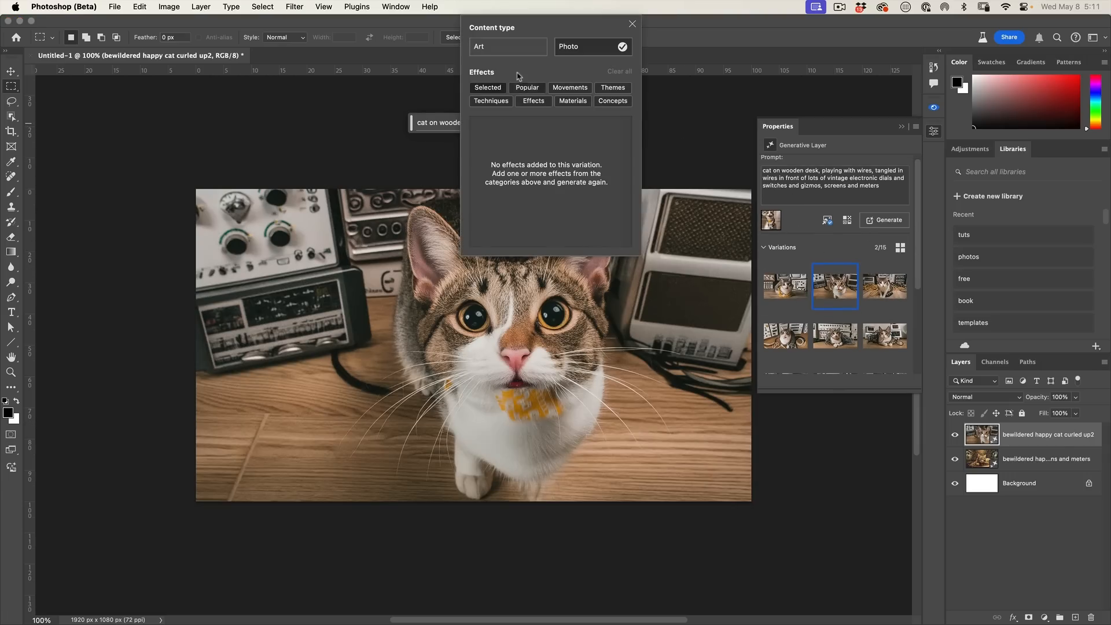
left_click(507, 47)
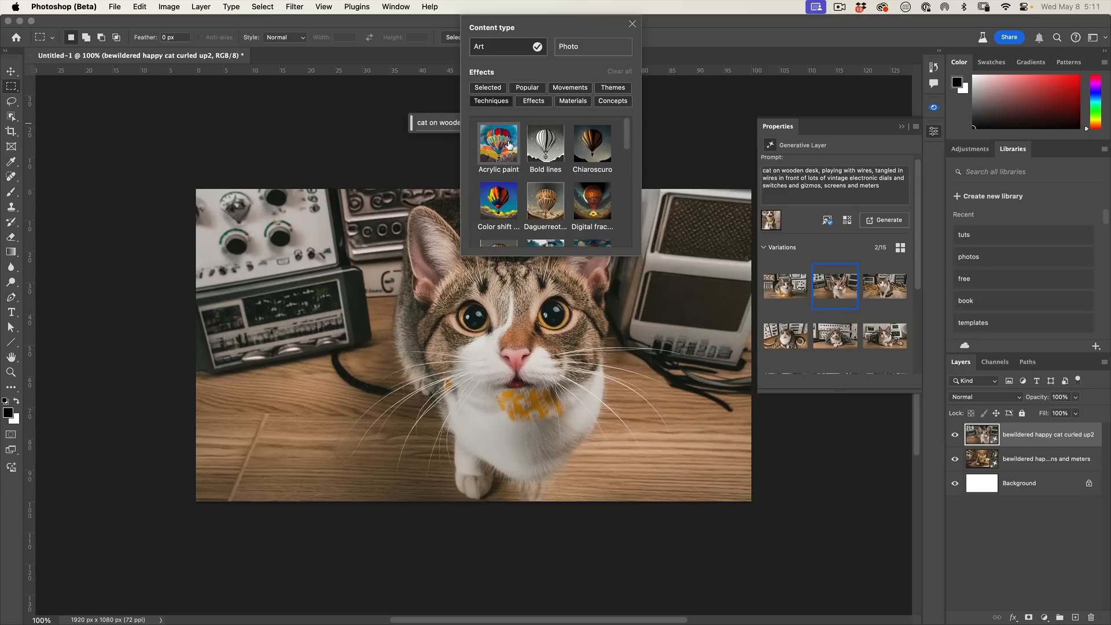
left_click(498, 140)
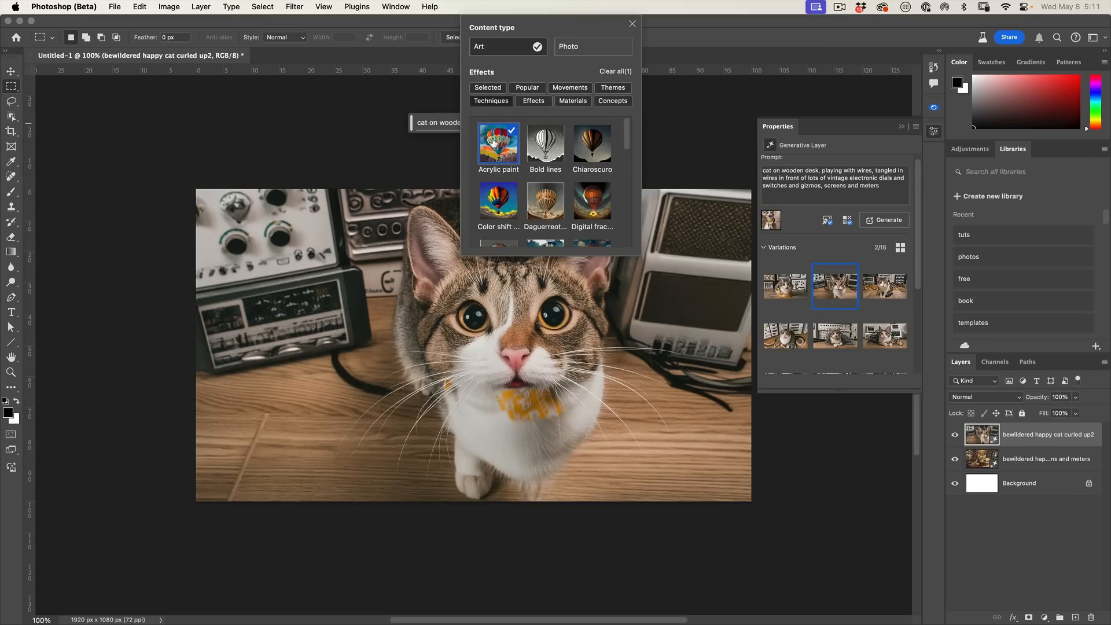
mouse_move(632, 25)
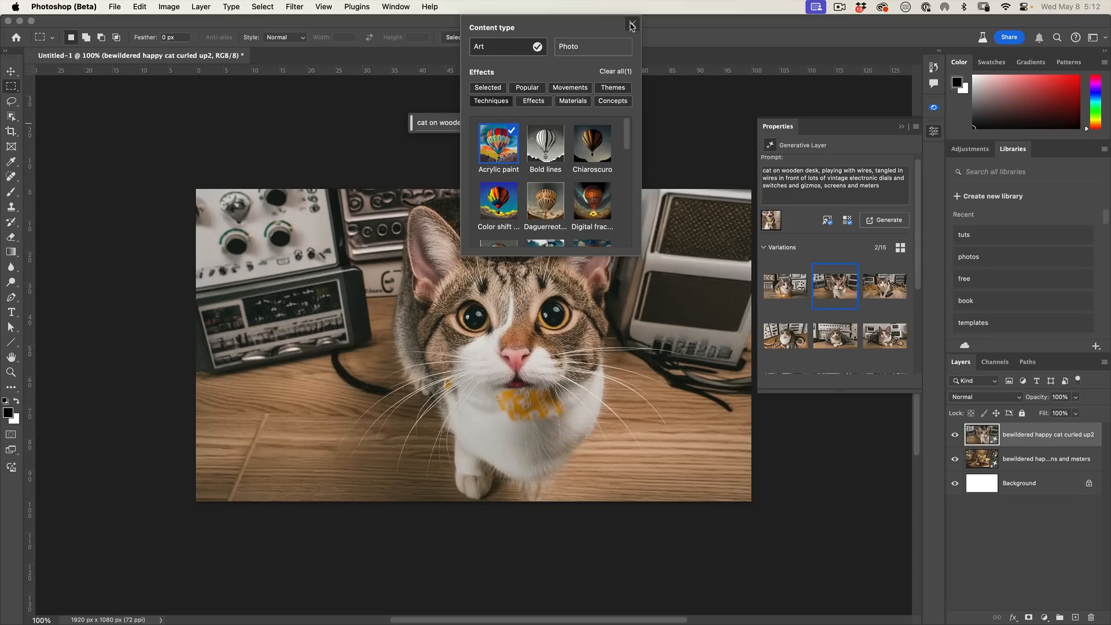
left_click(631, 26)
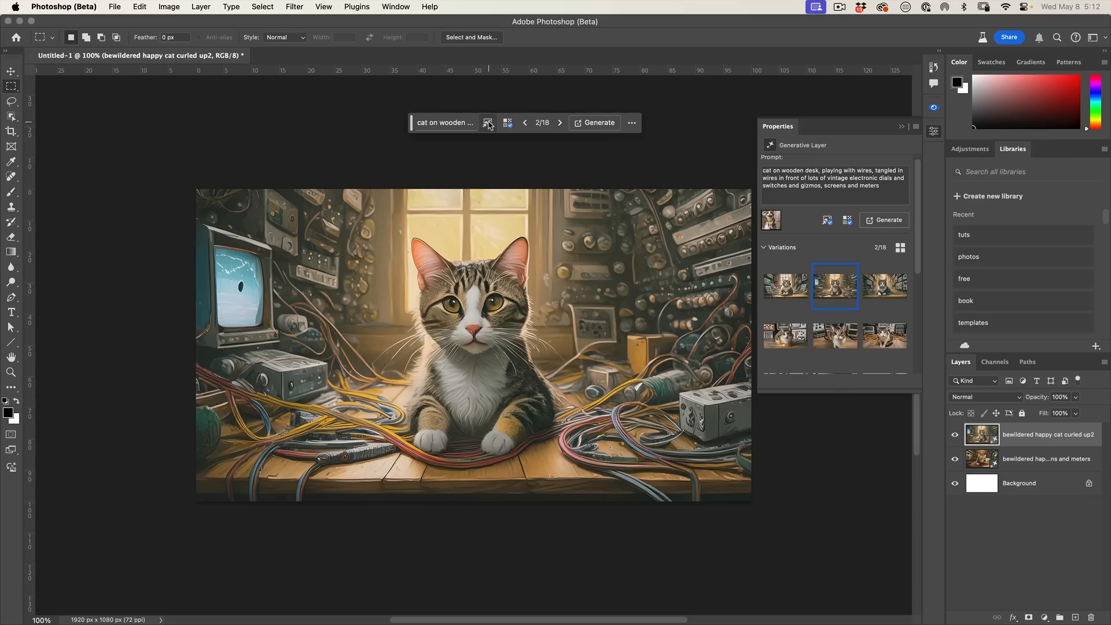
Delete the current style reference image and browse for a new one from disk.
left_click(488, 123)
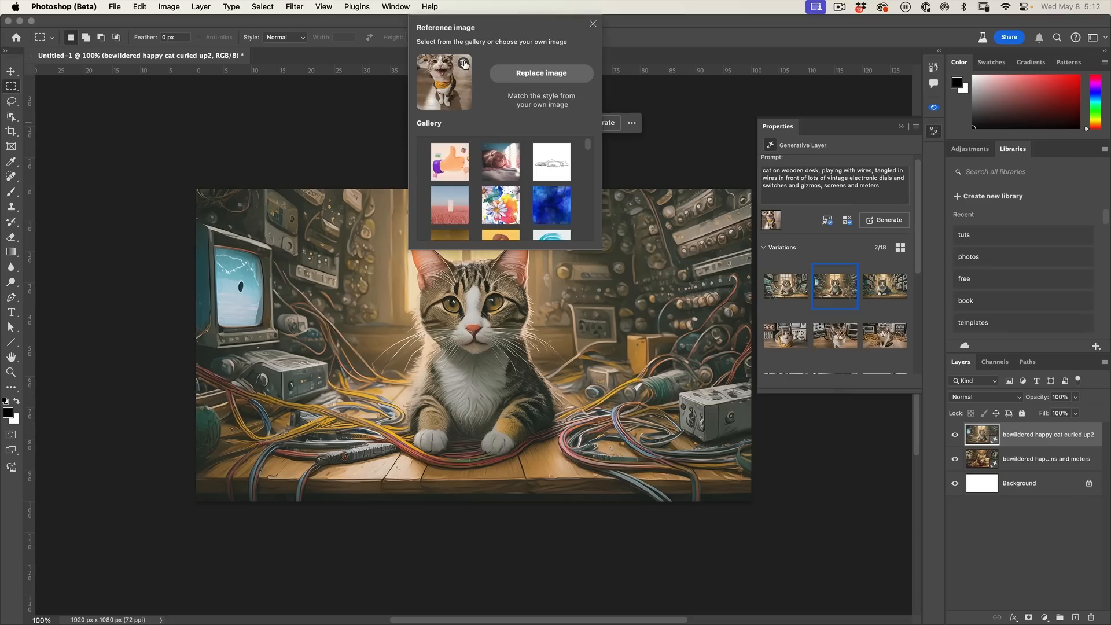
left_click(464, 62)
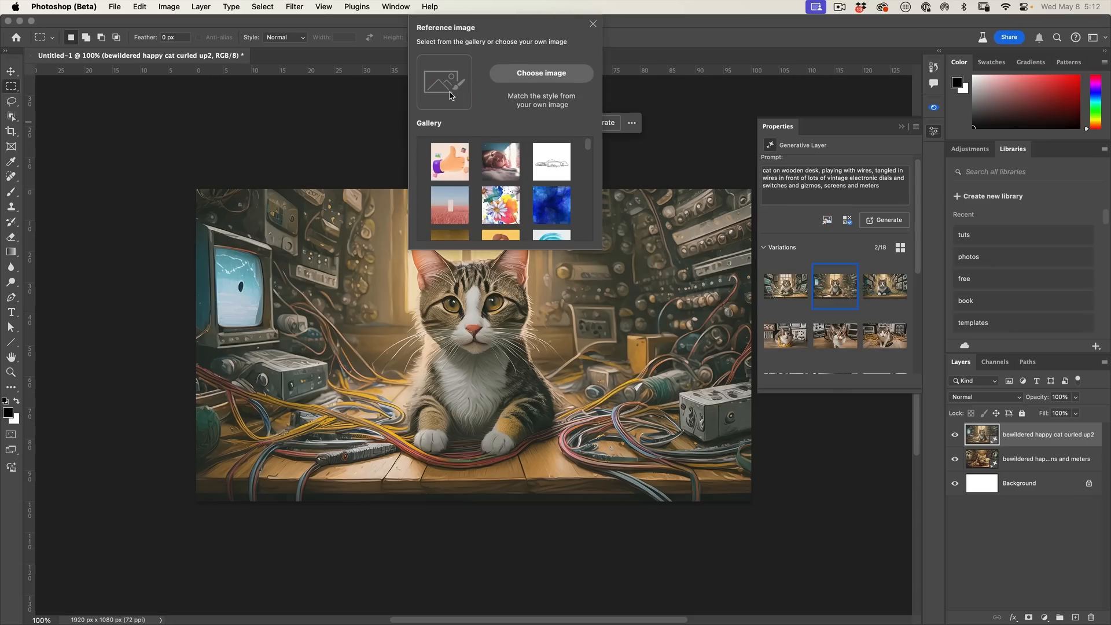
left_click(550, 161)
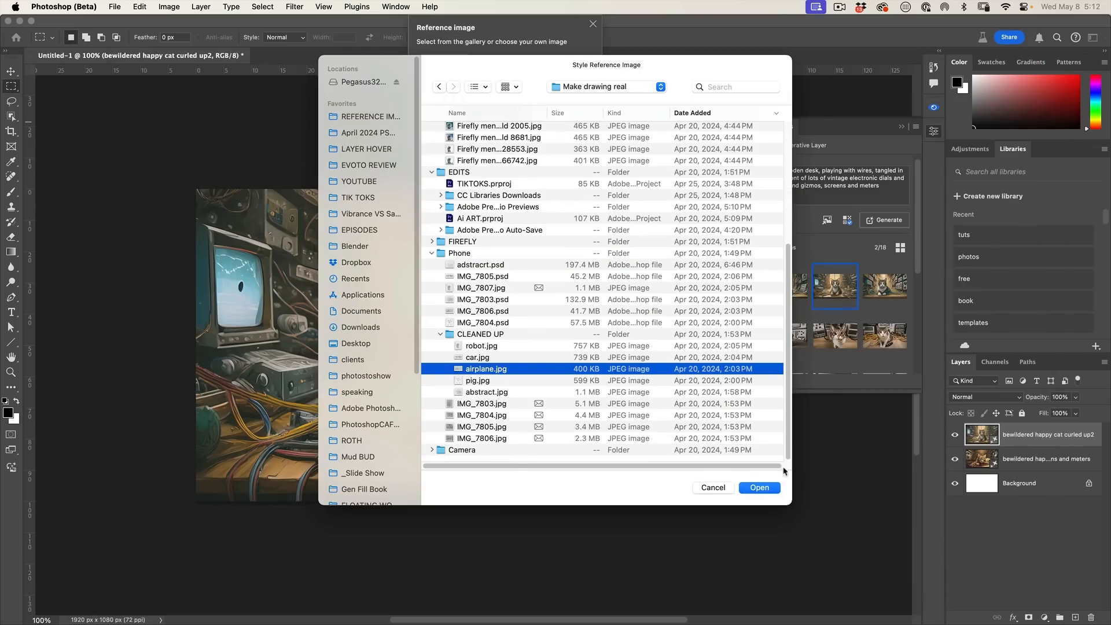
Use airplane.jpg as the style reference and generate sketchy cat variations.
left_click(758, 487)
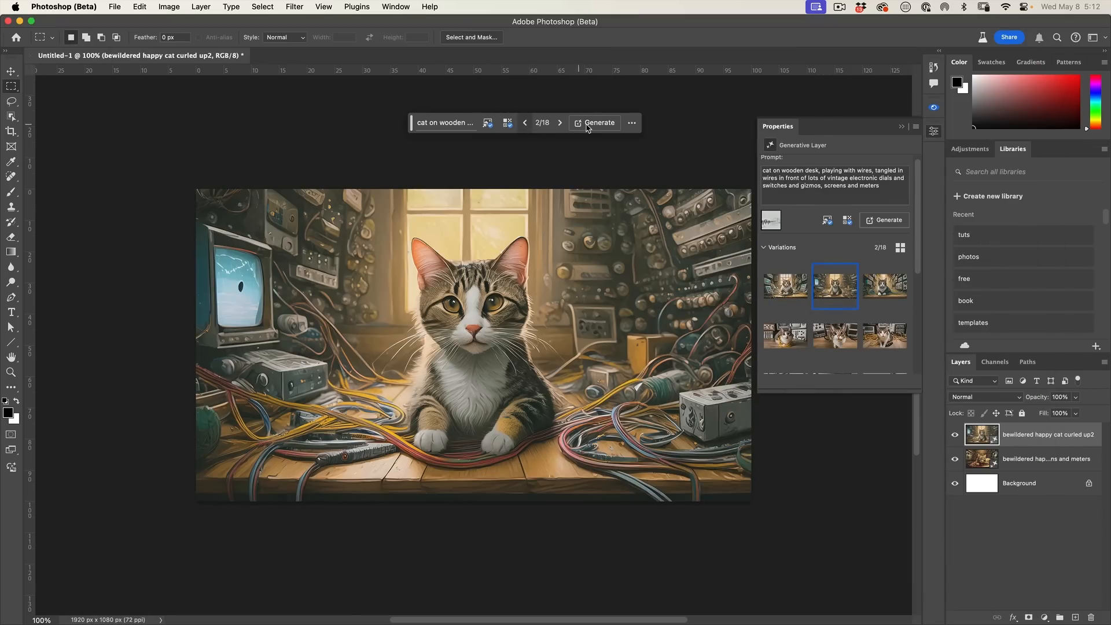
left_click(599, 123)
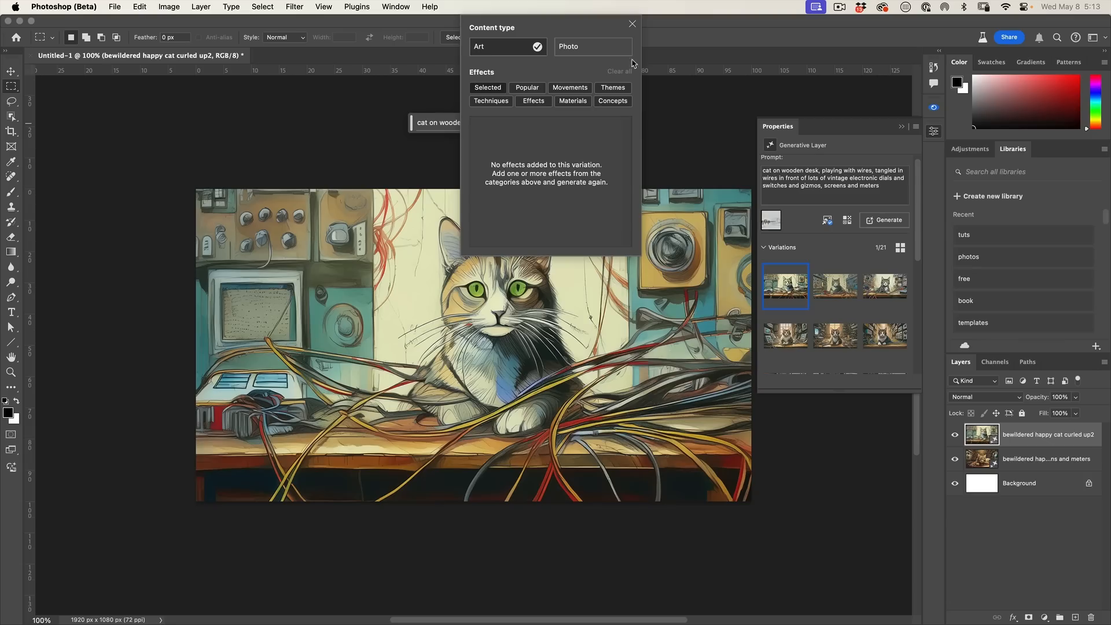
left_click(630, 23)
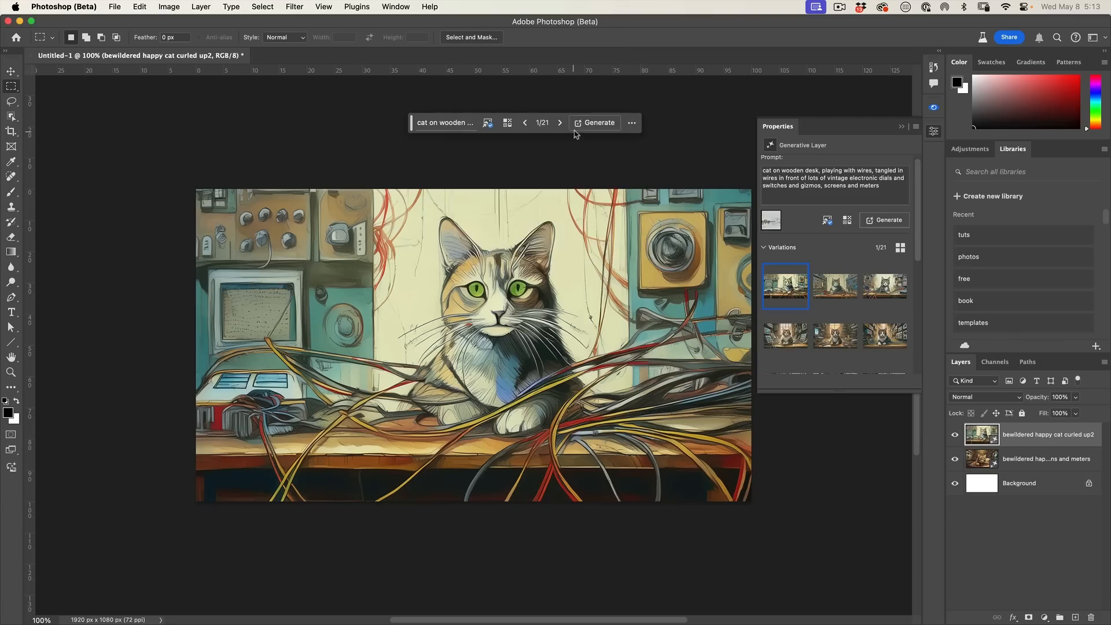
Generate more sketch-reference variations, then pick a different style reference image.
left_click(598, 122)
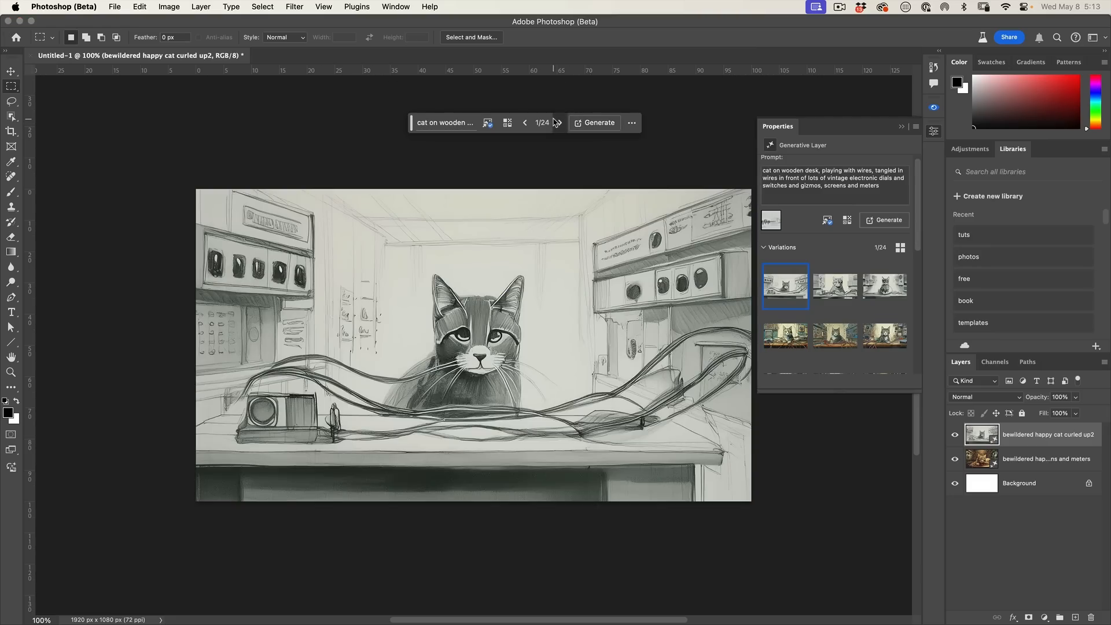
left_click(884, 287)
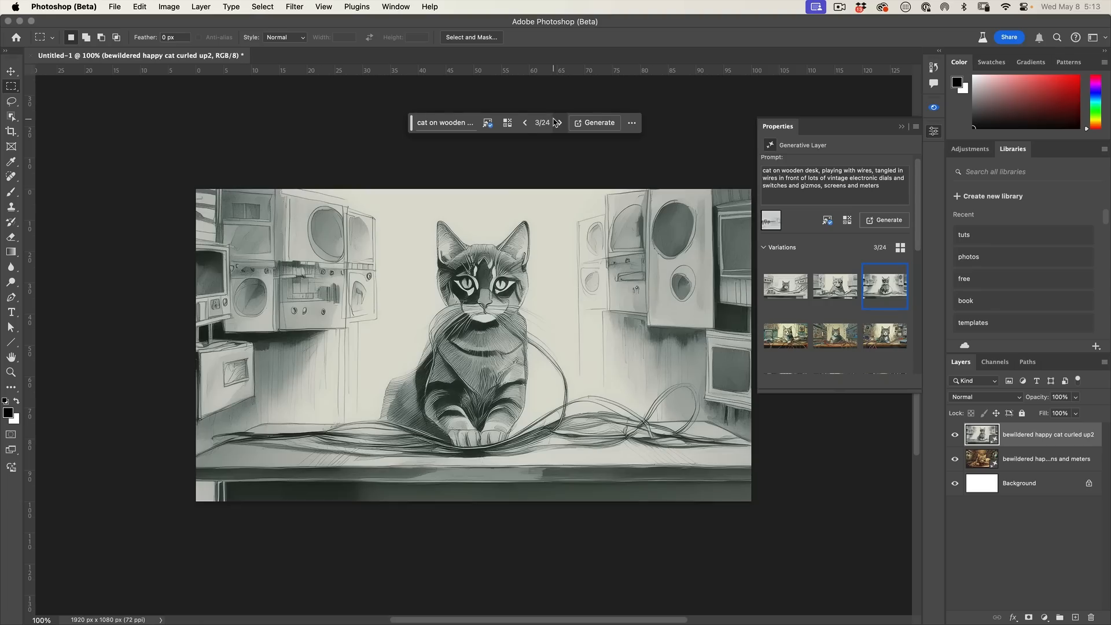
left_click(487, 123)
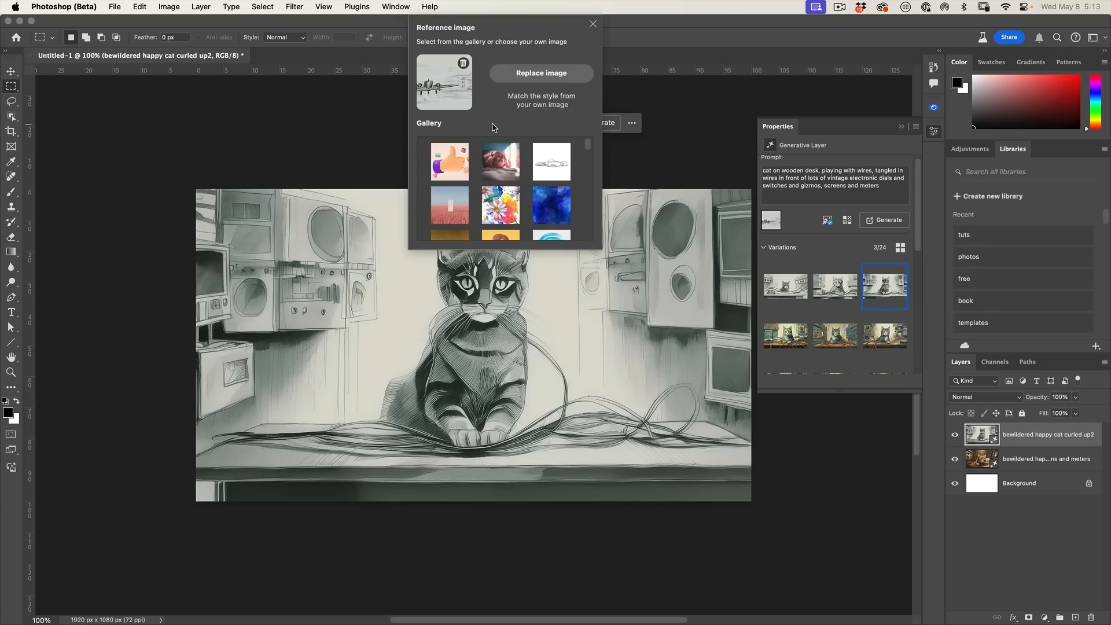
left_click(540, 73)
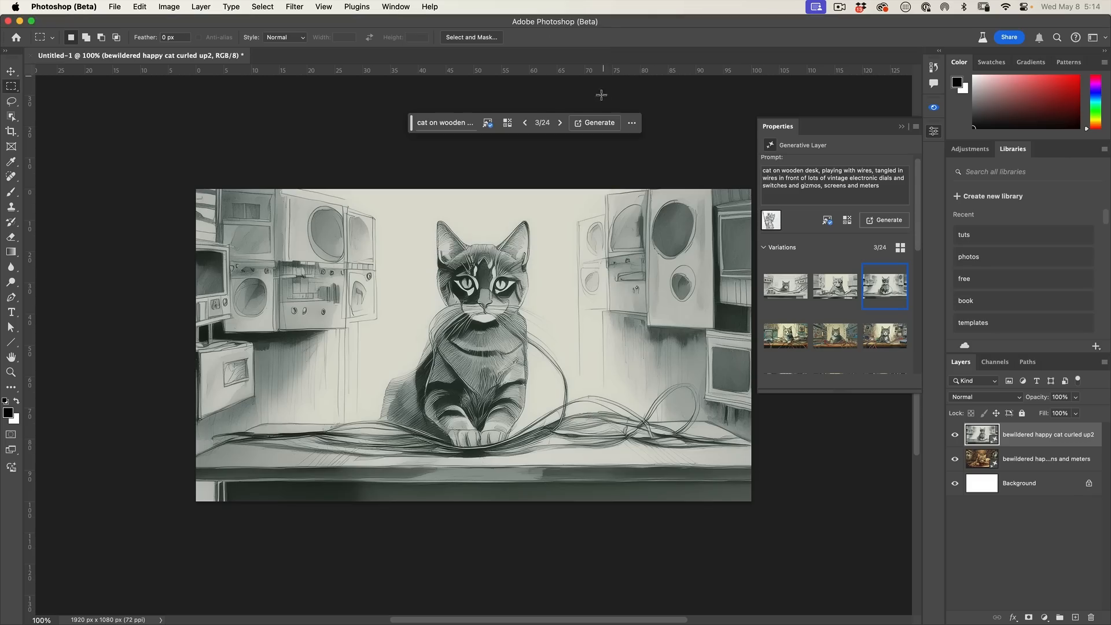
Generate again, browse back to variation 1/27, and remove the reference image.
left_click(599, 123)
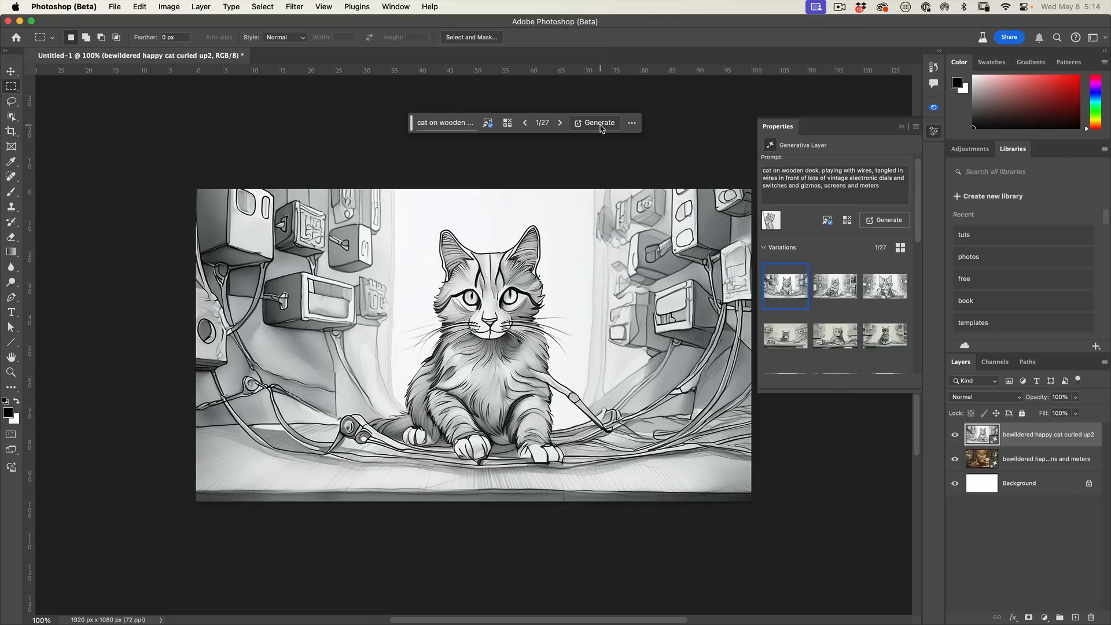
left_click(560, 123)
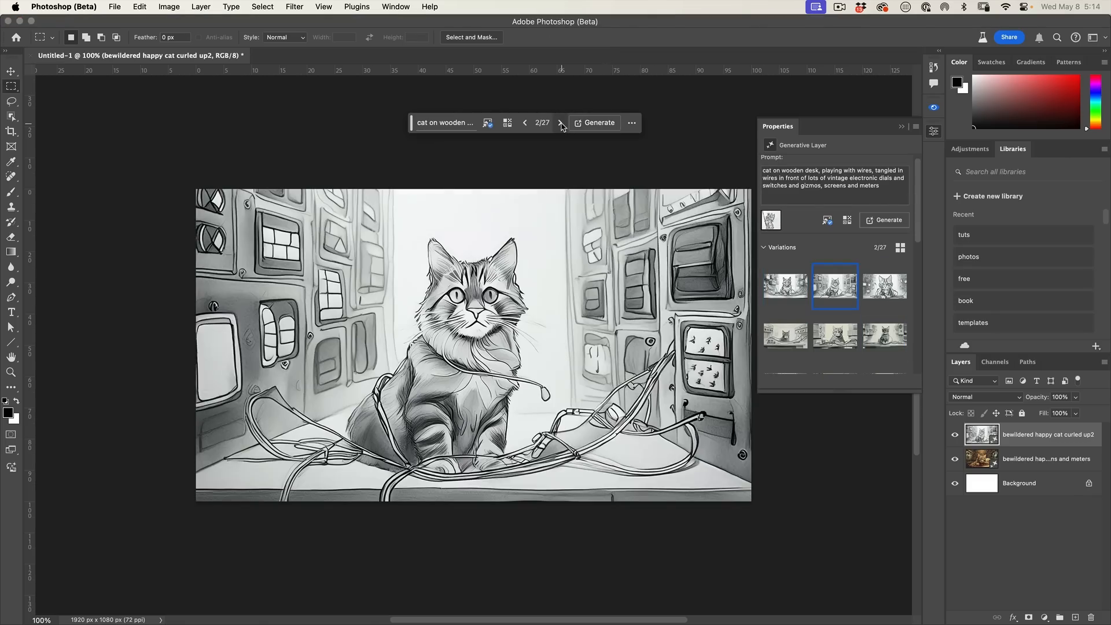
left_click(559, 123)
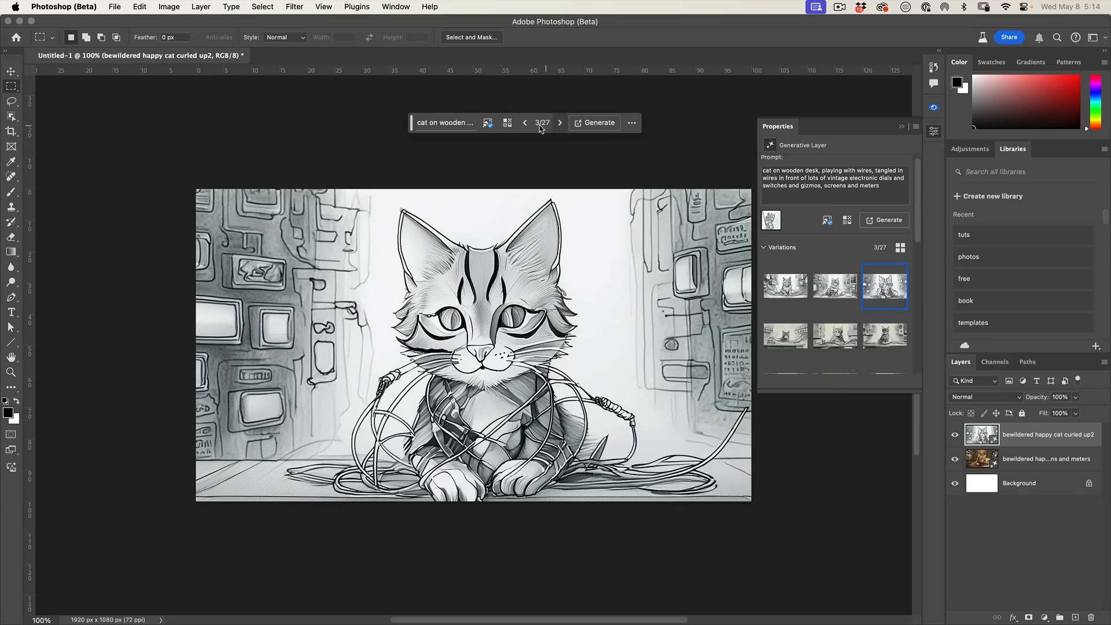
left_click(524, 122)
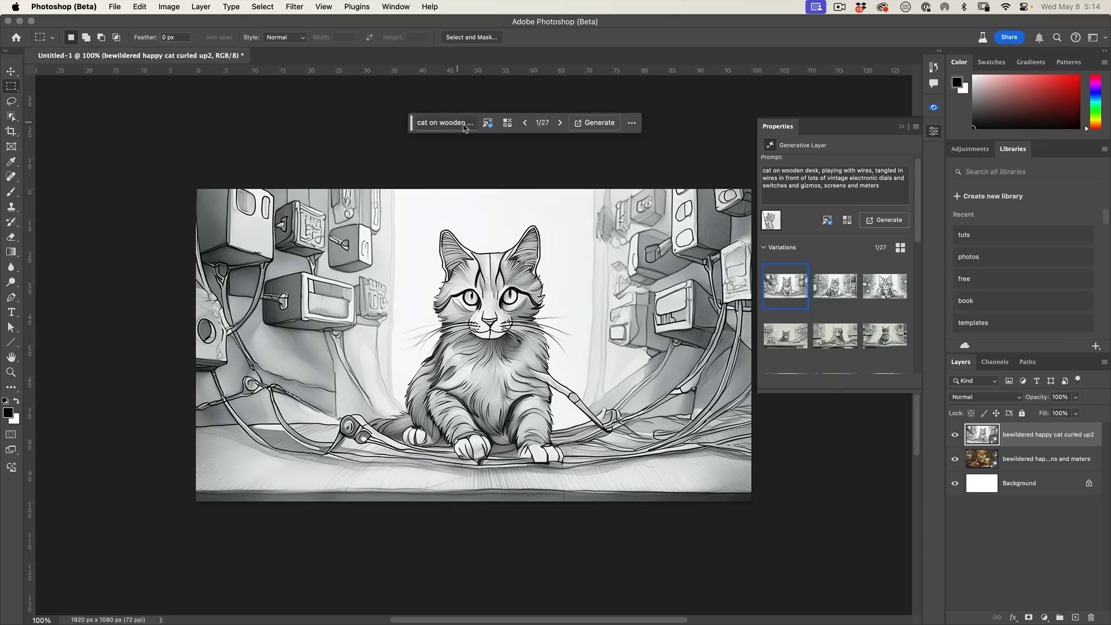
left_click(487, 122)
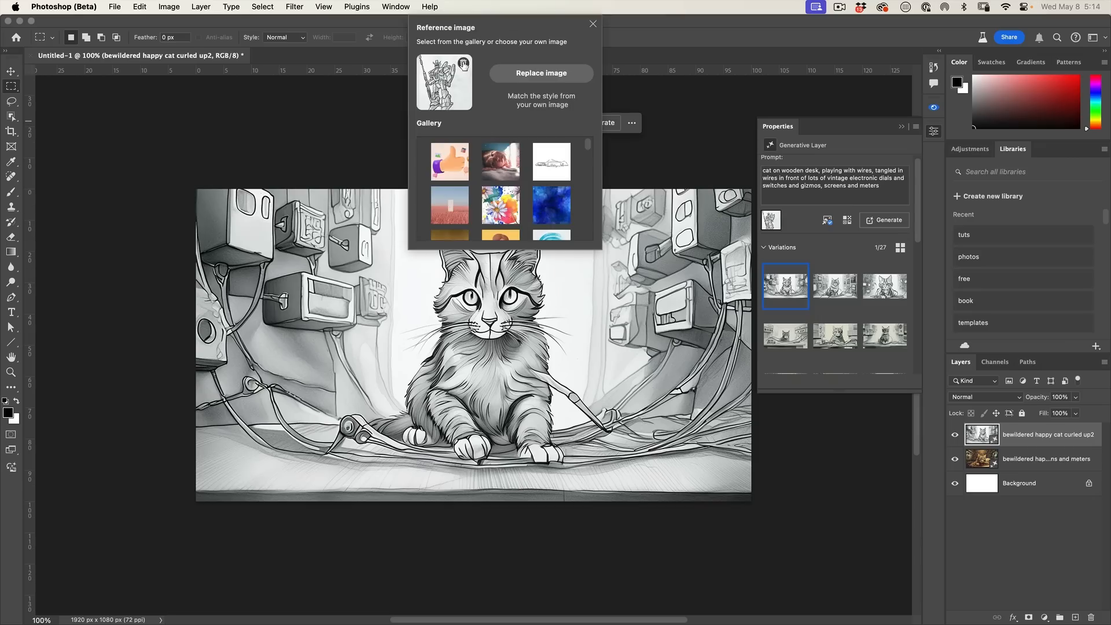
left_click(593, 23)
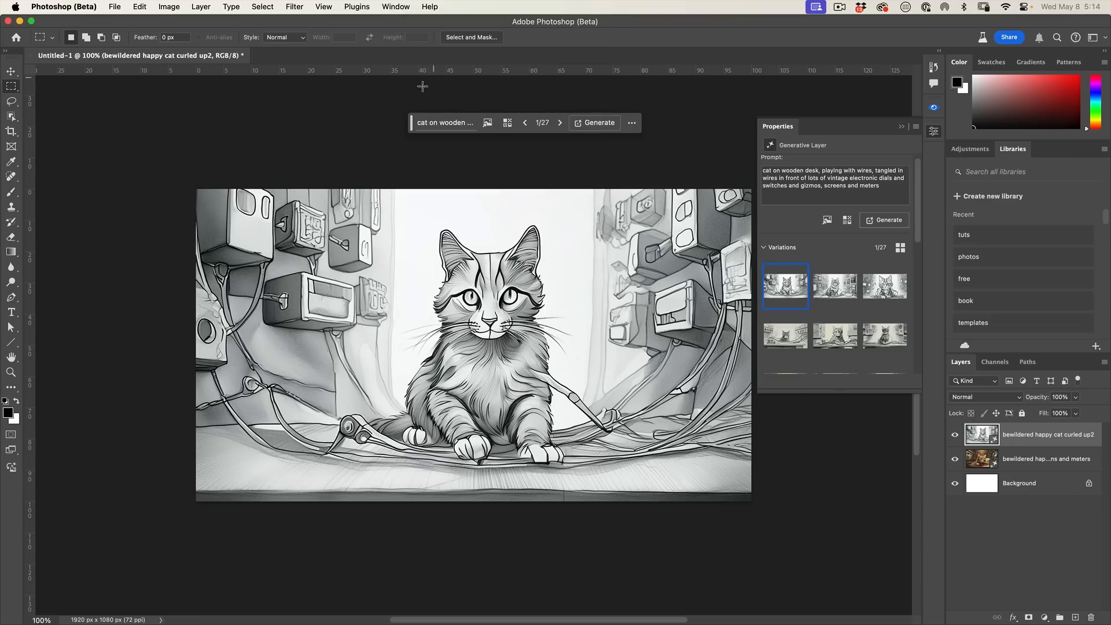
Apply the Movements > Steampunk effect and generate new variations.
left_click(507, 123)
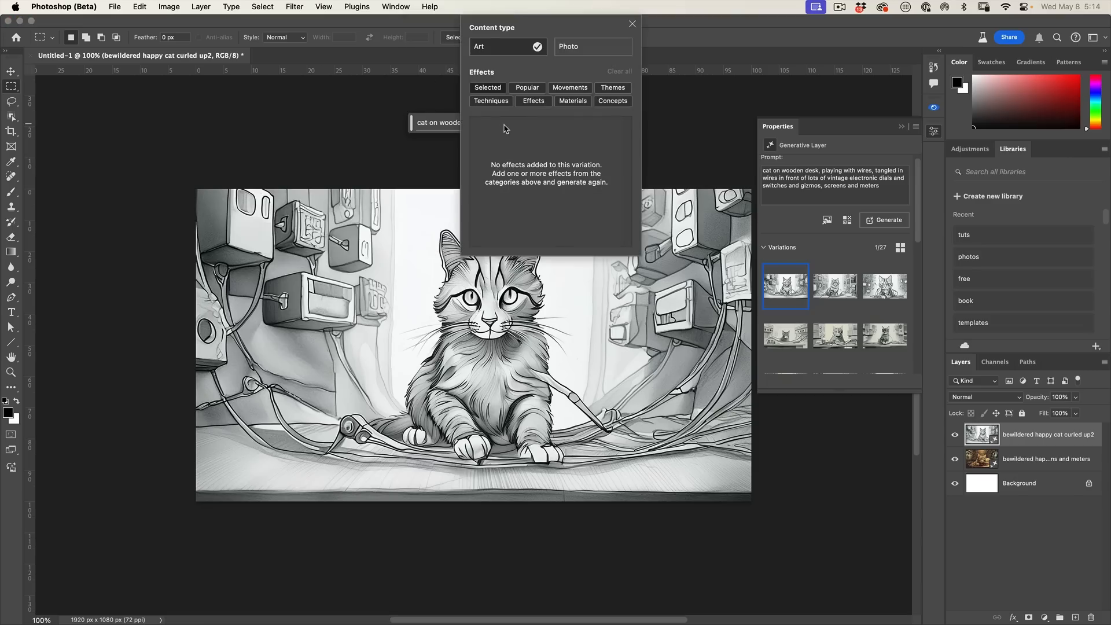
left_click(570, 87)
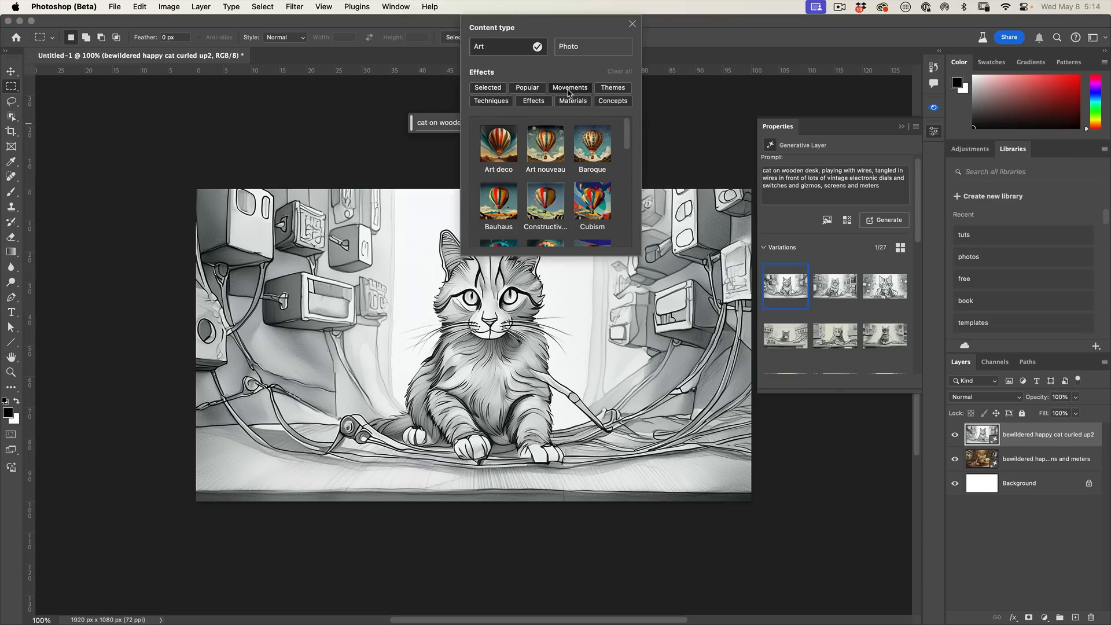
scroll("down", 3)
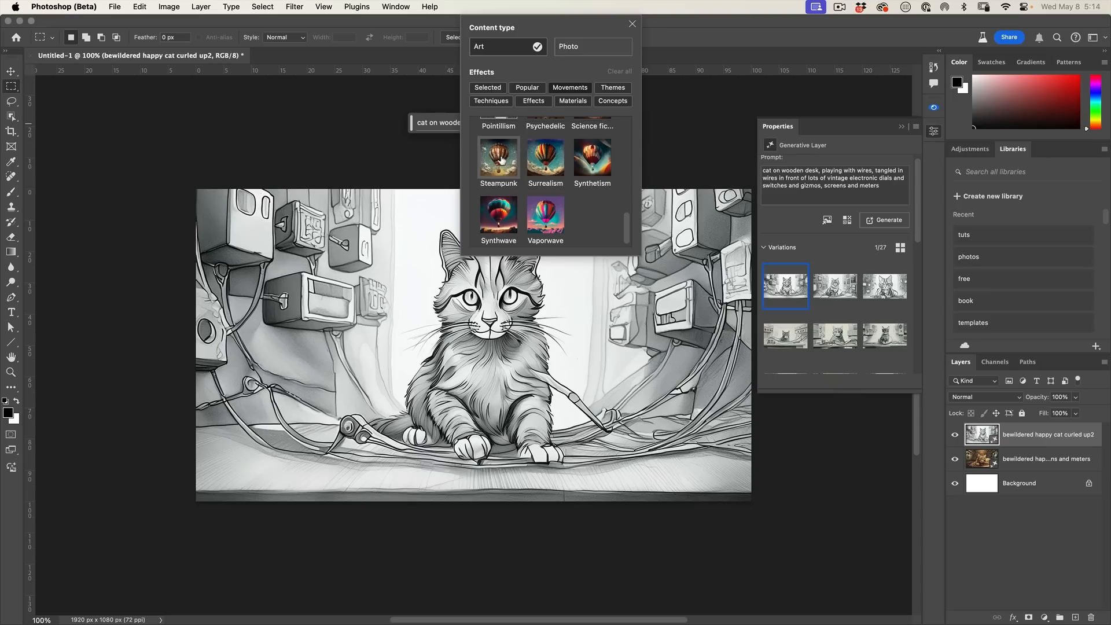
left_click(498, 157)
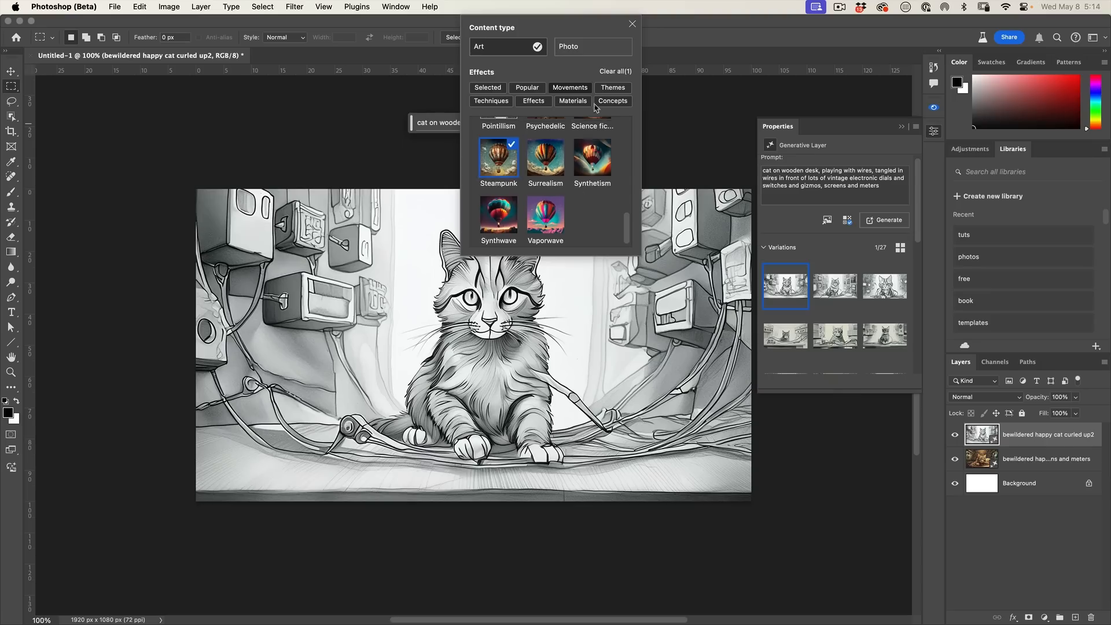
left_click(592, 46)
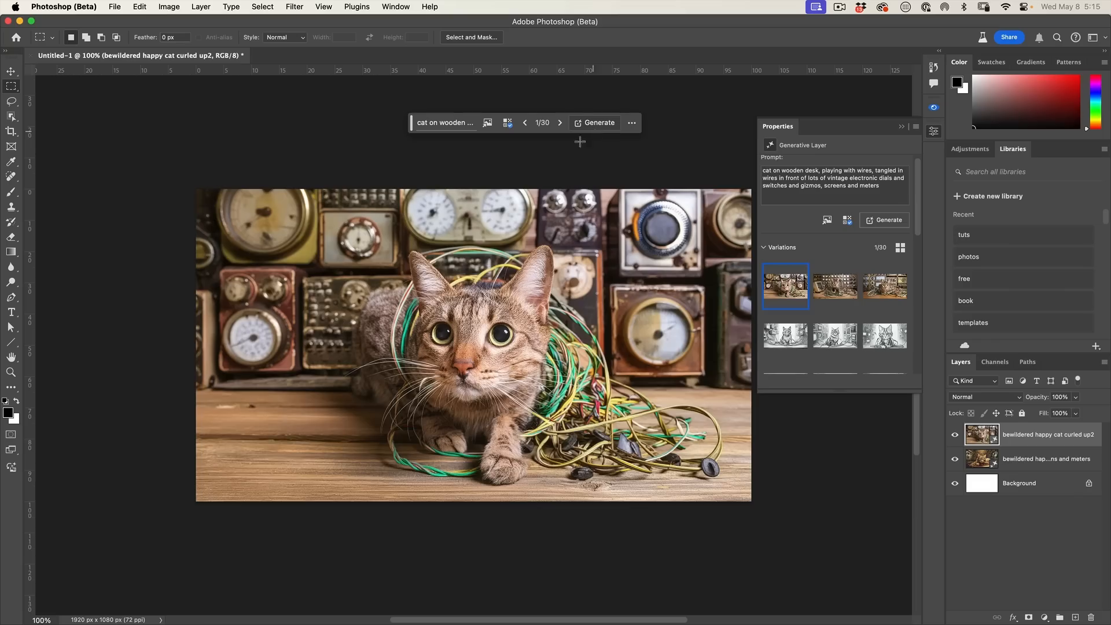
Flip through the Steampunk variations and return to 1 of 30.
left_click(561, 122)
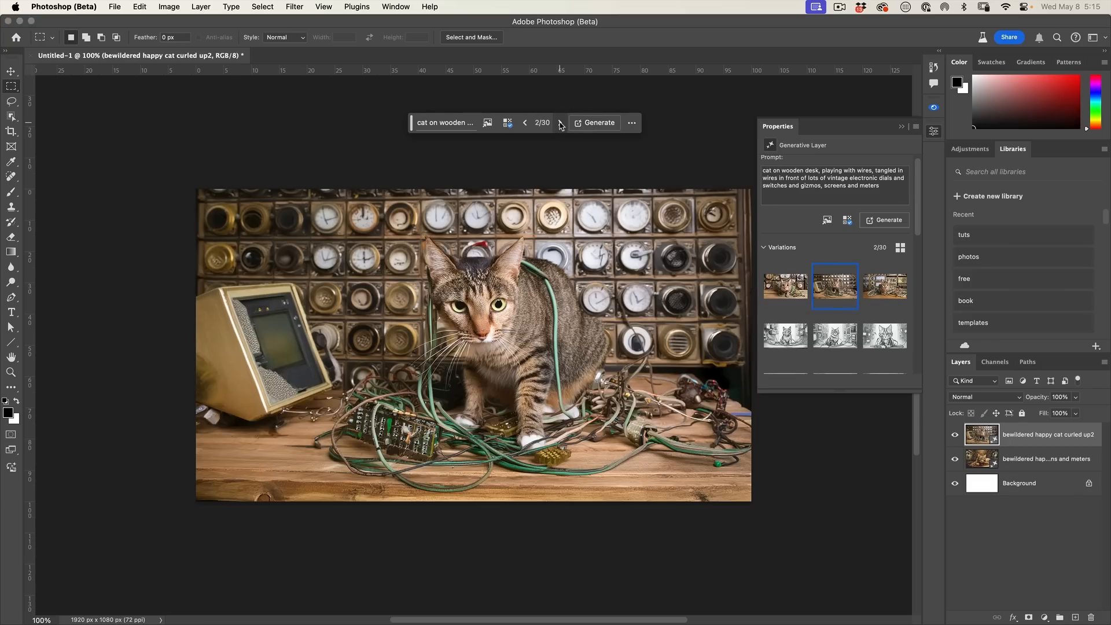
left_click(559, 123)
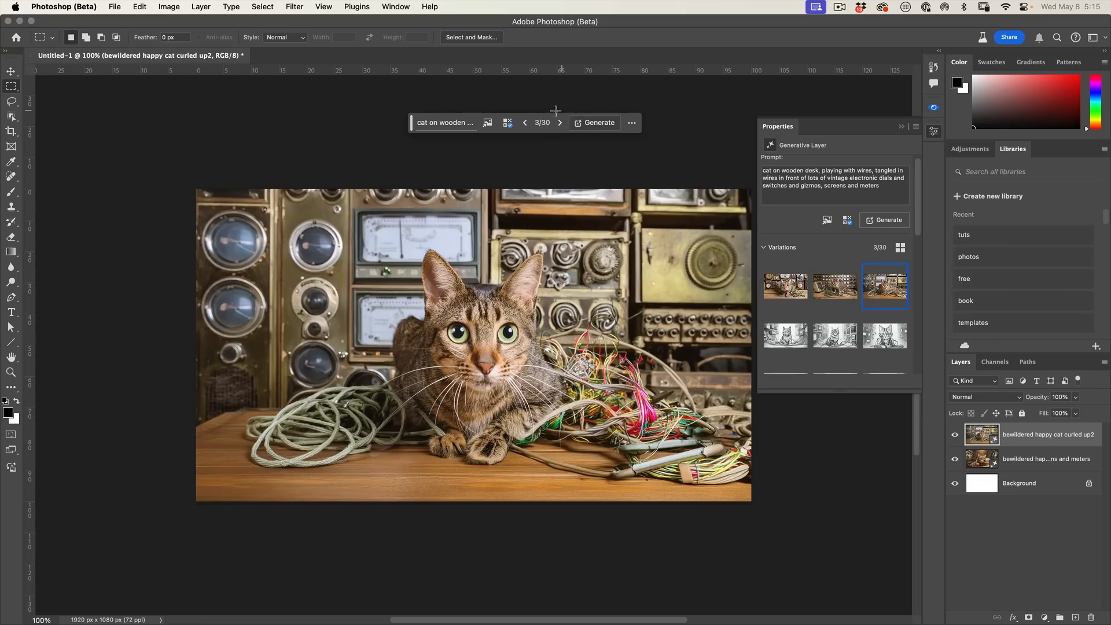
left_click(525, 123)
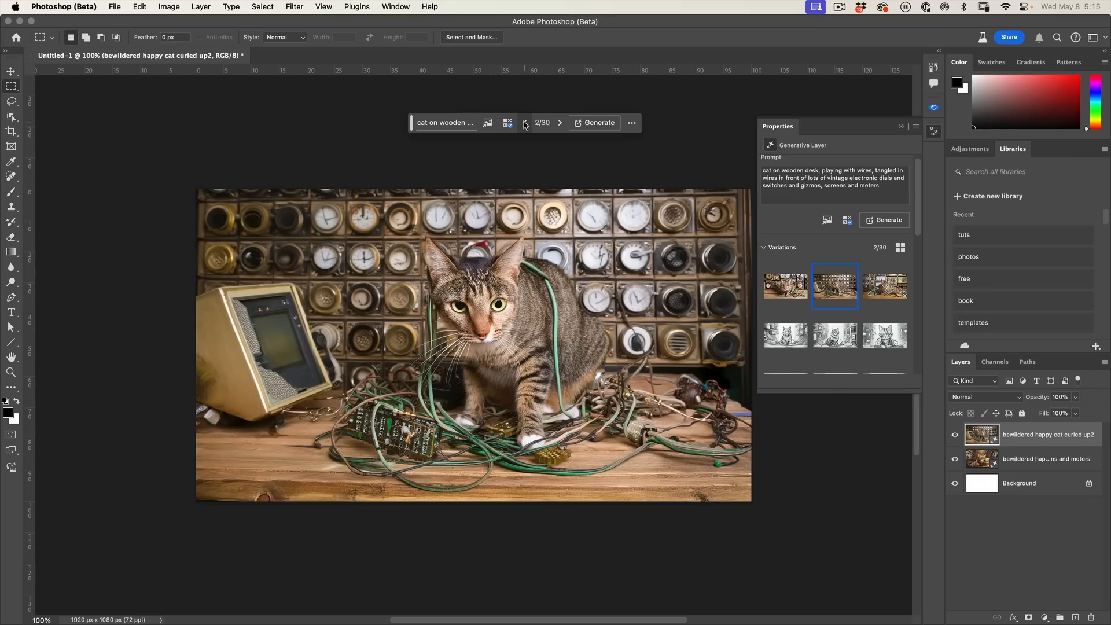
left_click(525, 122)
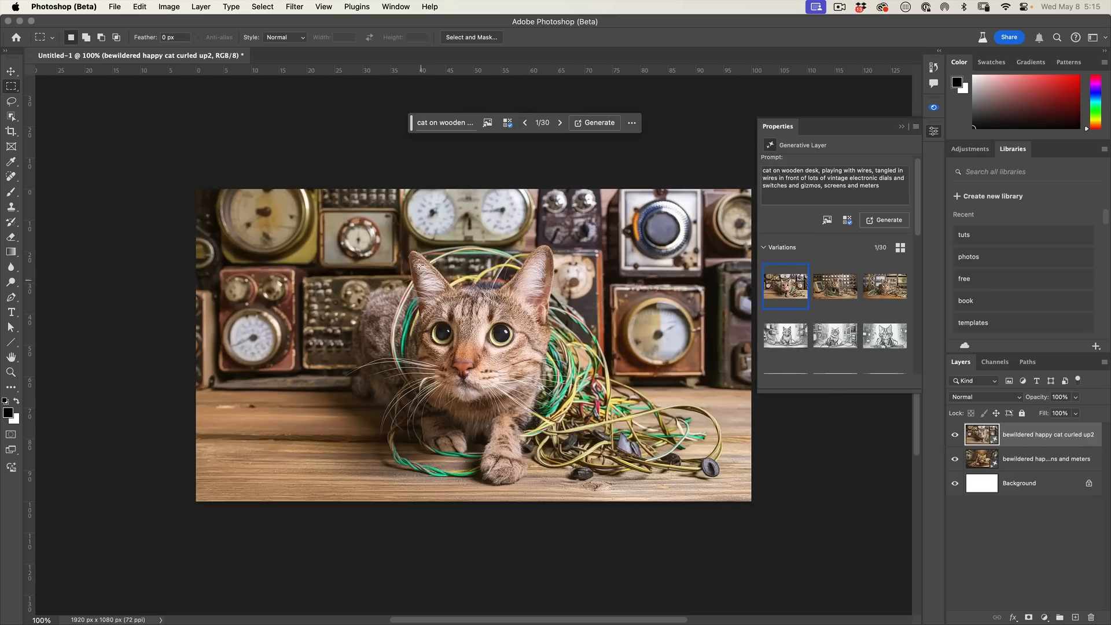
mouse_move(435, 199)
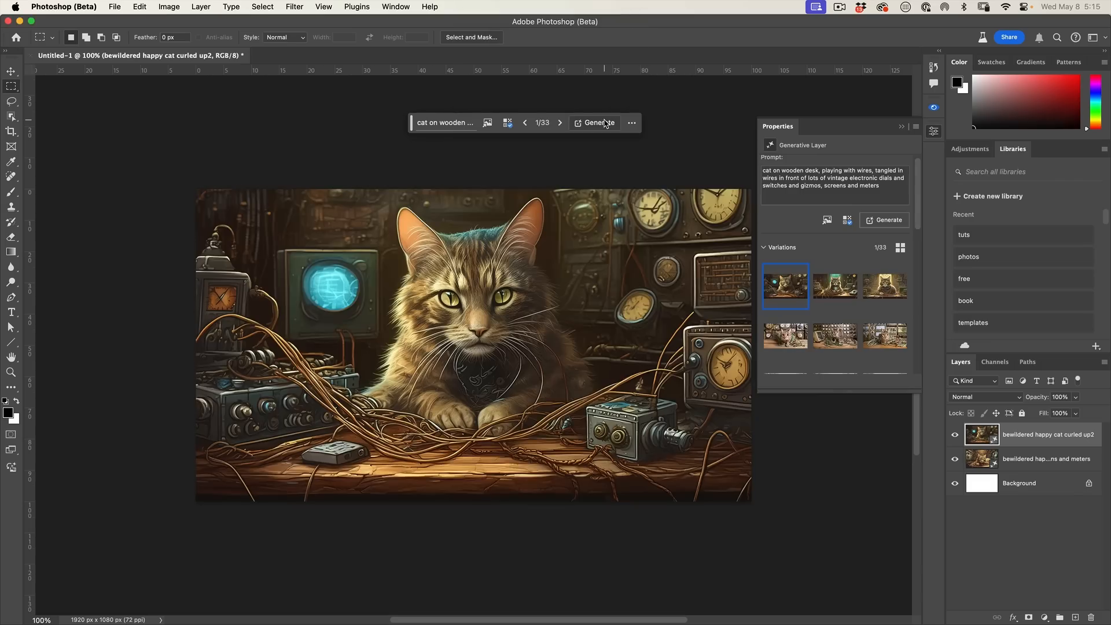
Apply the Cyberpunk effect, switch content type to Photo, and generate 39 variations.
left_click(560, 123)
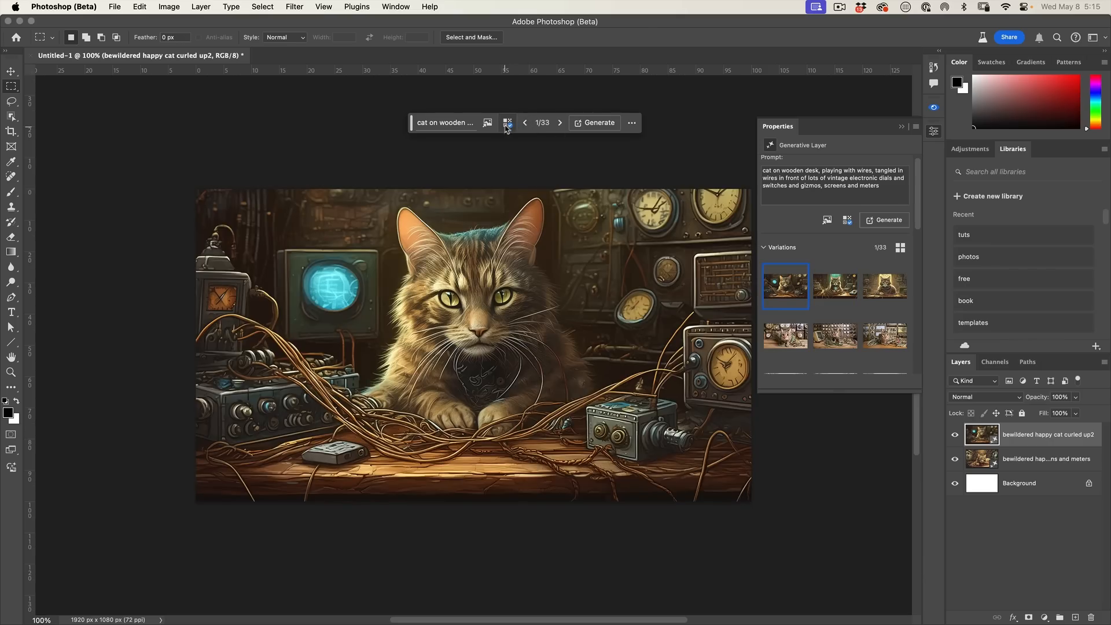
left_click(508, 123)
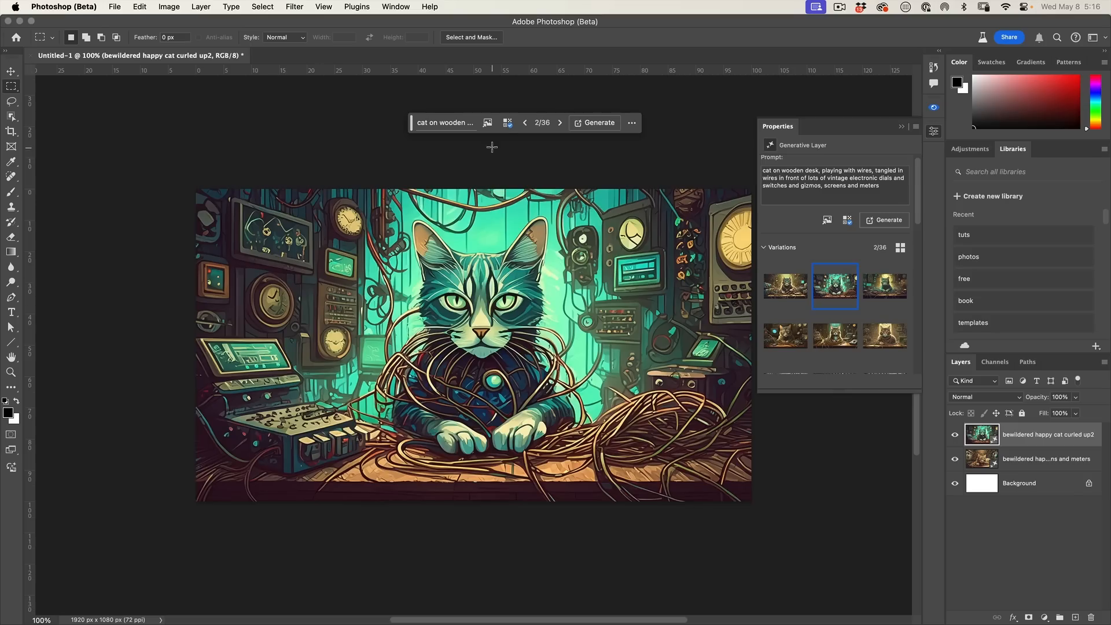
left_click(508, 123)
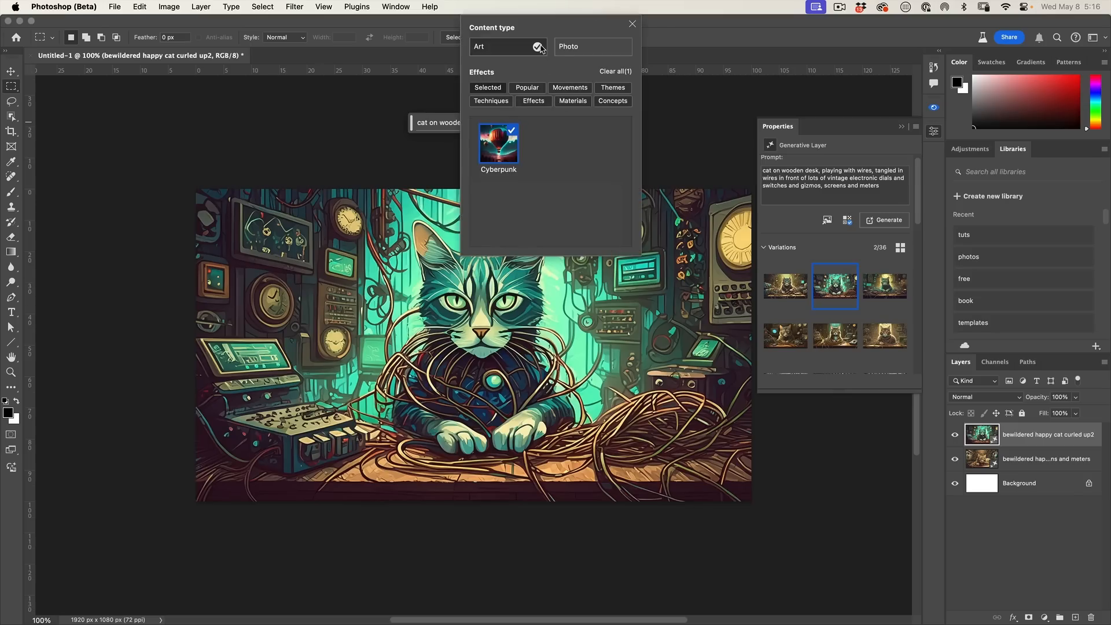
left_click(593, 46)
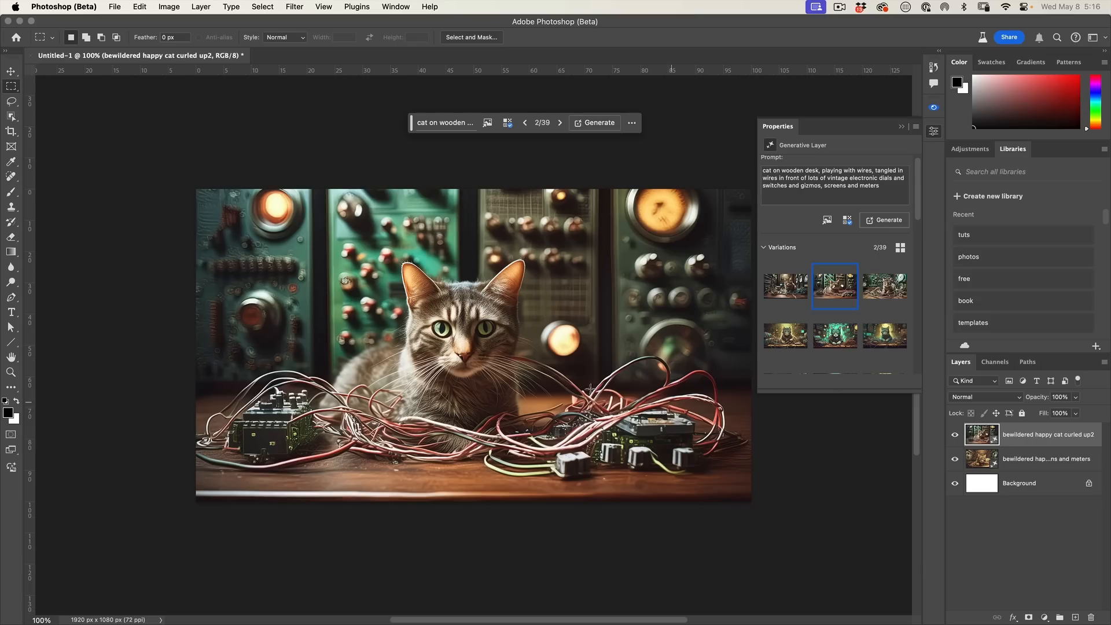
Add the Hyper realistic effect, generate more batches, and view variation 3 of 51.
left_click(507, 122)
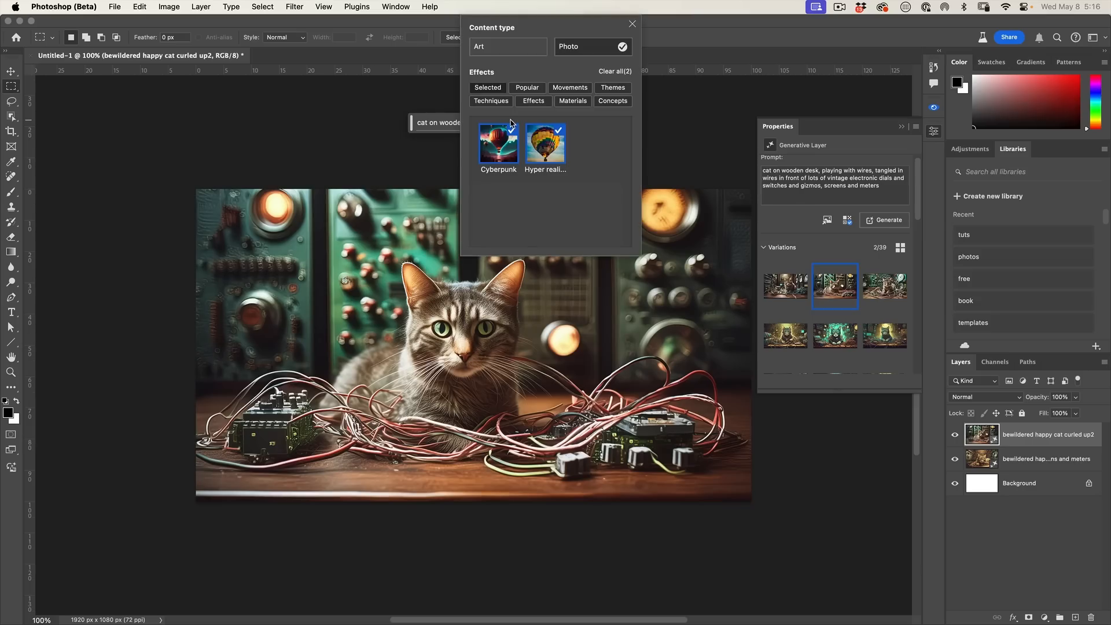
left_click(498, 142)
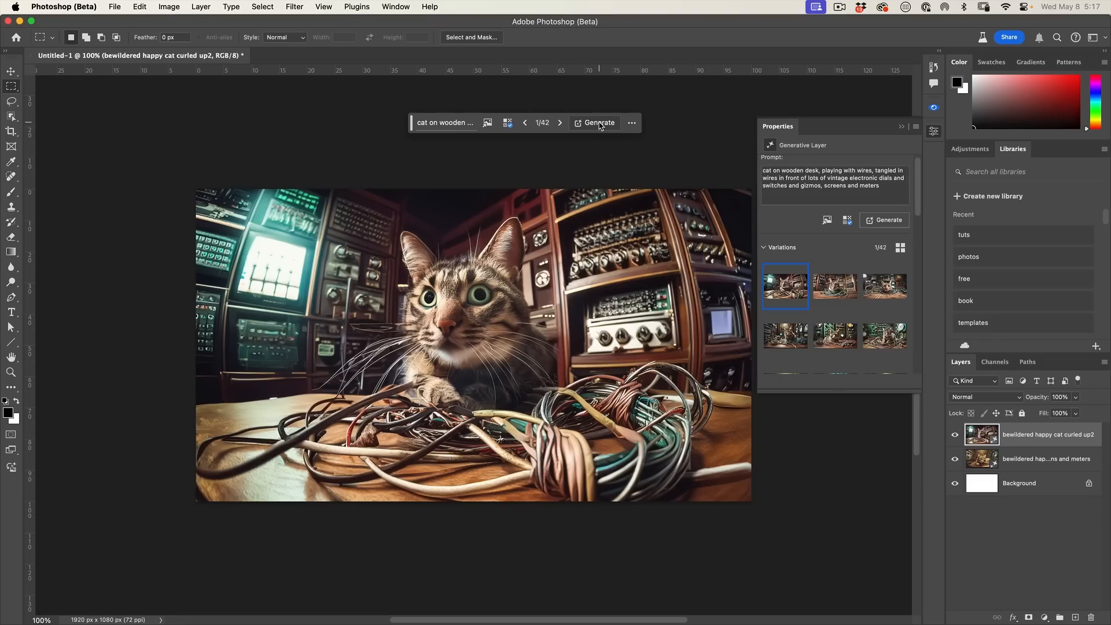
left_click(559, 123)
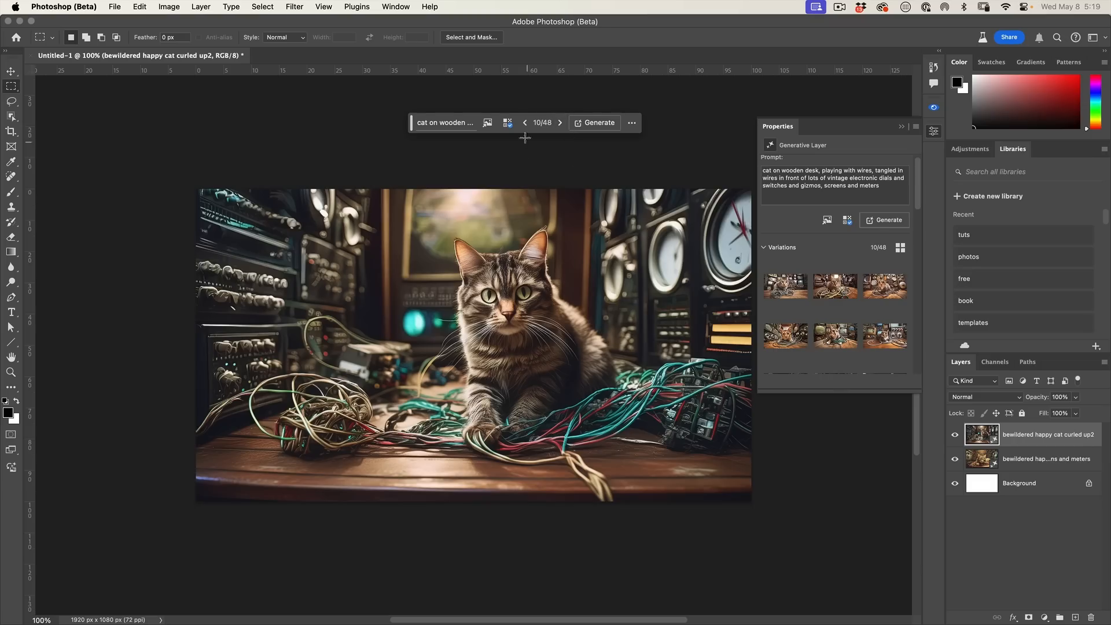
left_click(507, 123)
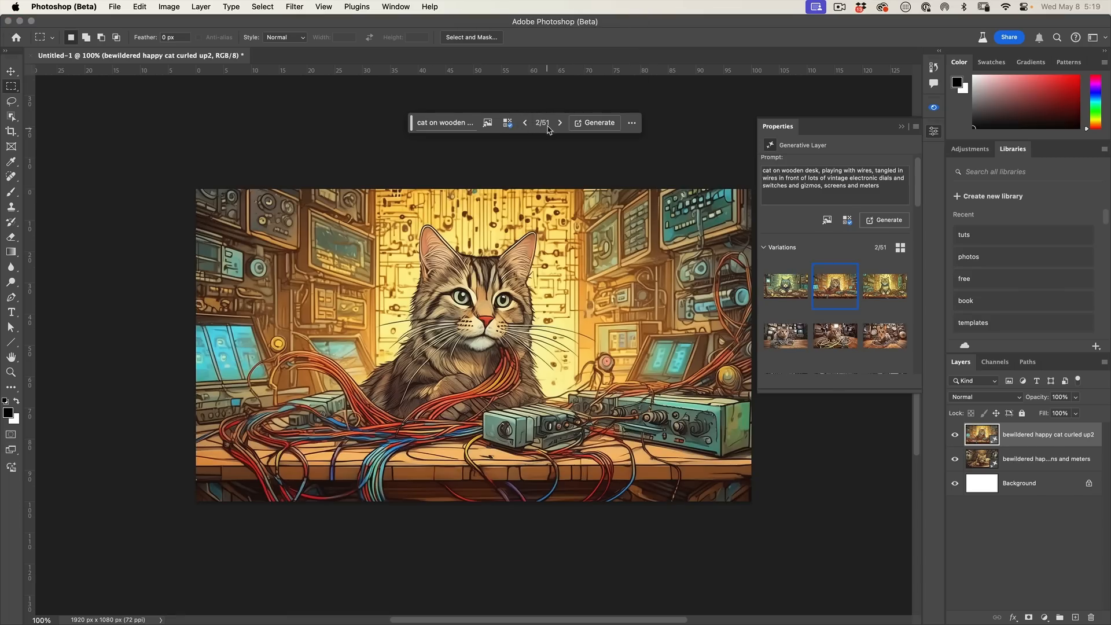
left_click(560, 123)
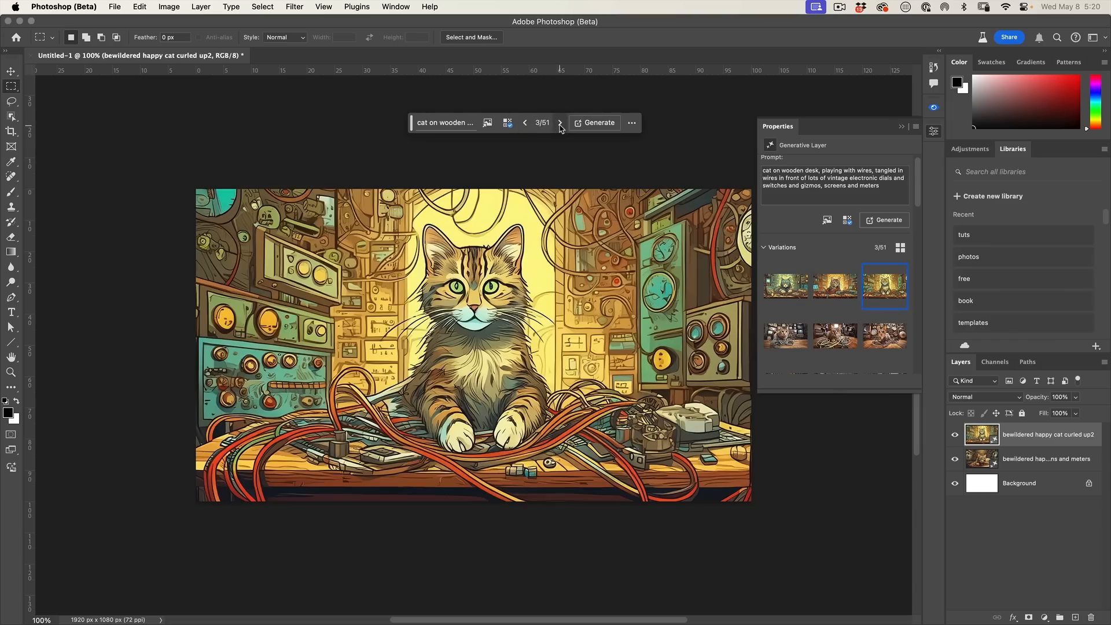